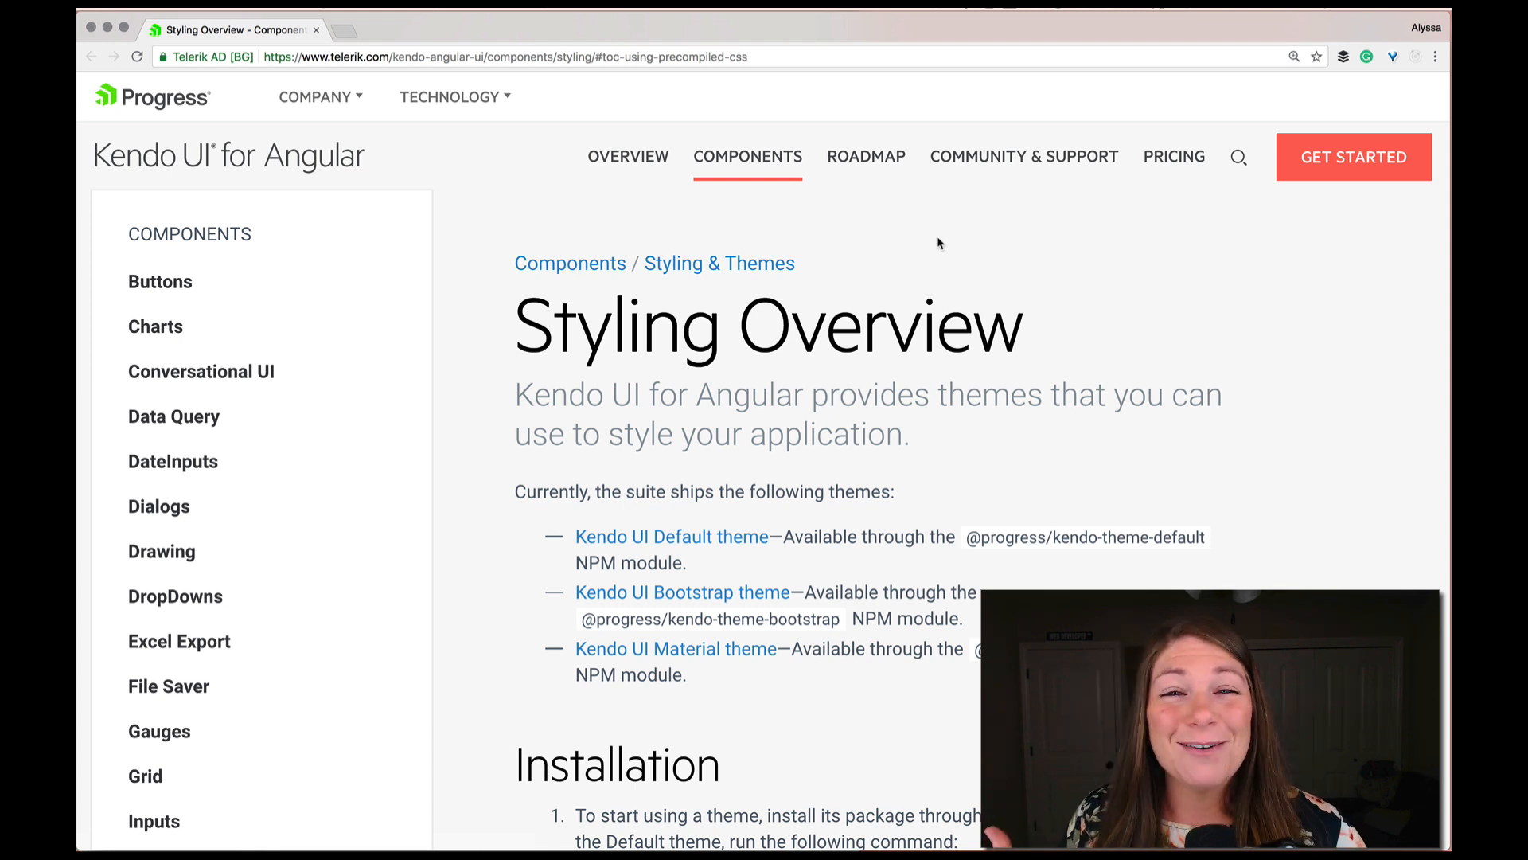
Follow the Kendo UI Material theme link from the Styling Overview page.
scroll("down", 3)
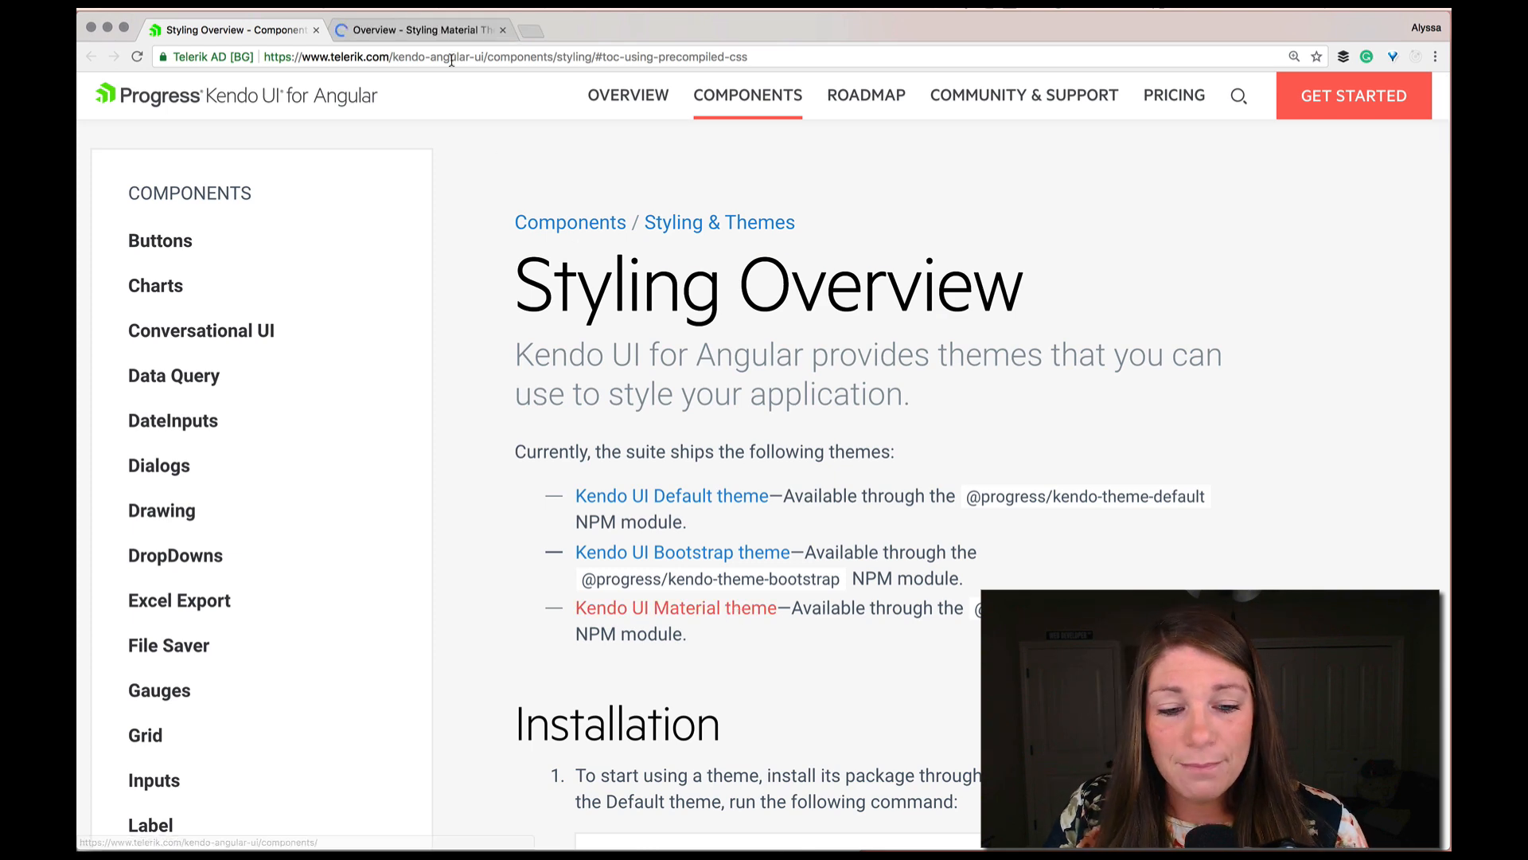
left_click(675, 606)
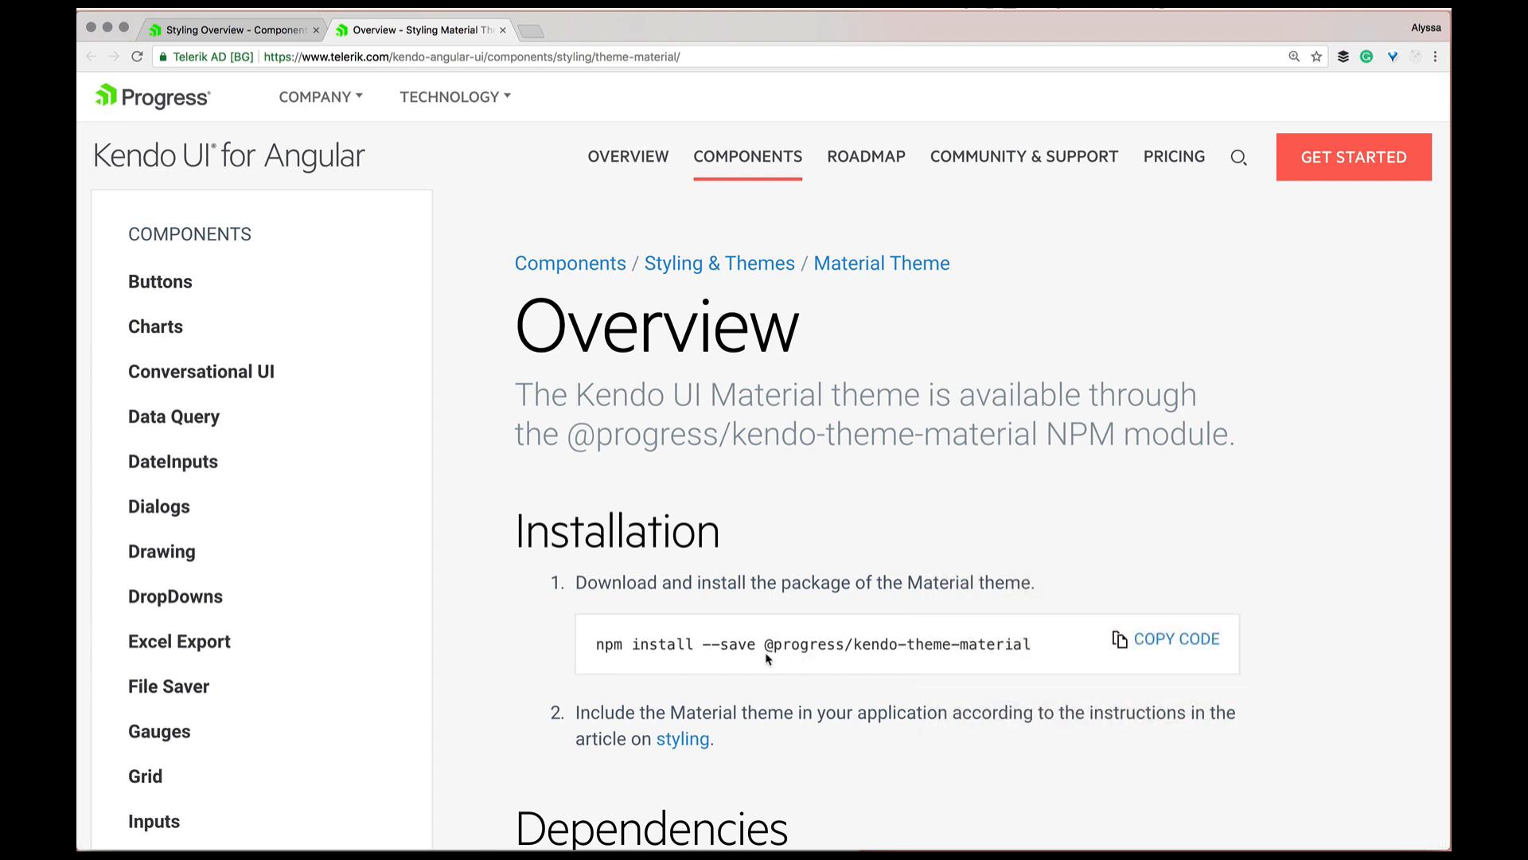
mouse_move(1178, 645)
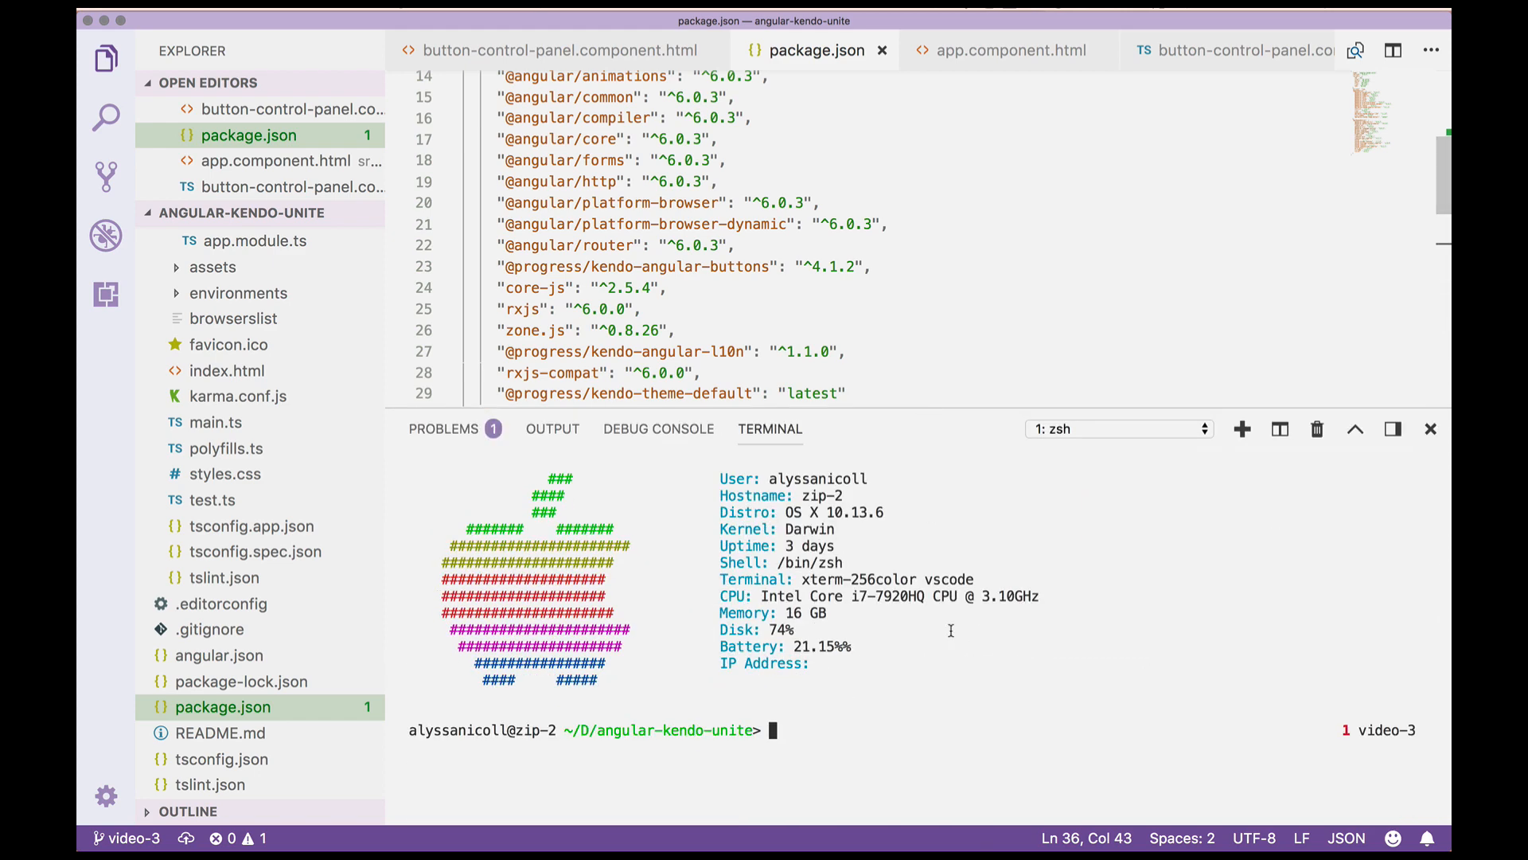
type("npm install --save @progress/kendo-theme-material")
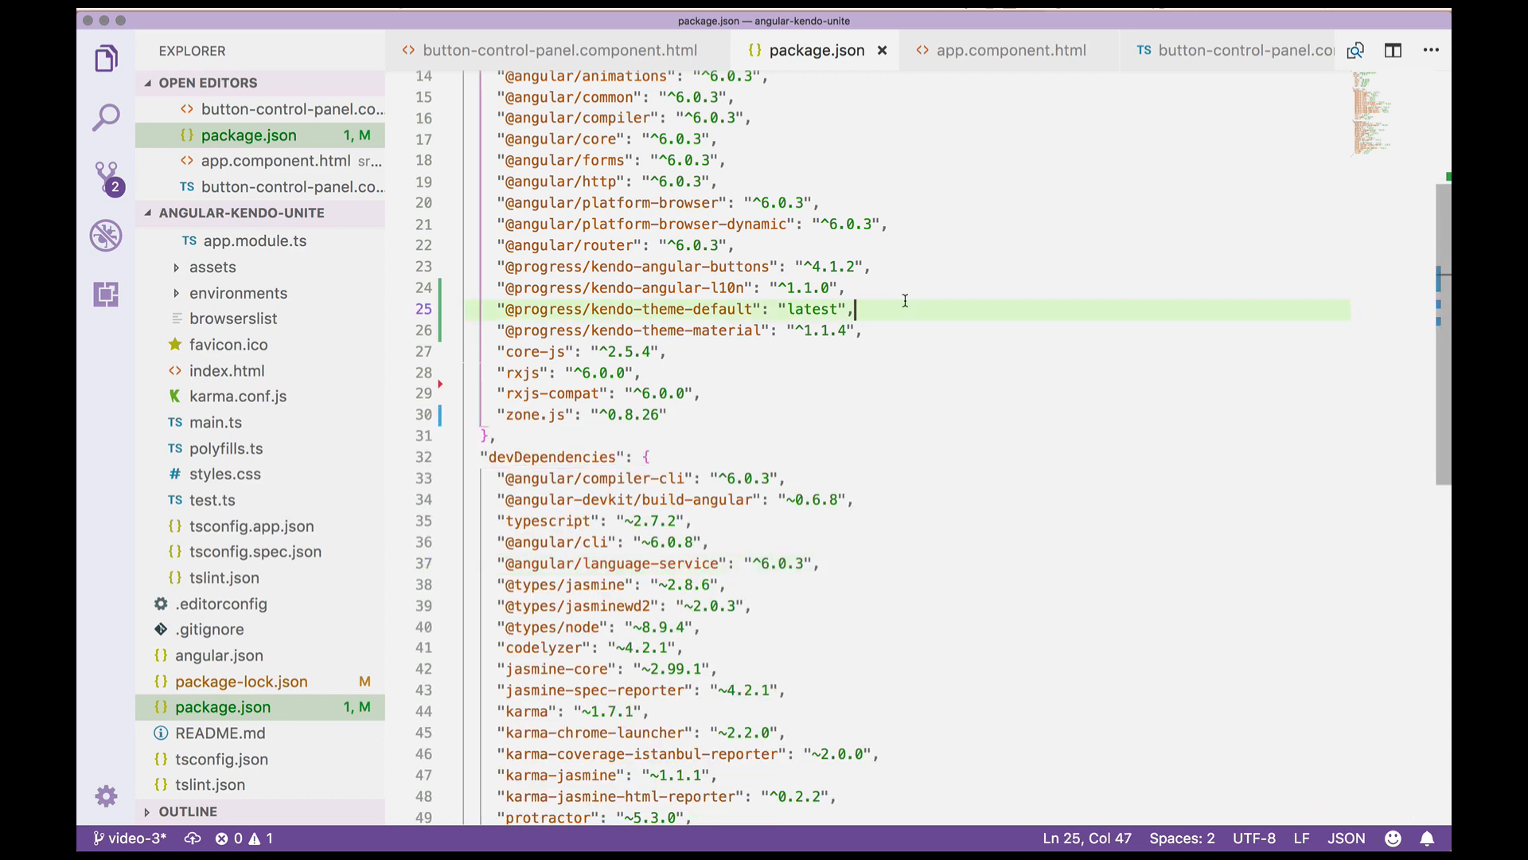
In angular.json, replace 'default' in the Kendo theme stylesheet path to point at the Material theme.
key("cmd+p")
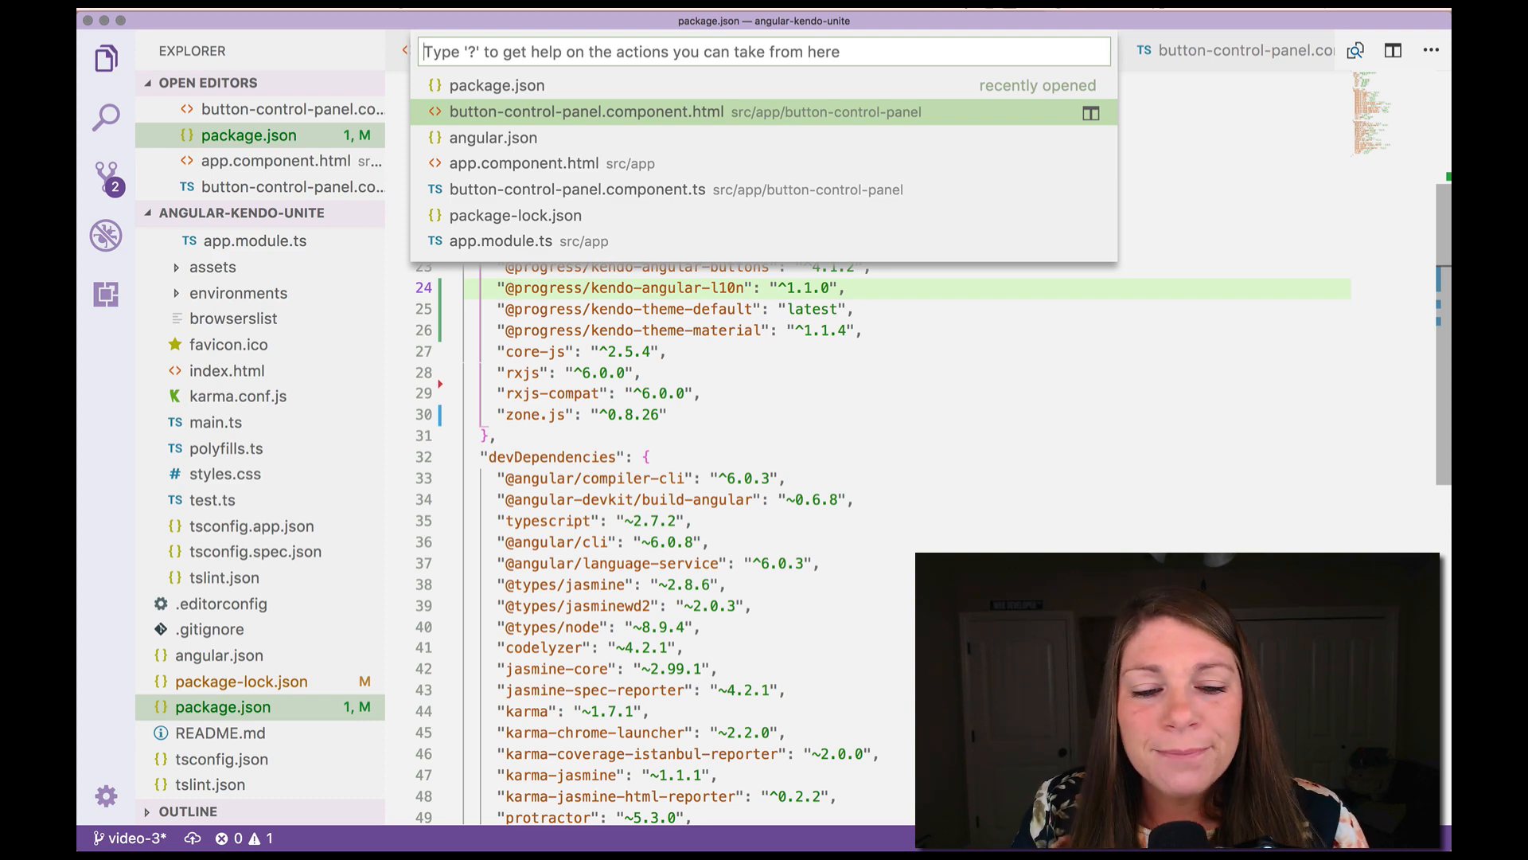
type("ang")
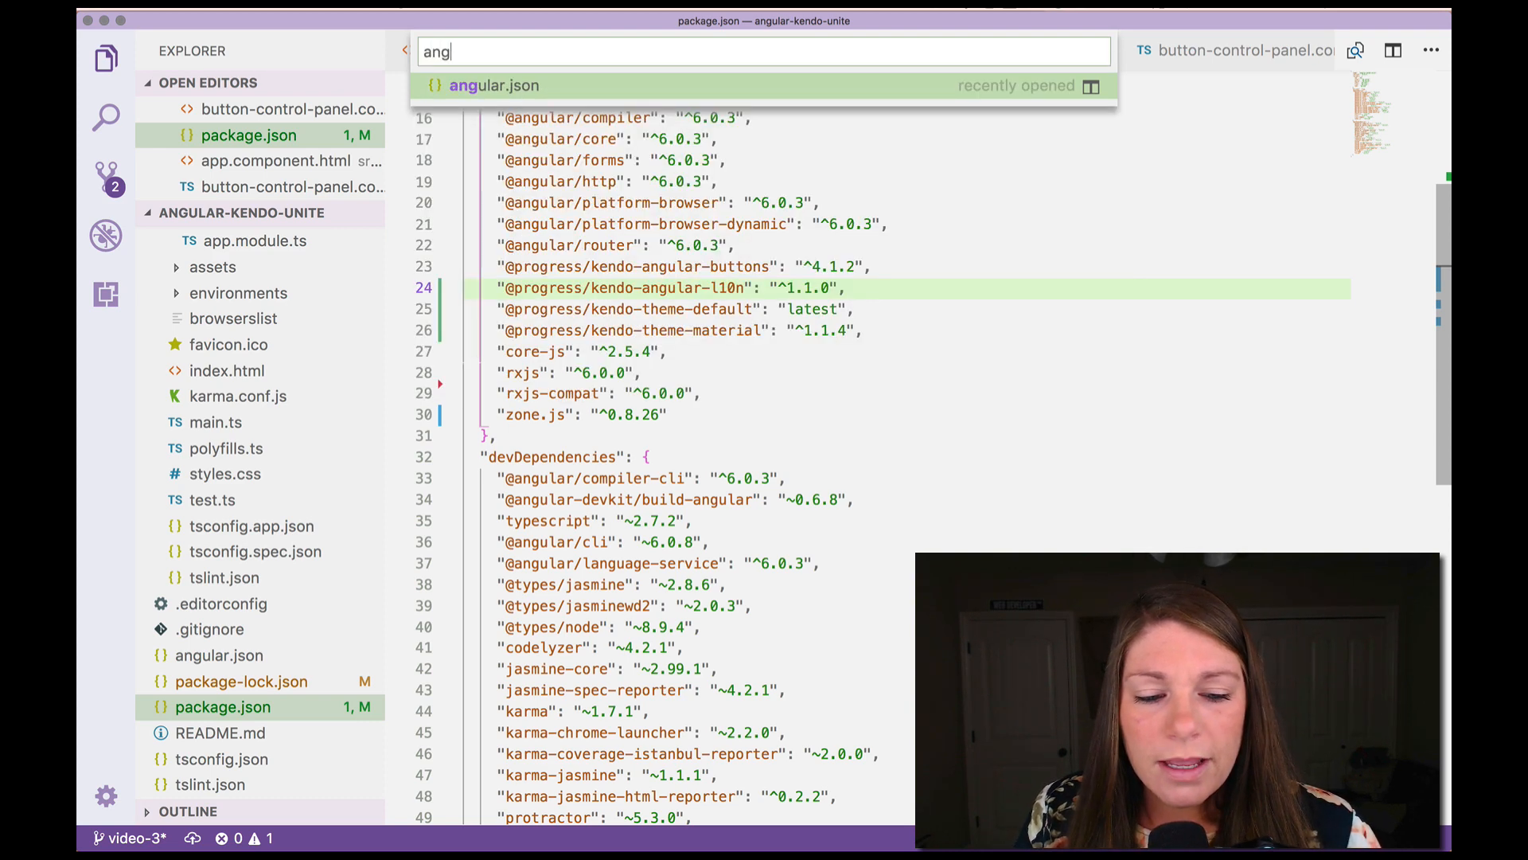
left_click(493, 85)
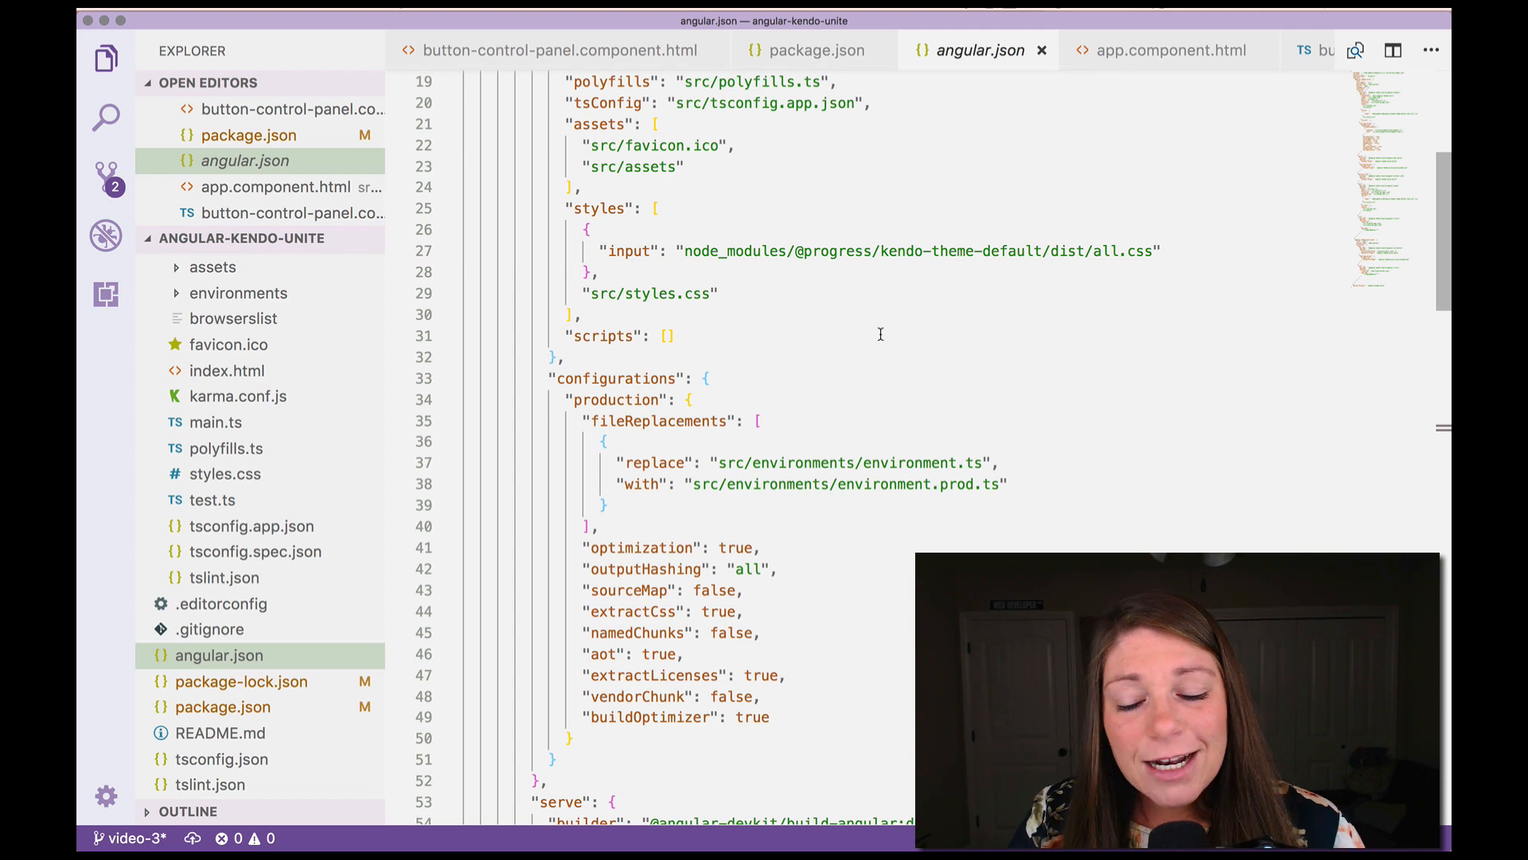
double_click(957, 250)
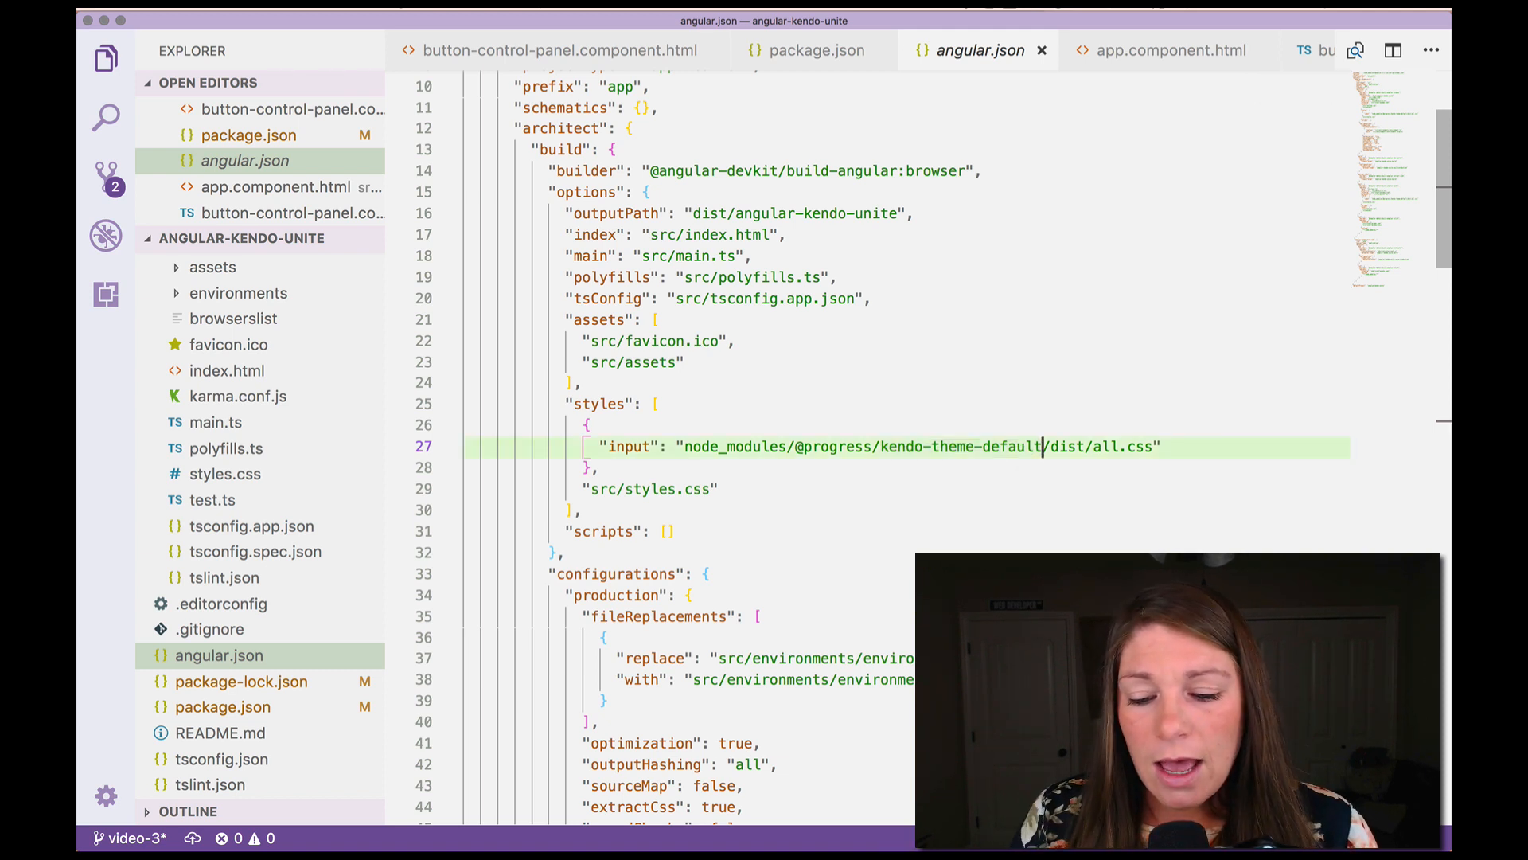
key("Backspace")
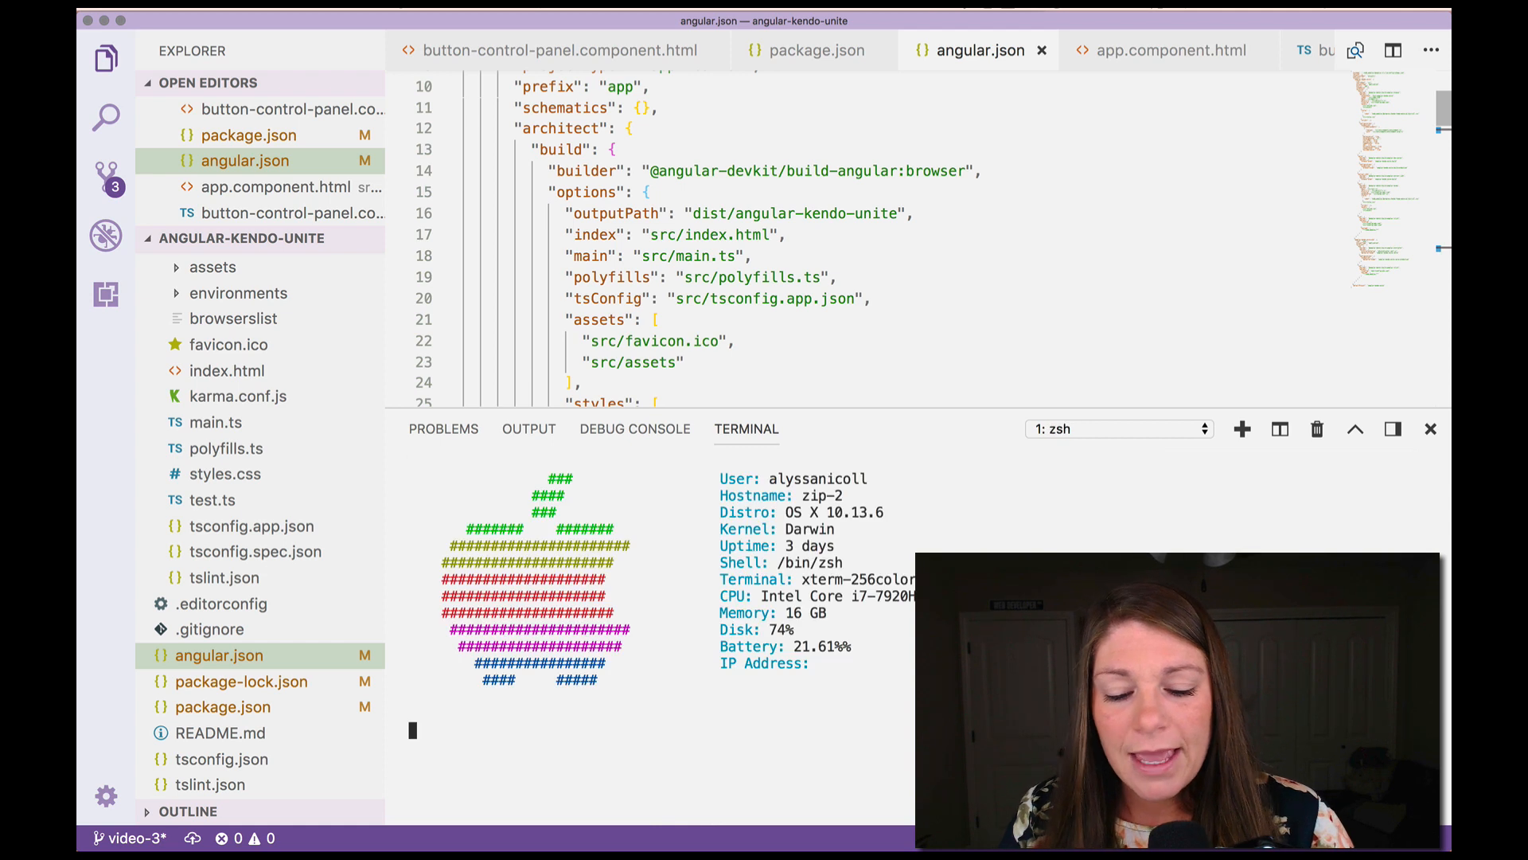
Run ng serve and wait for the app to compile with the Material theme.
type("ng serve")
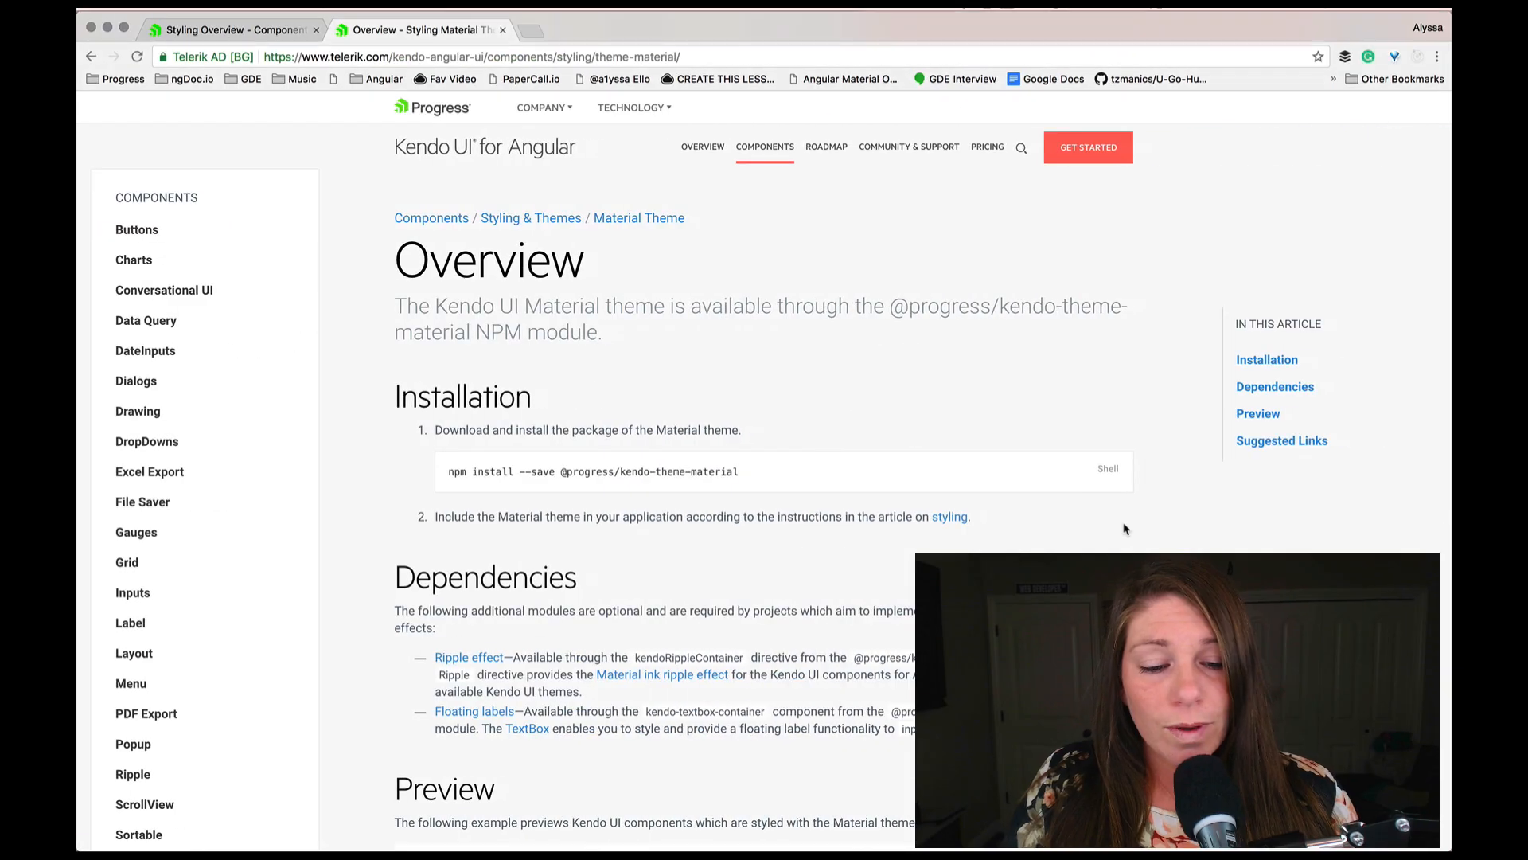
left_click(716, 30)
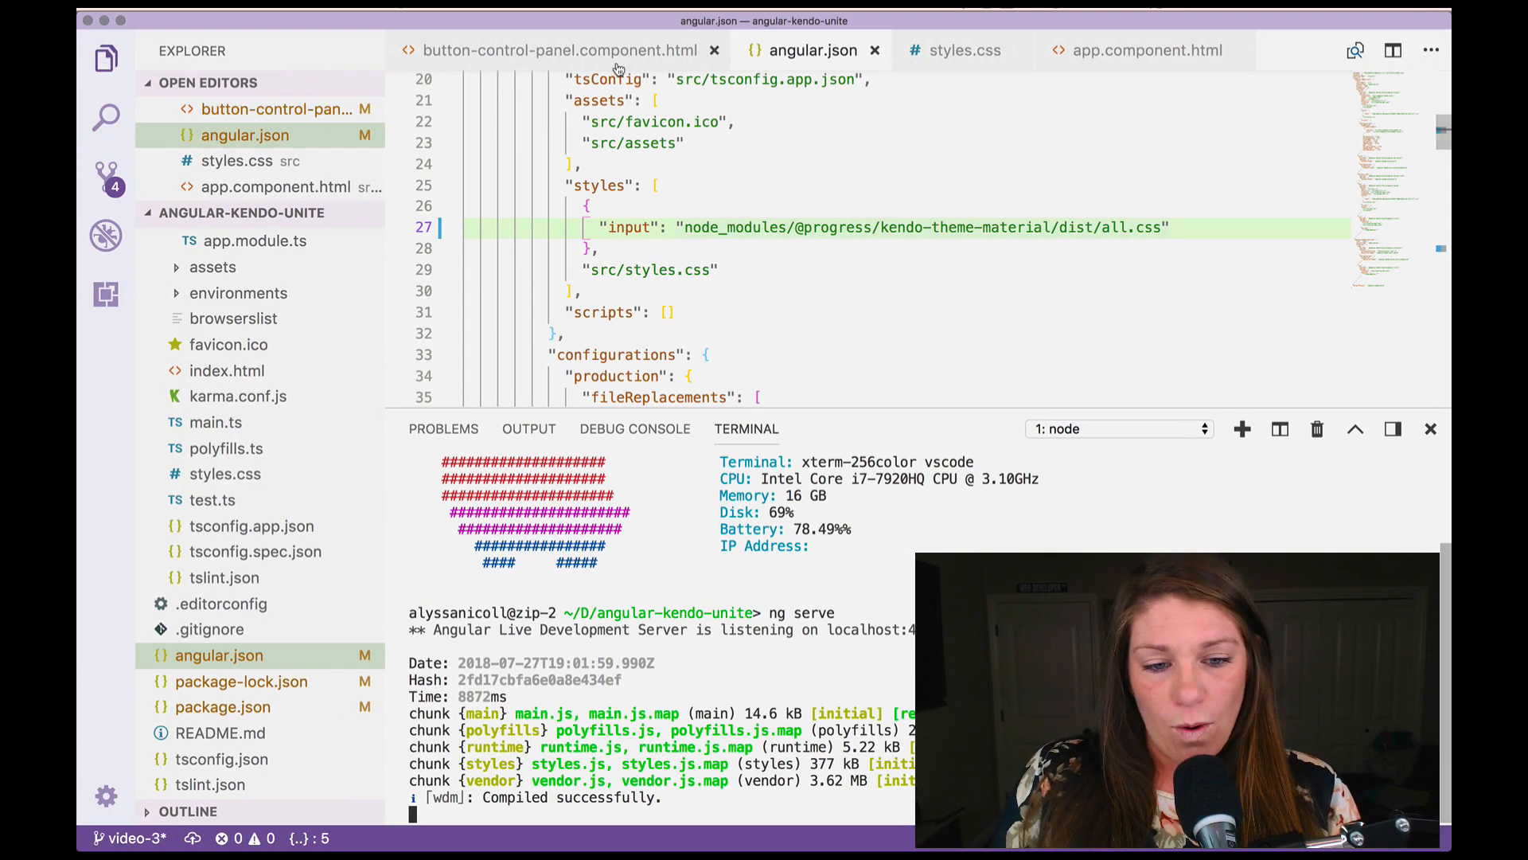
View button-control-panel.component.html, then the running app at localhost:4200 in Chrome.
left_click(559, 49)
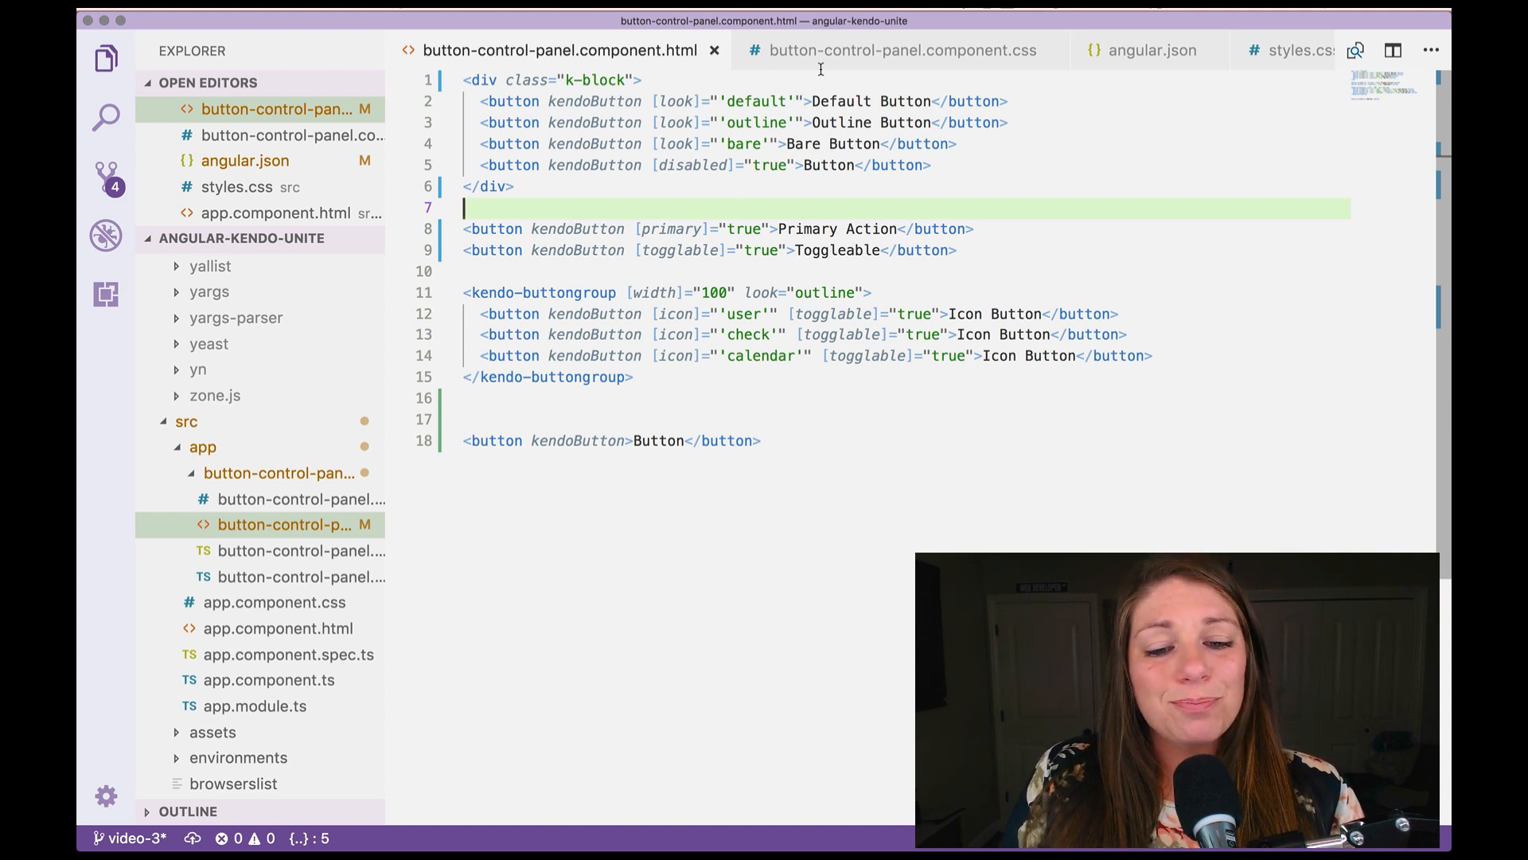
left_click(901, 49)
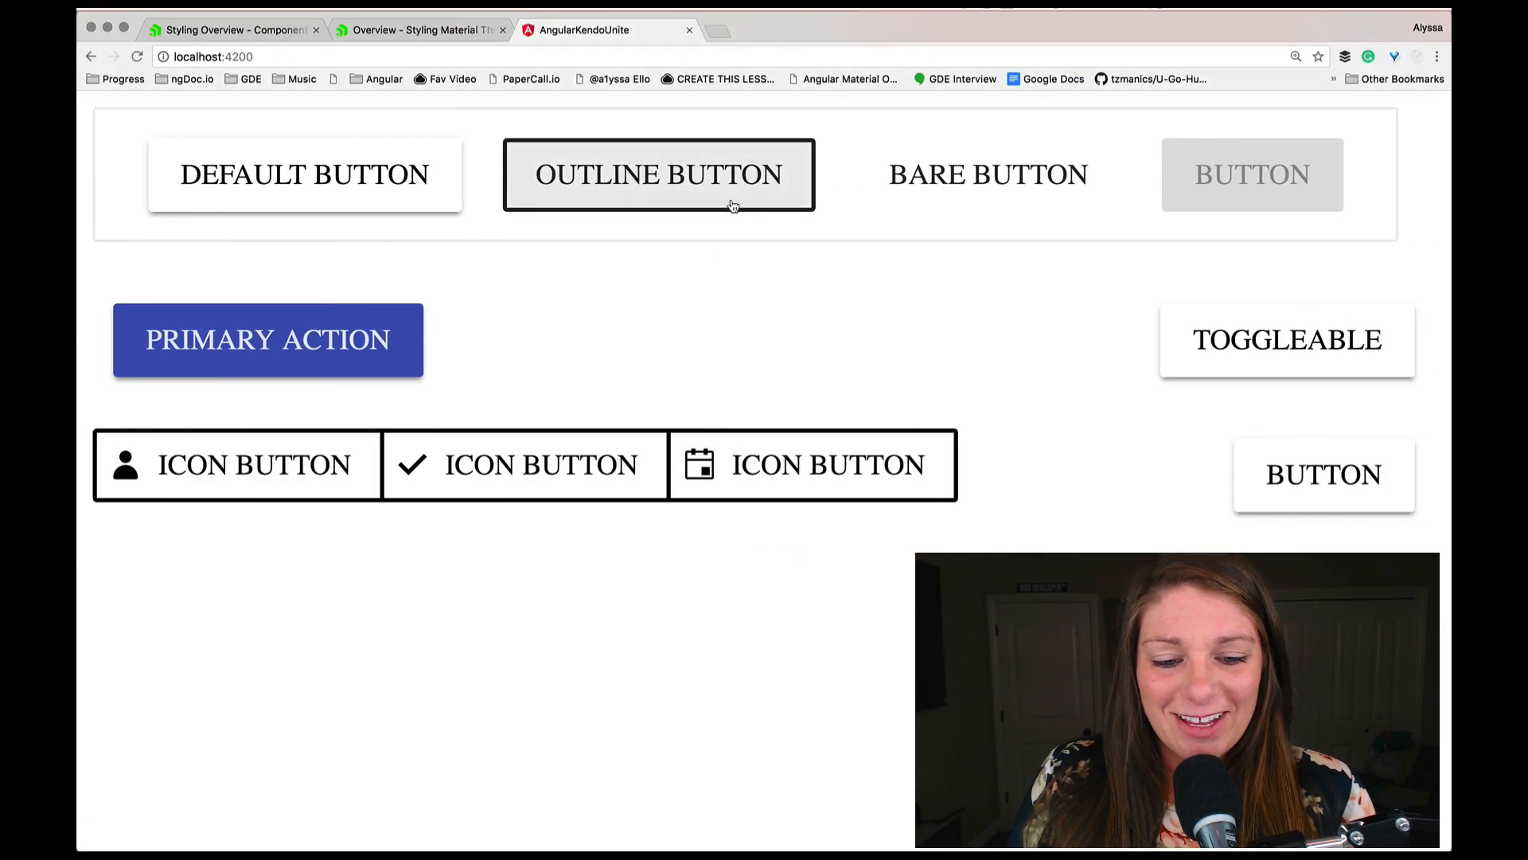
mouse_move(845, 326)
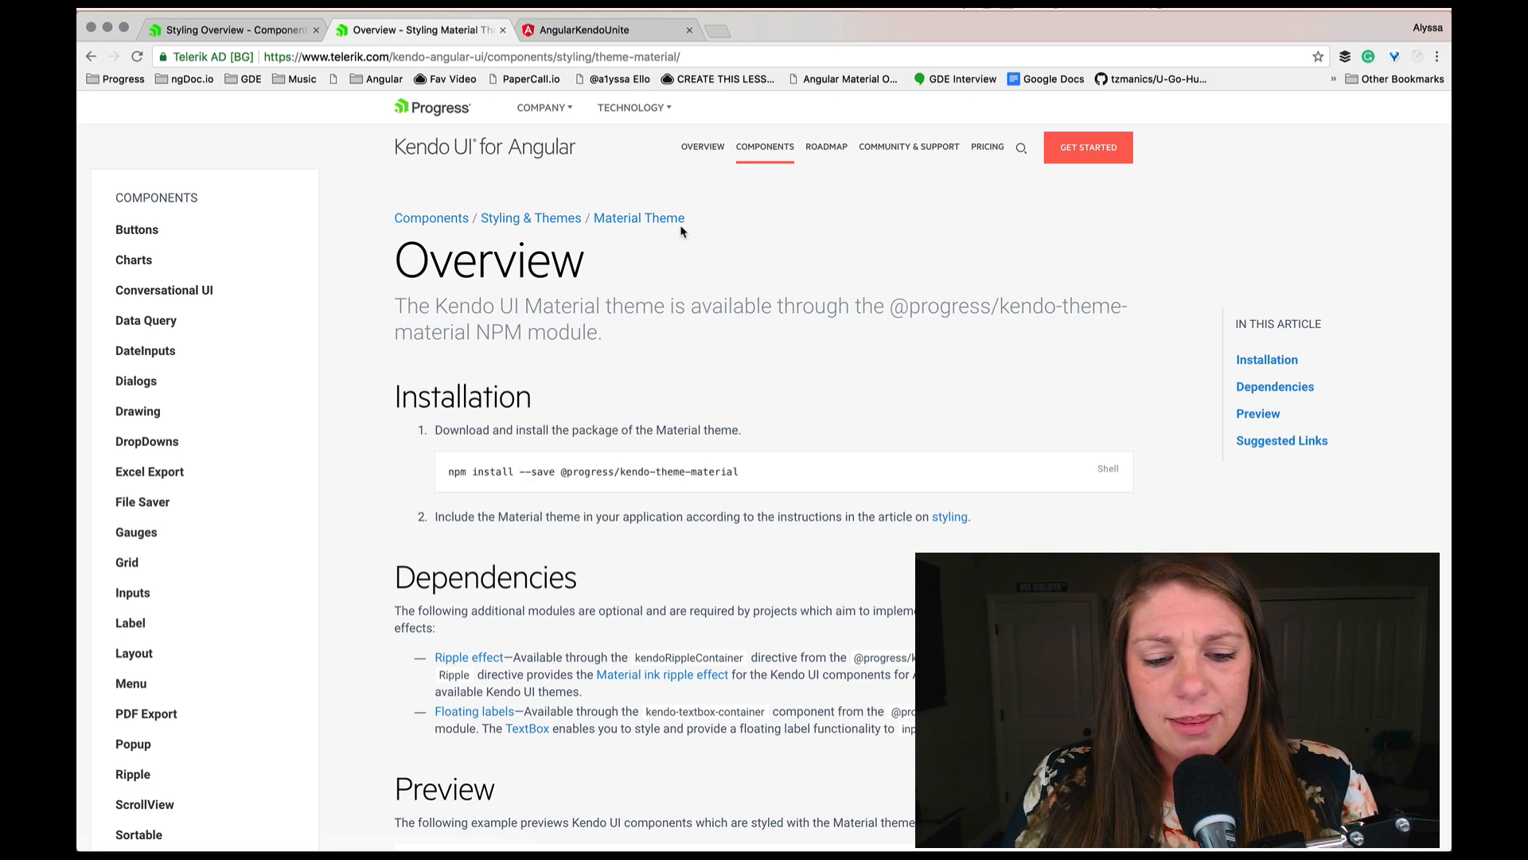
mouse_move(706, 483)
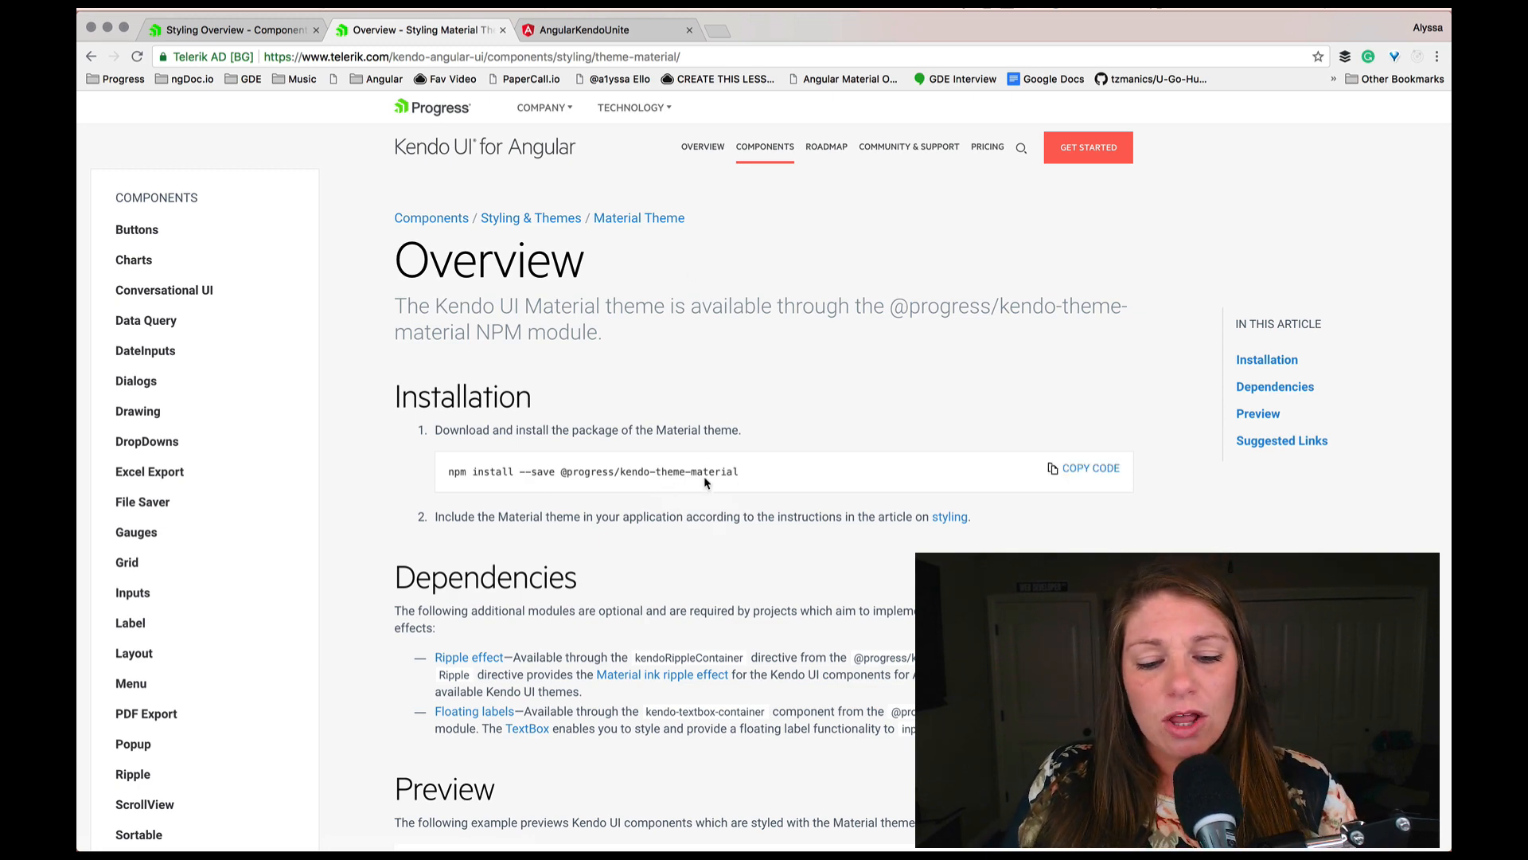
Review the Material Theme Customization page and its variables table ($primary, $secondary).
scroll("down", 3)
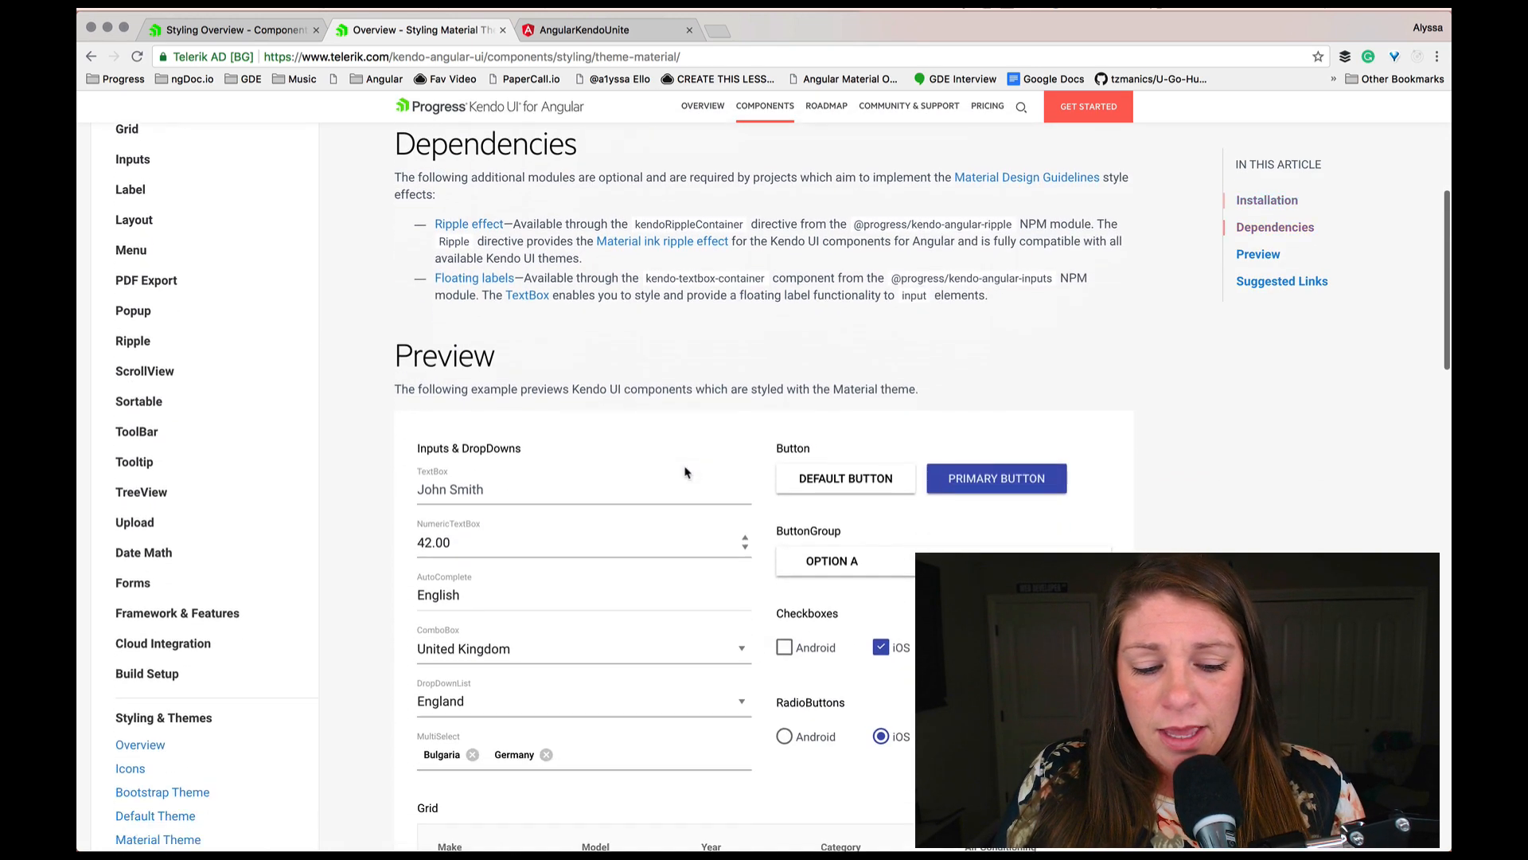
scroll("down", 3)
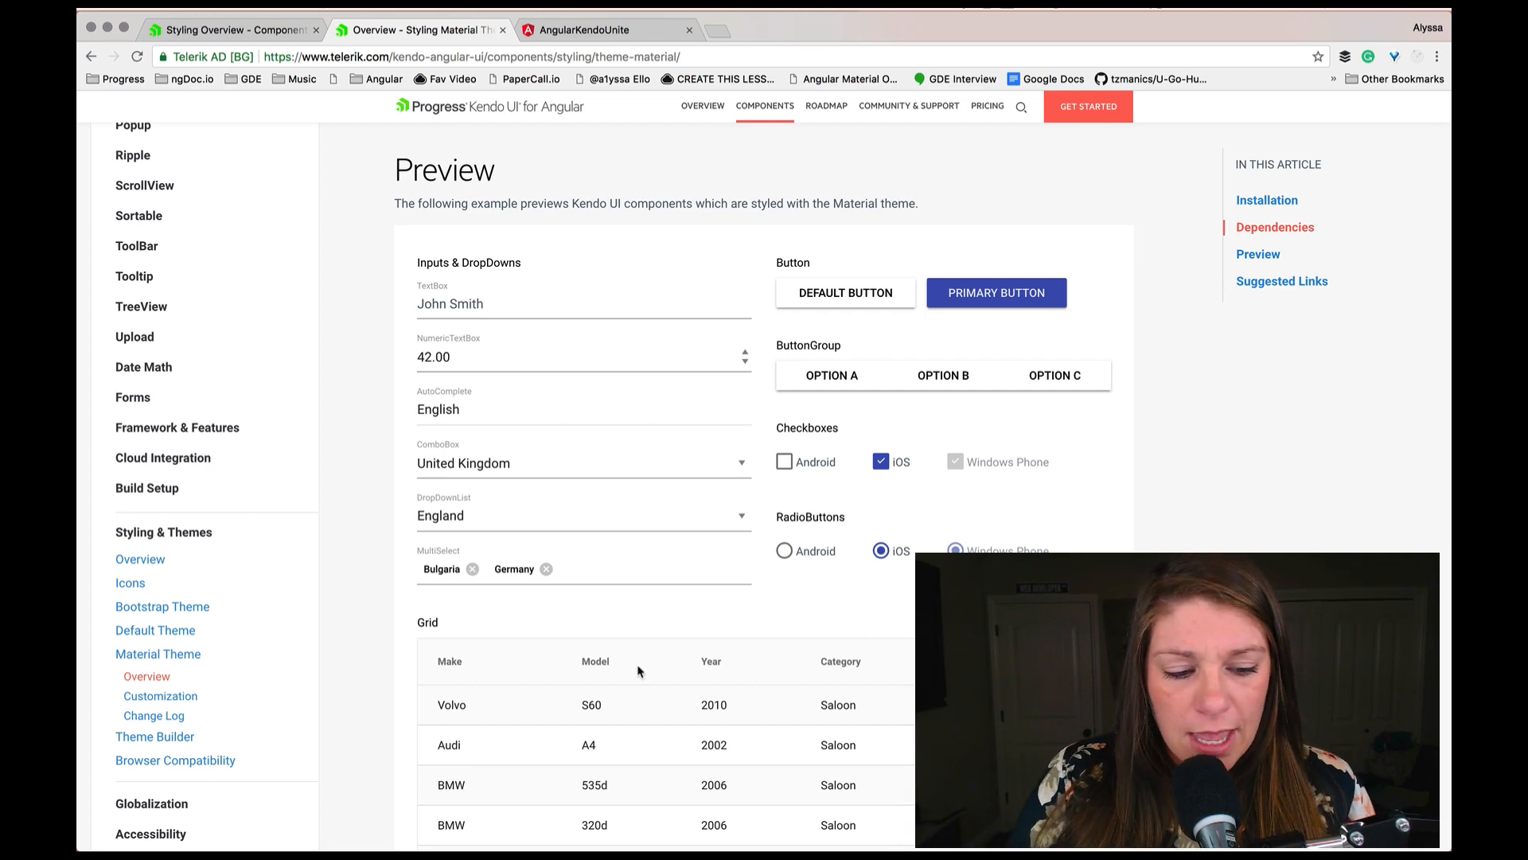
left_click(159, 695)
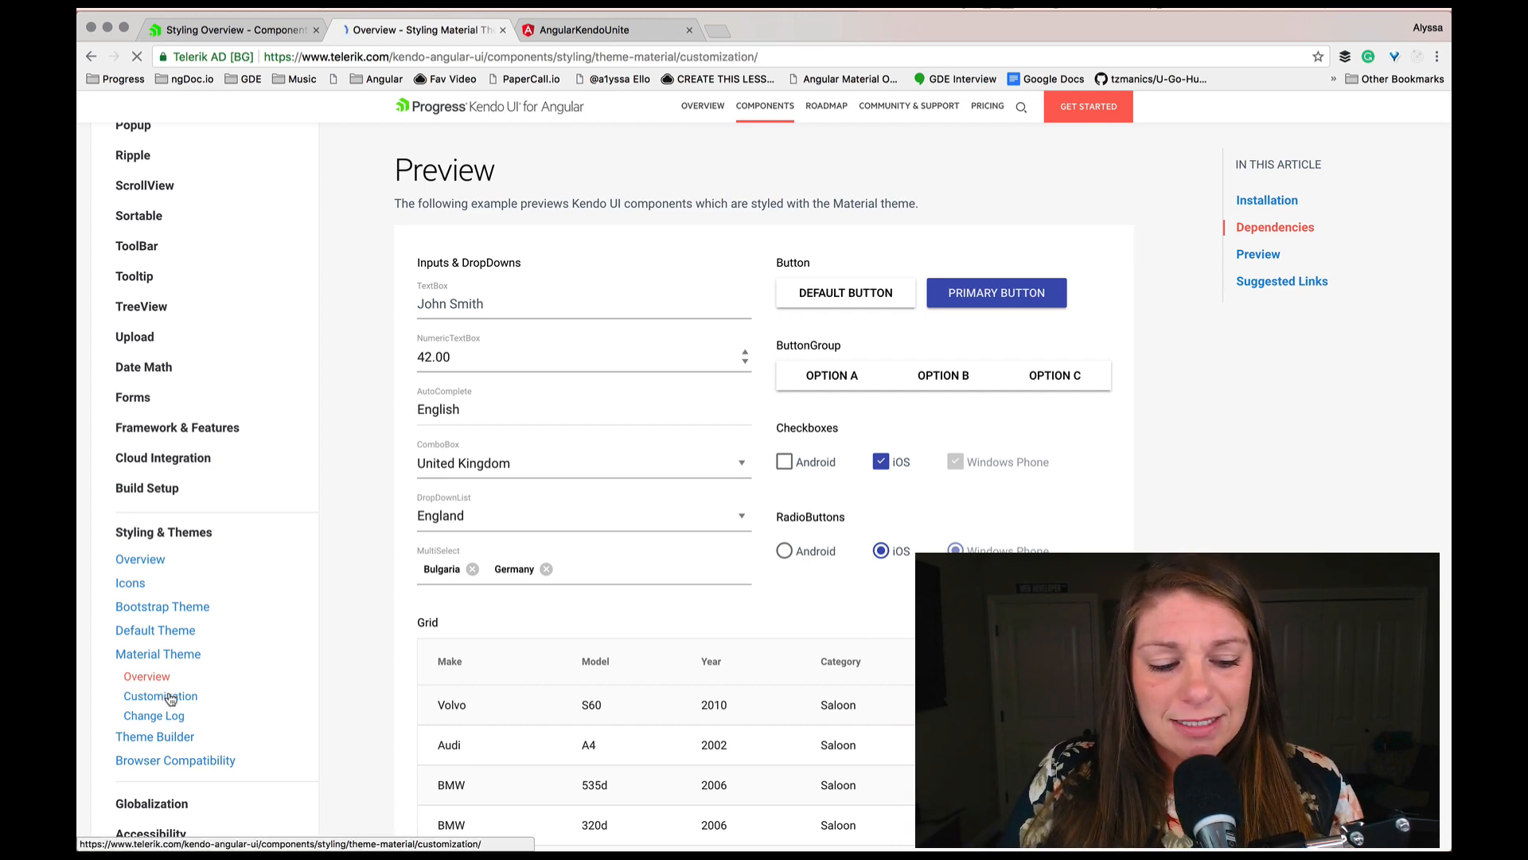
left_click(160, 695)
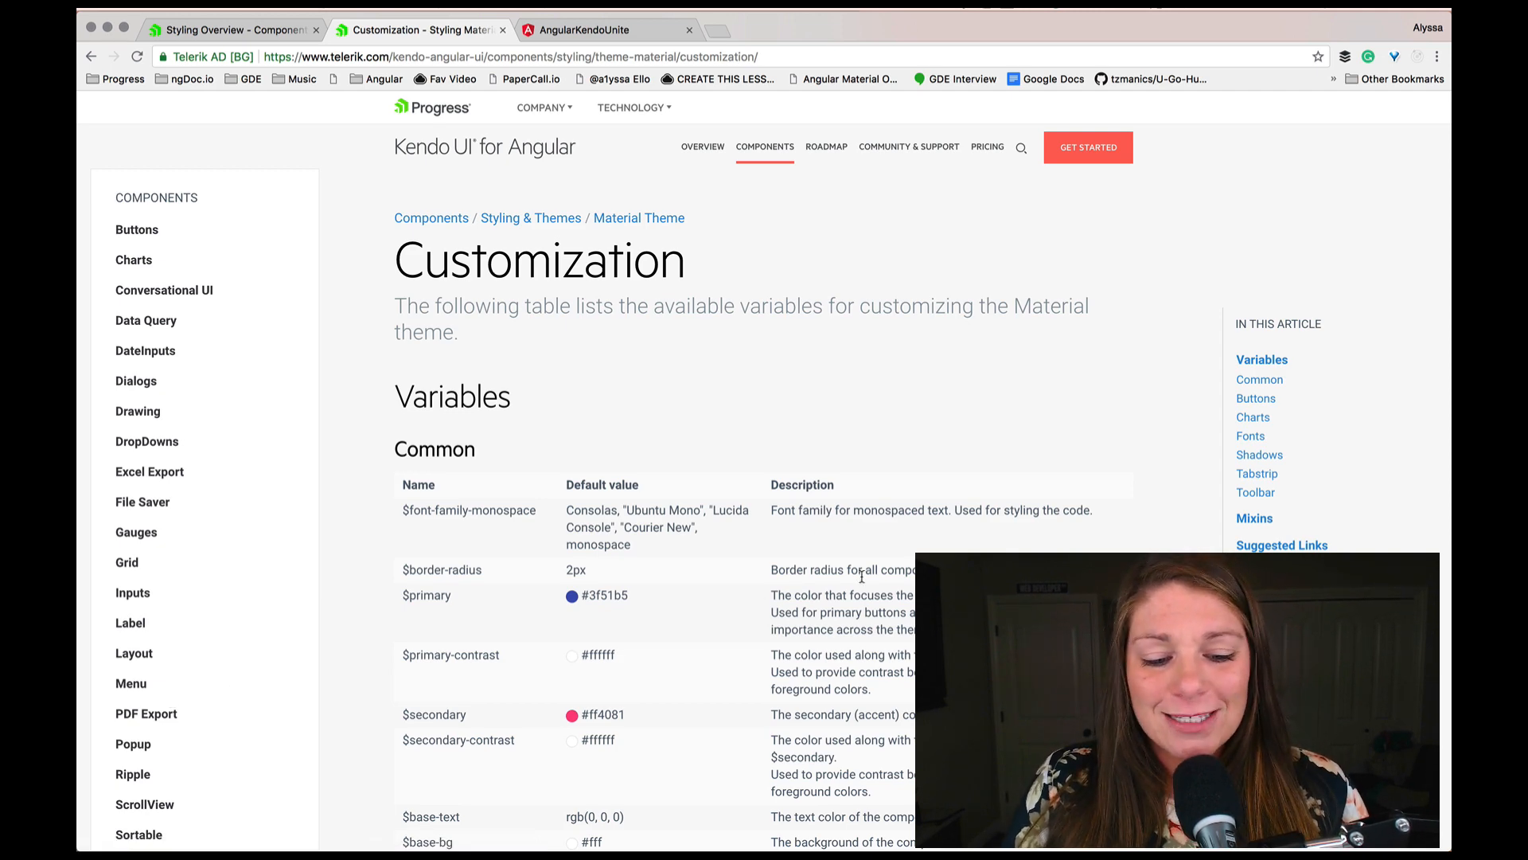
scroll("down", 3)
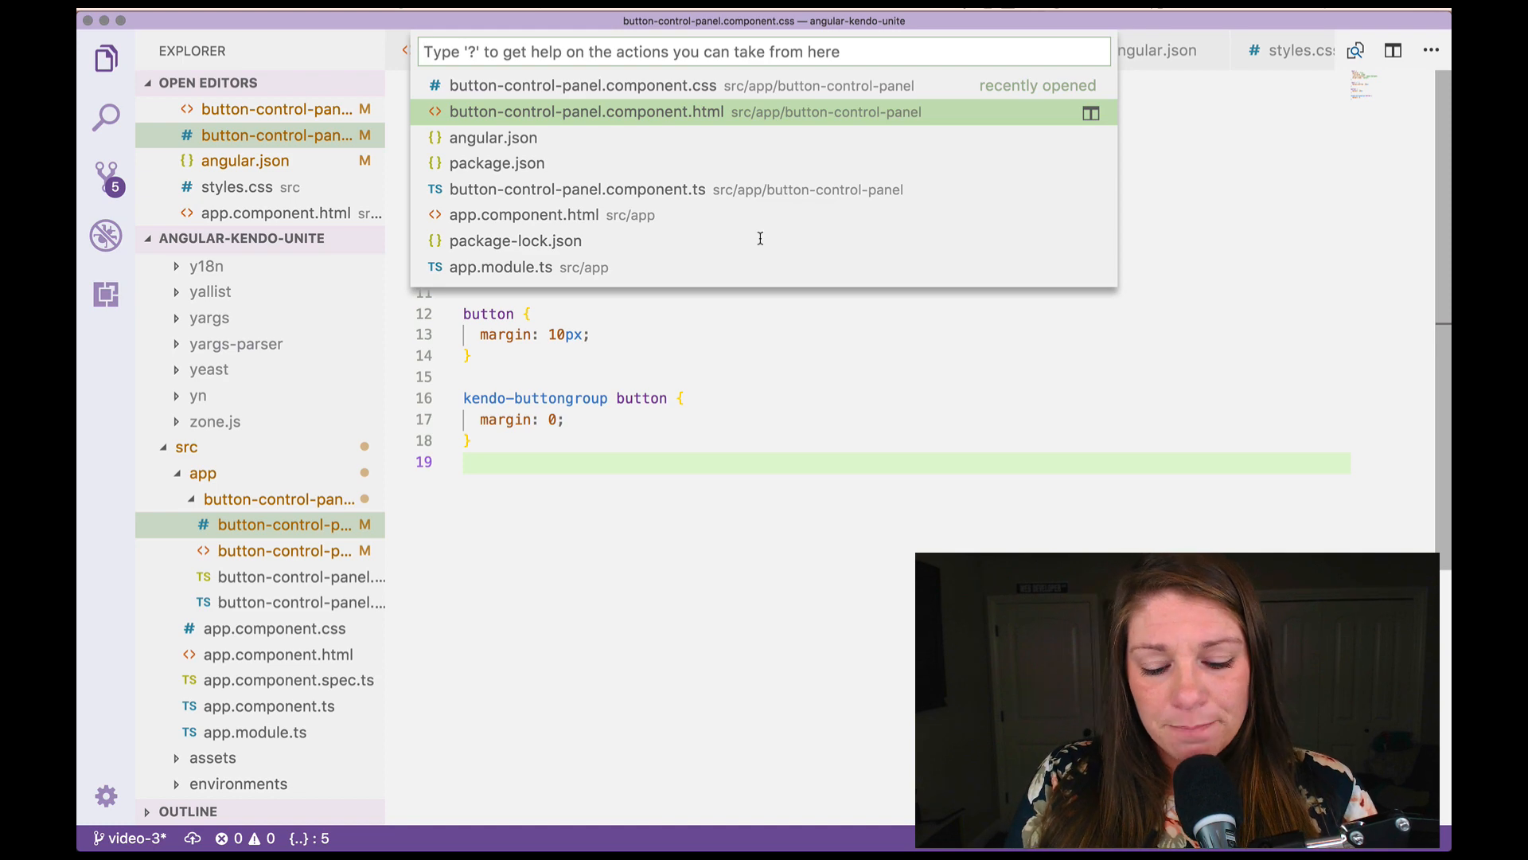
Point angular.json's styles entry to src/styles.scss and rename styles.css to styles.scss.
left_click(492, 136)
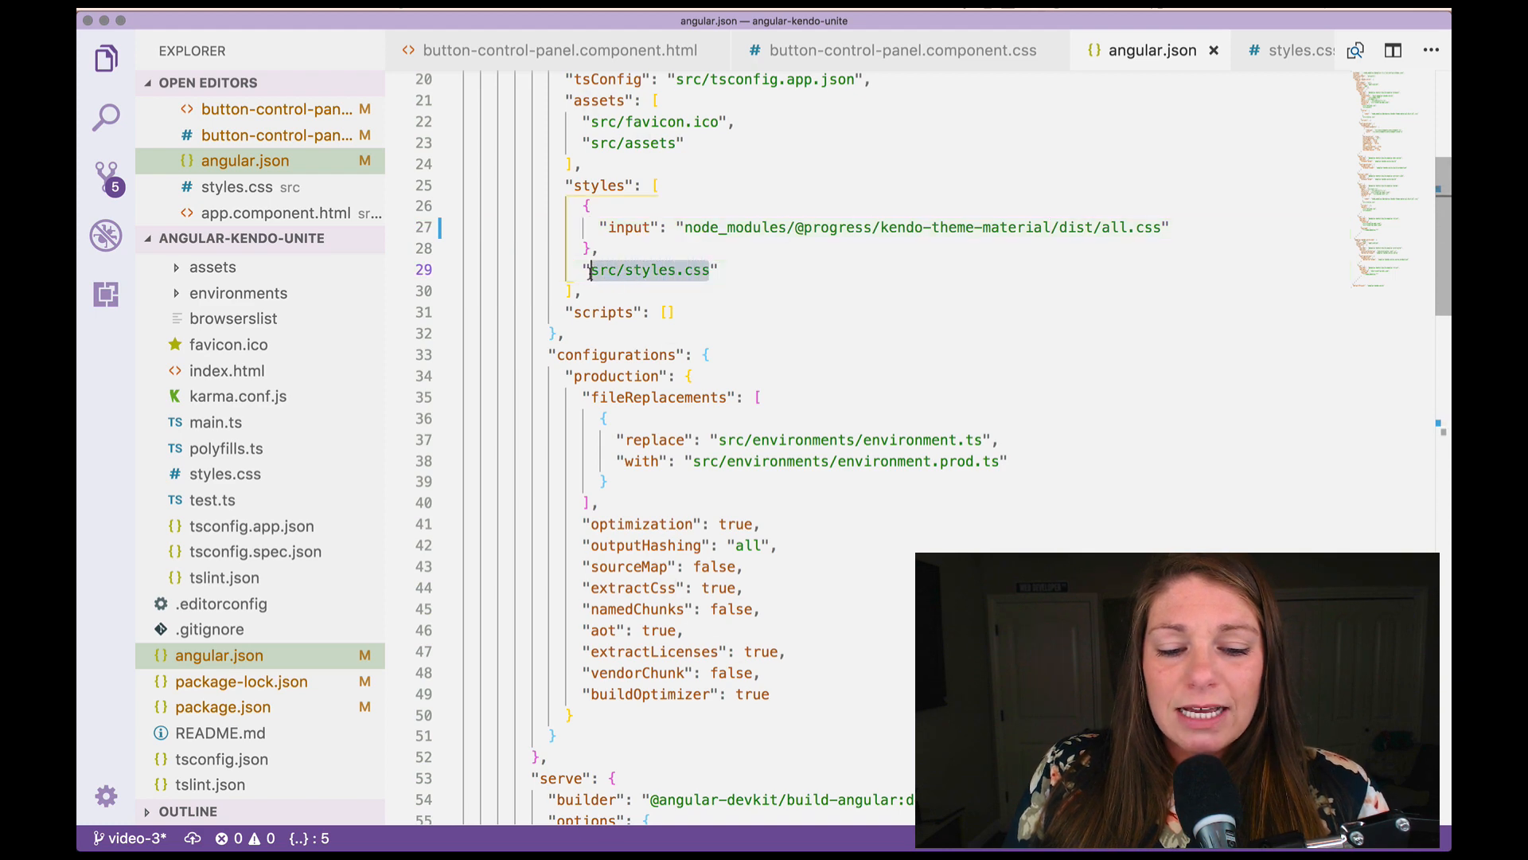
scroll("down", 3)
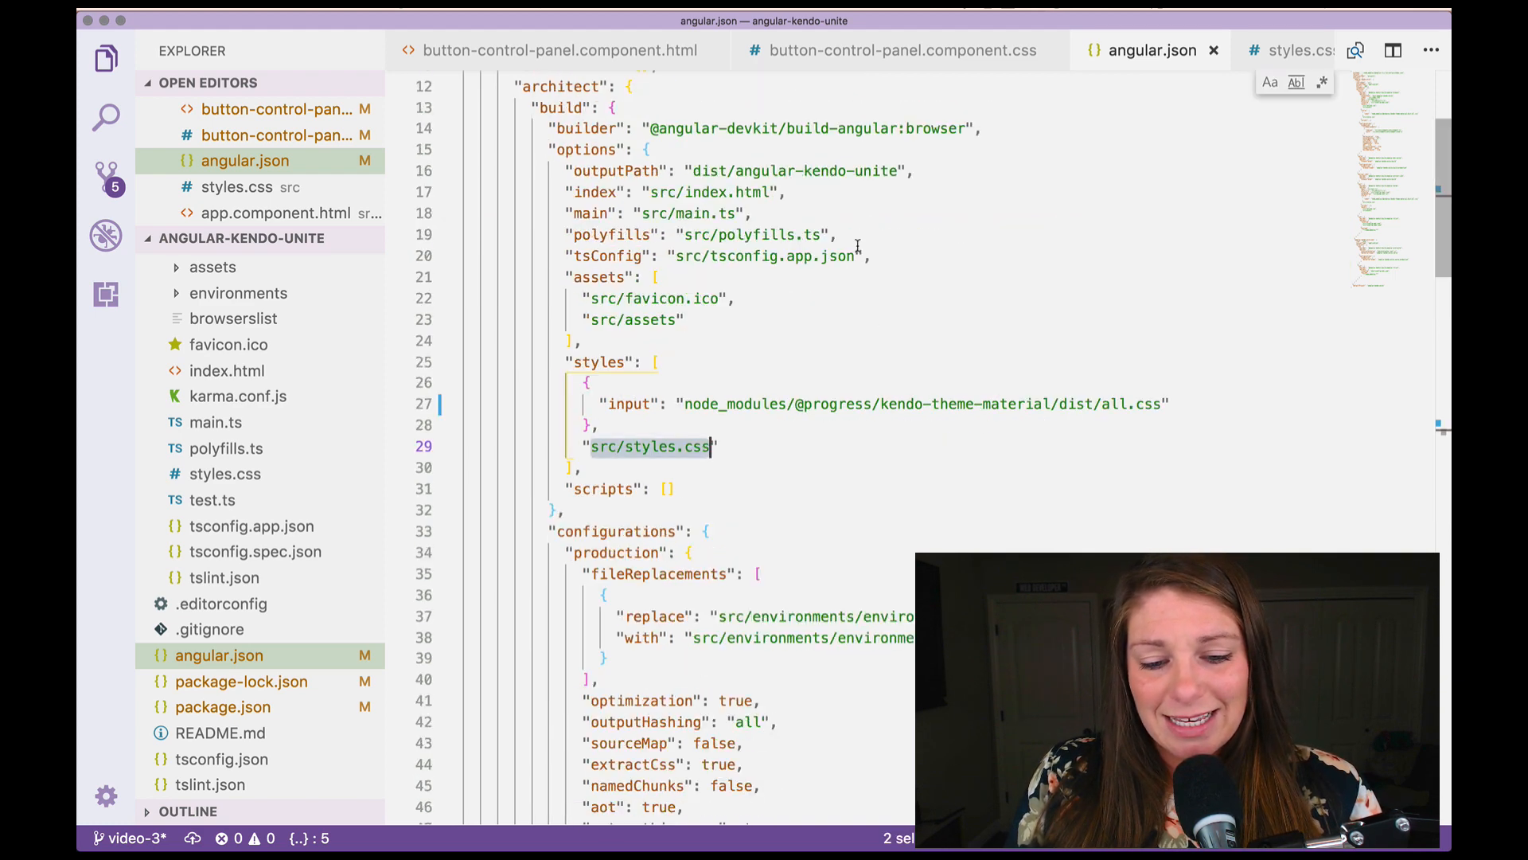
left_click(686, 446)
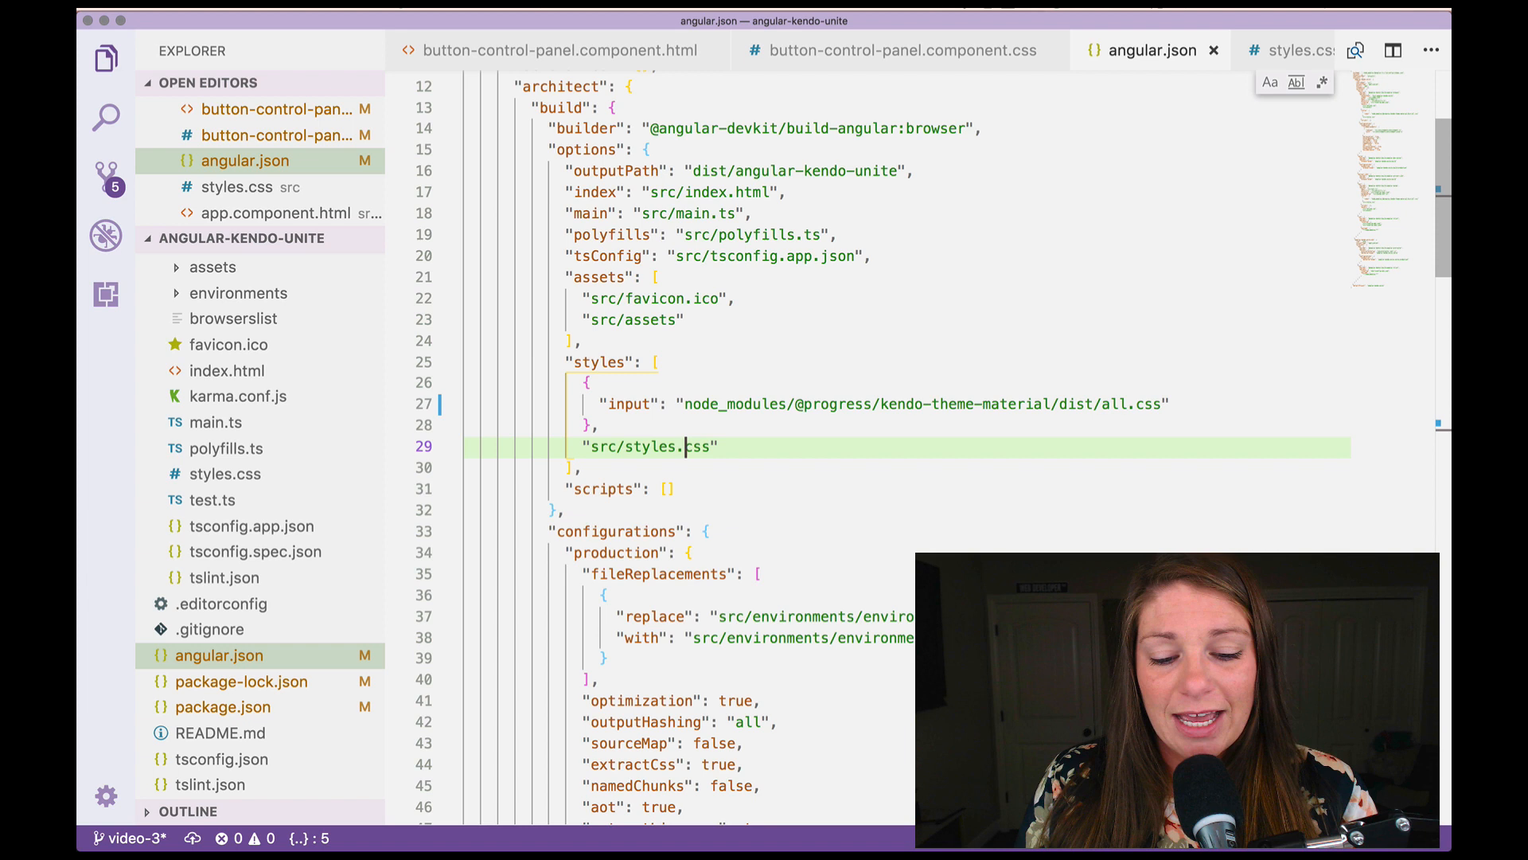
type("scss")
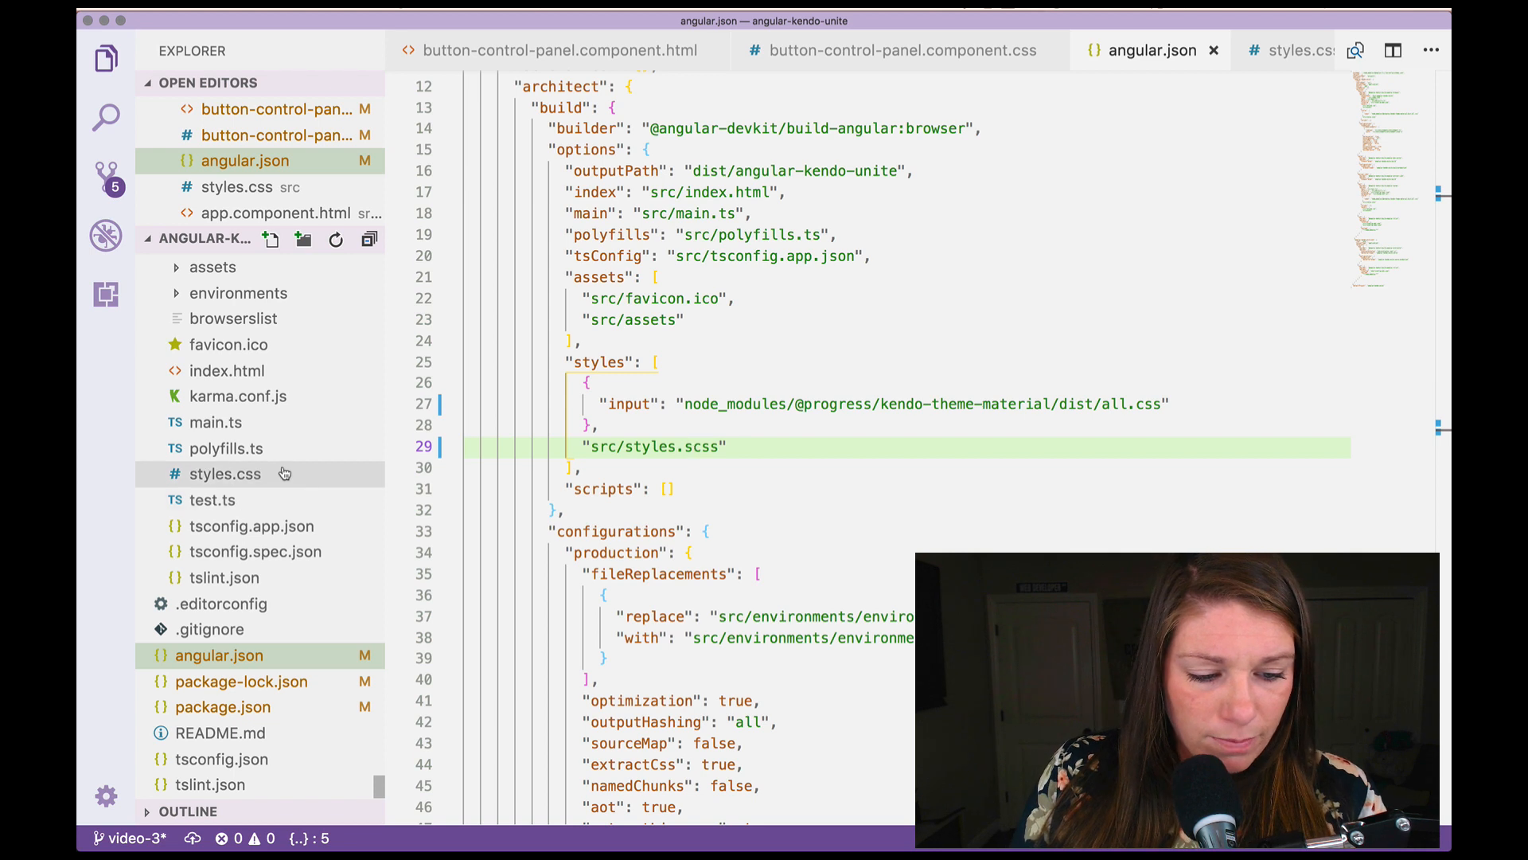
right_click(224, 475)
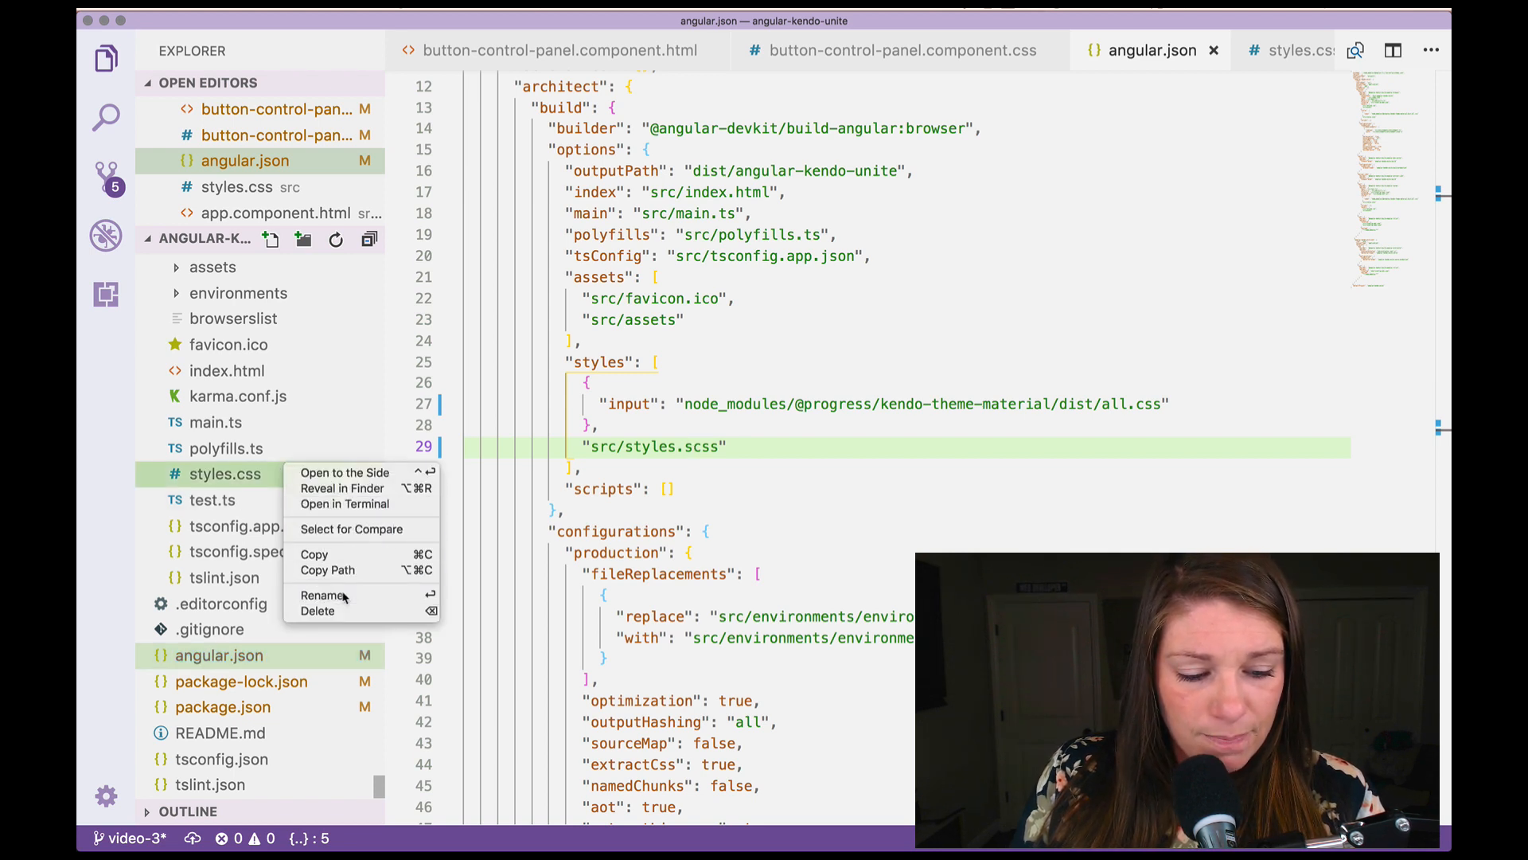
left_click(323, 596)
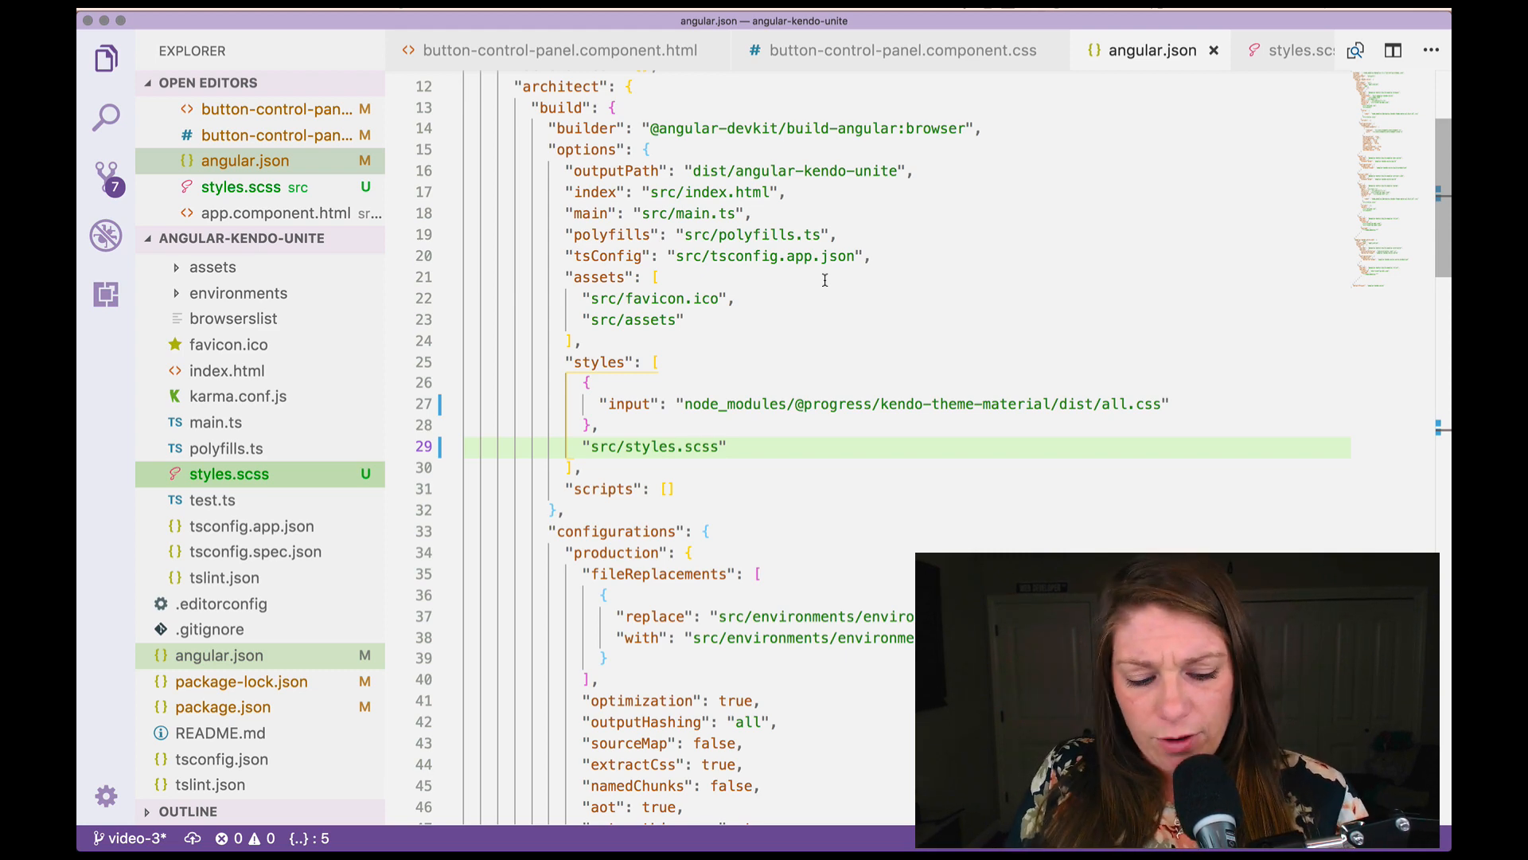
Restart ng serve until it compiles, then view the app's buttons at localhost:4200.
left_click(747, 428)
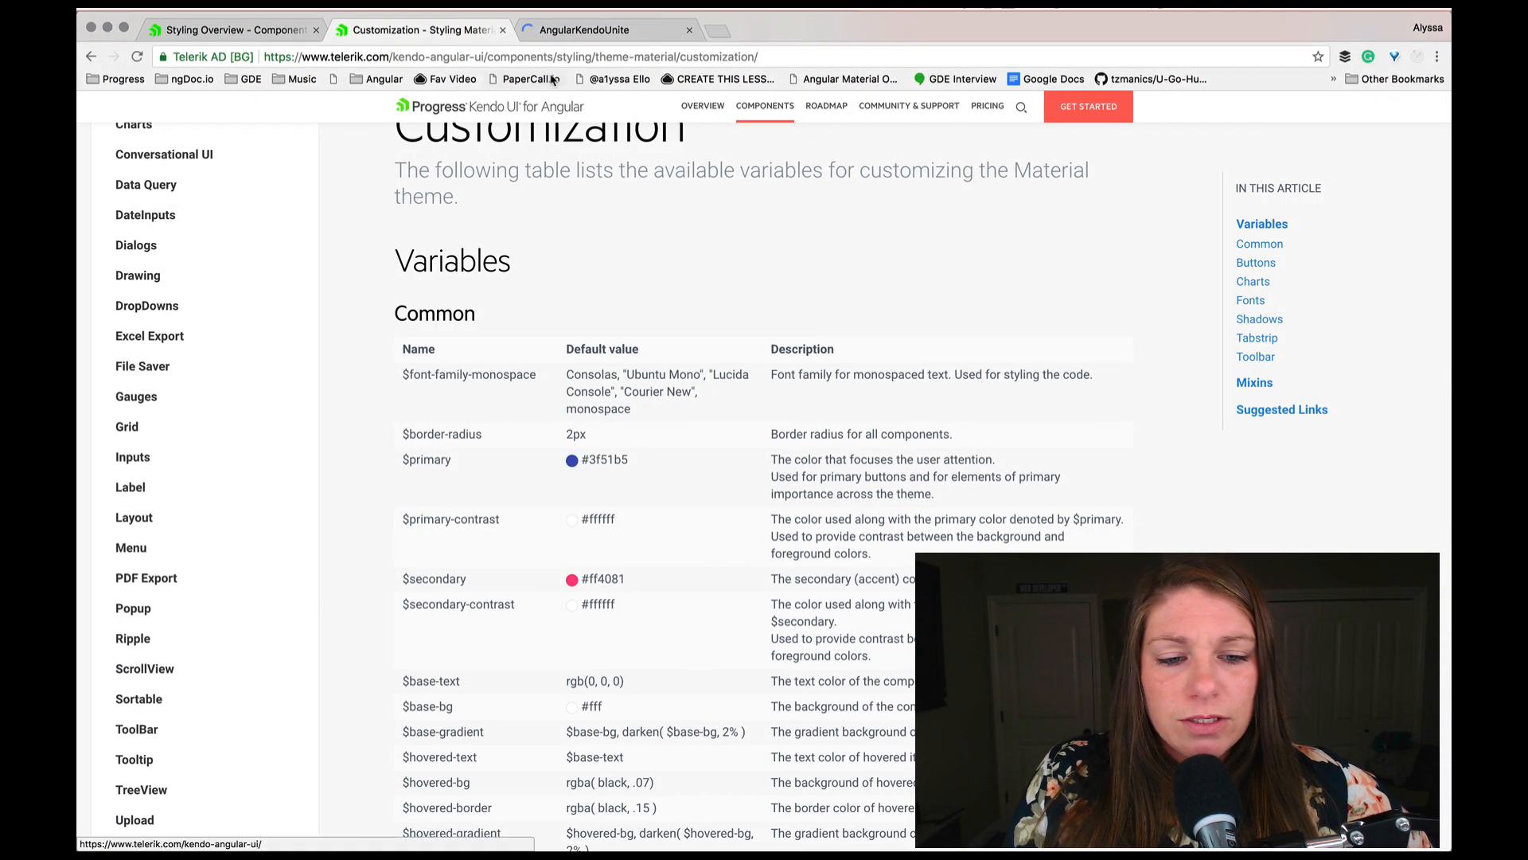
left_click(605, 28)
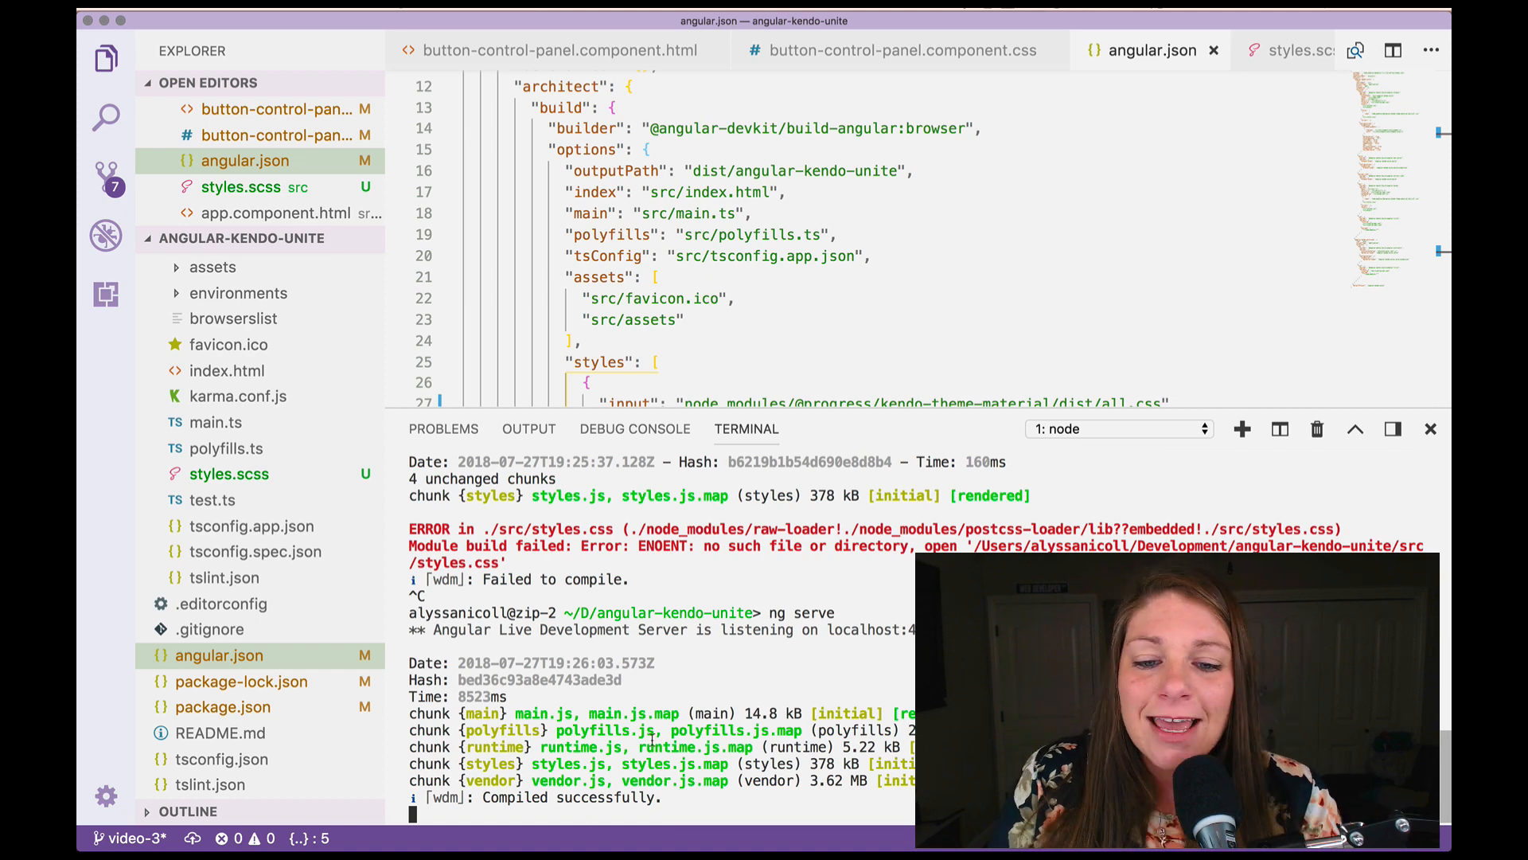
left_click(1258, 49)
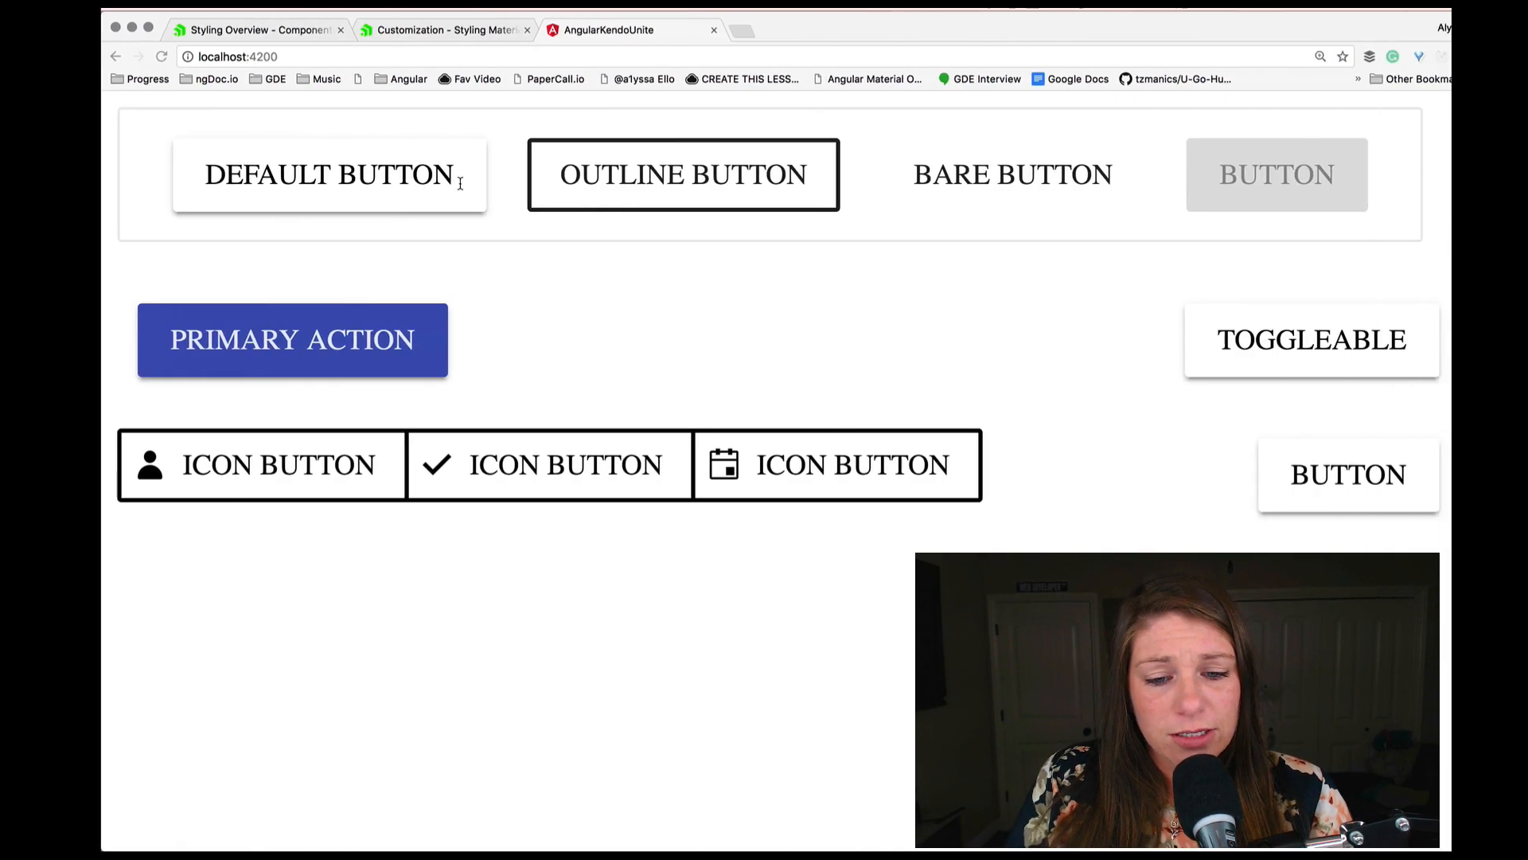
left_click(418, 29)
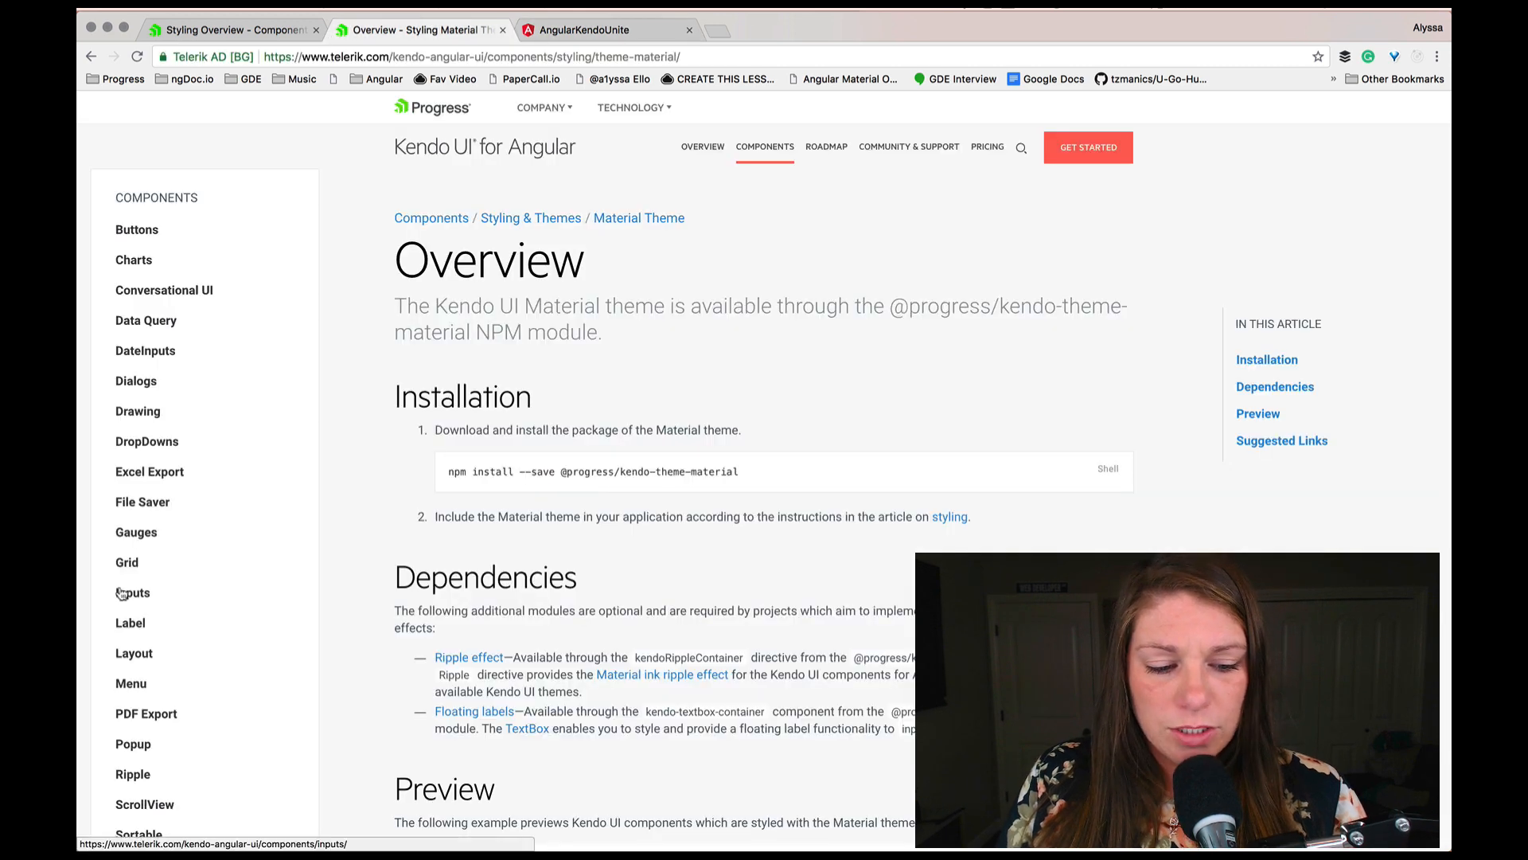
scroll("down", 3)
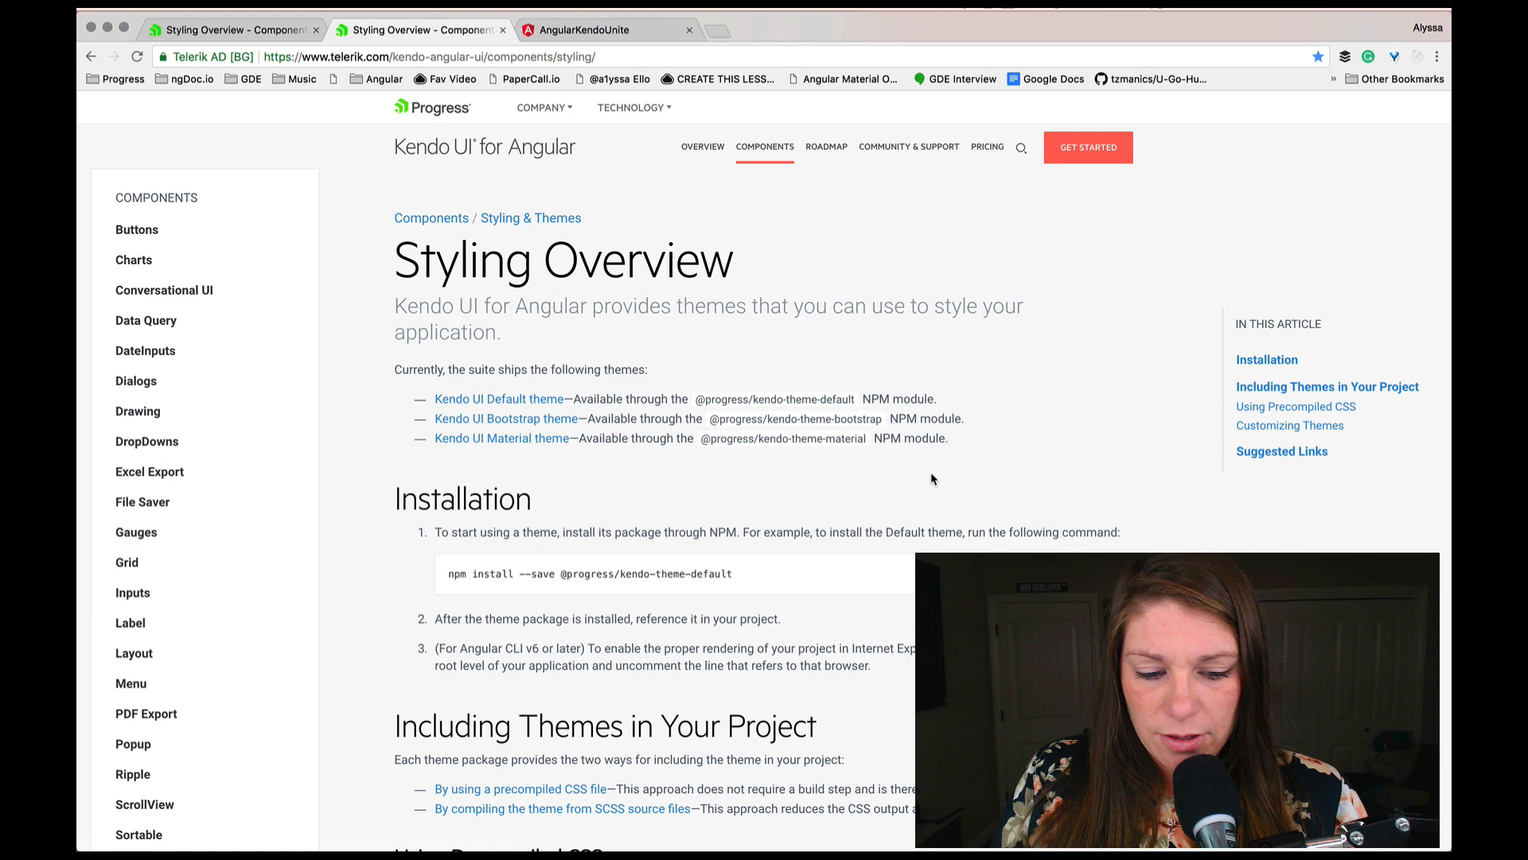
scroll("down", 3)
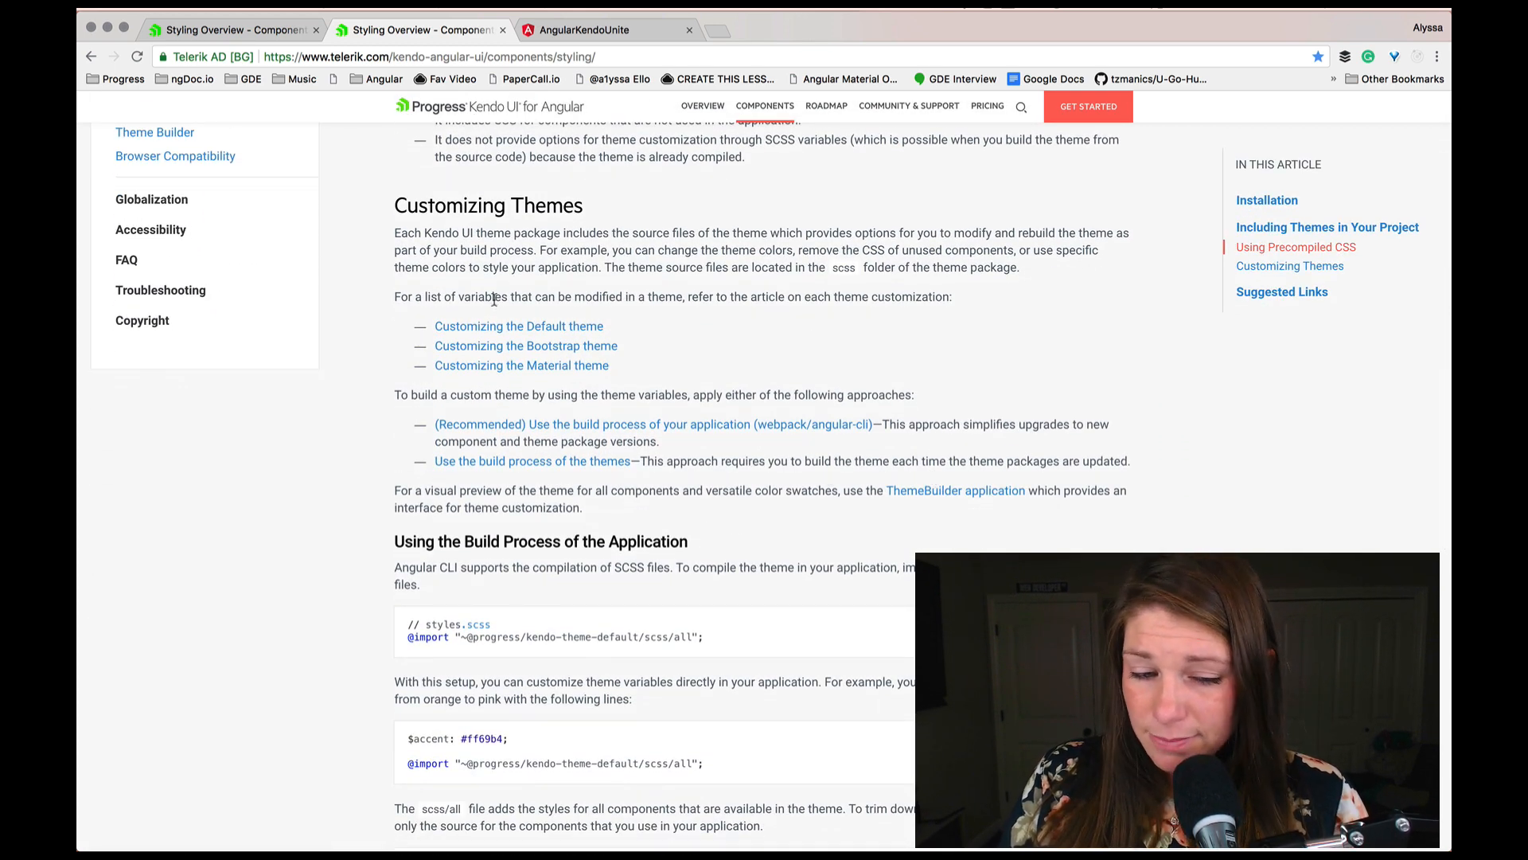
mouse_move(519, 325)
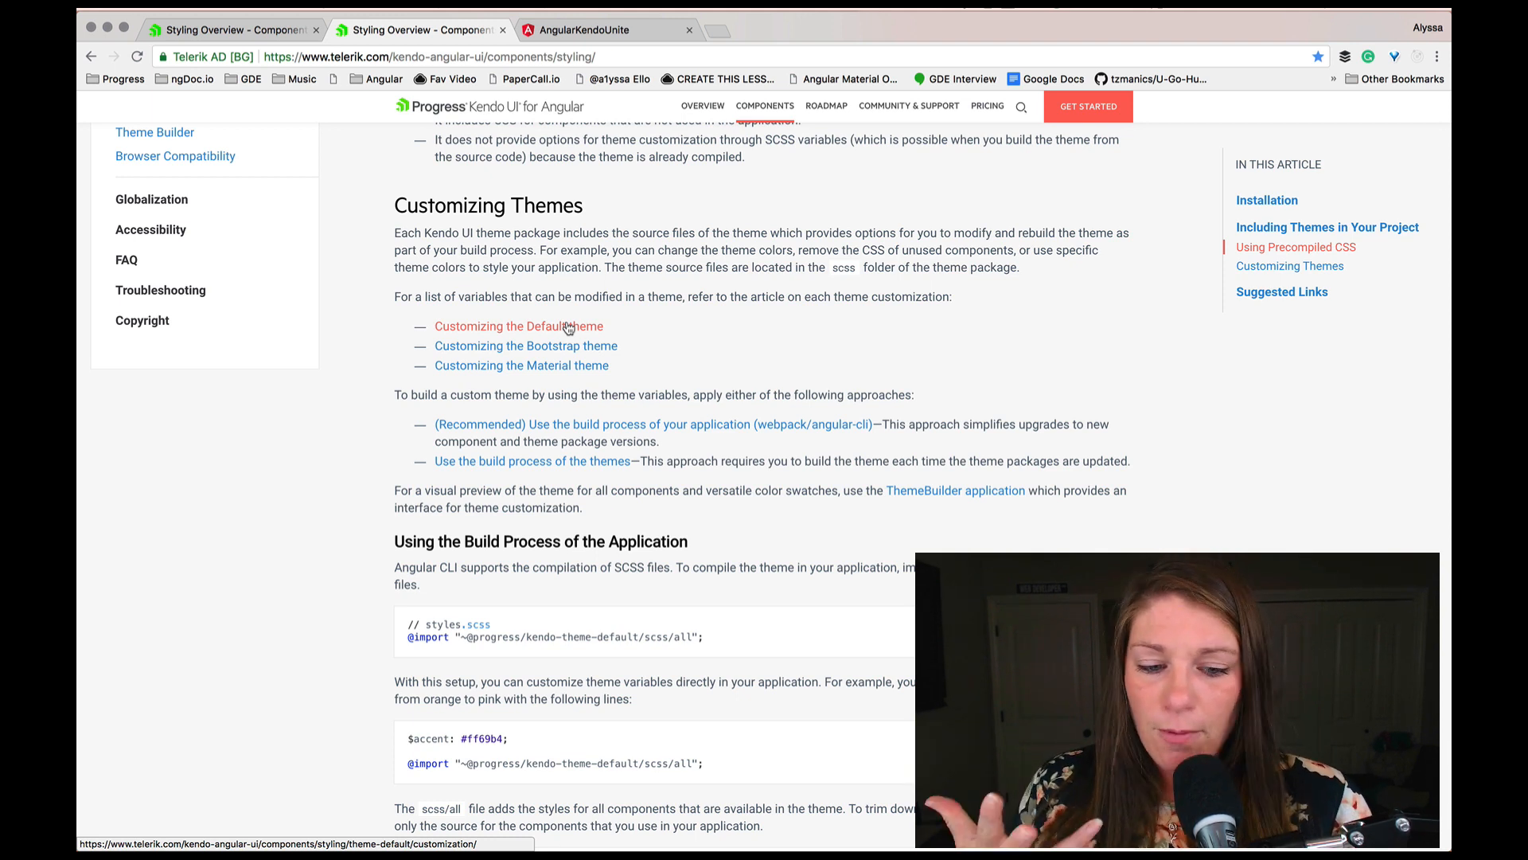
scroll("down", 3)
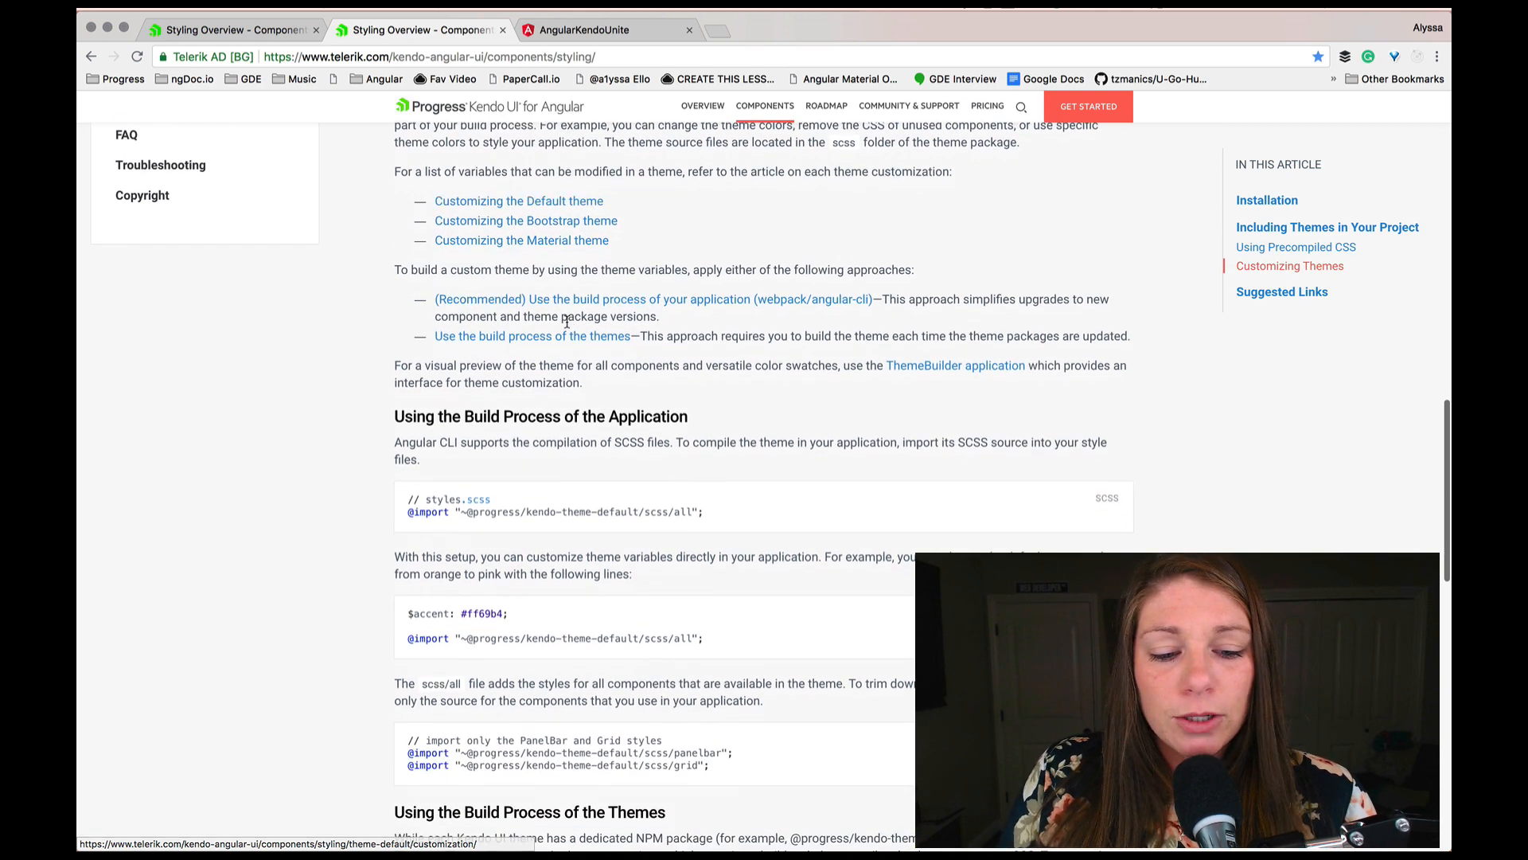
scroll("down", 3)
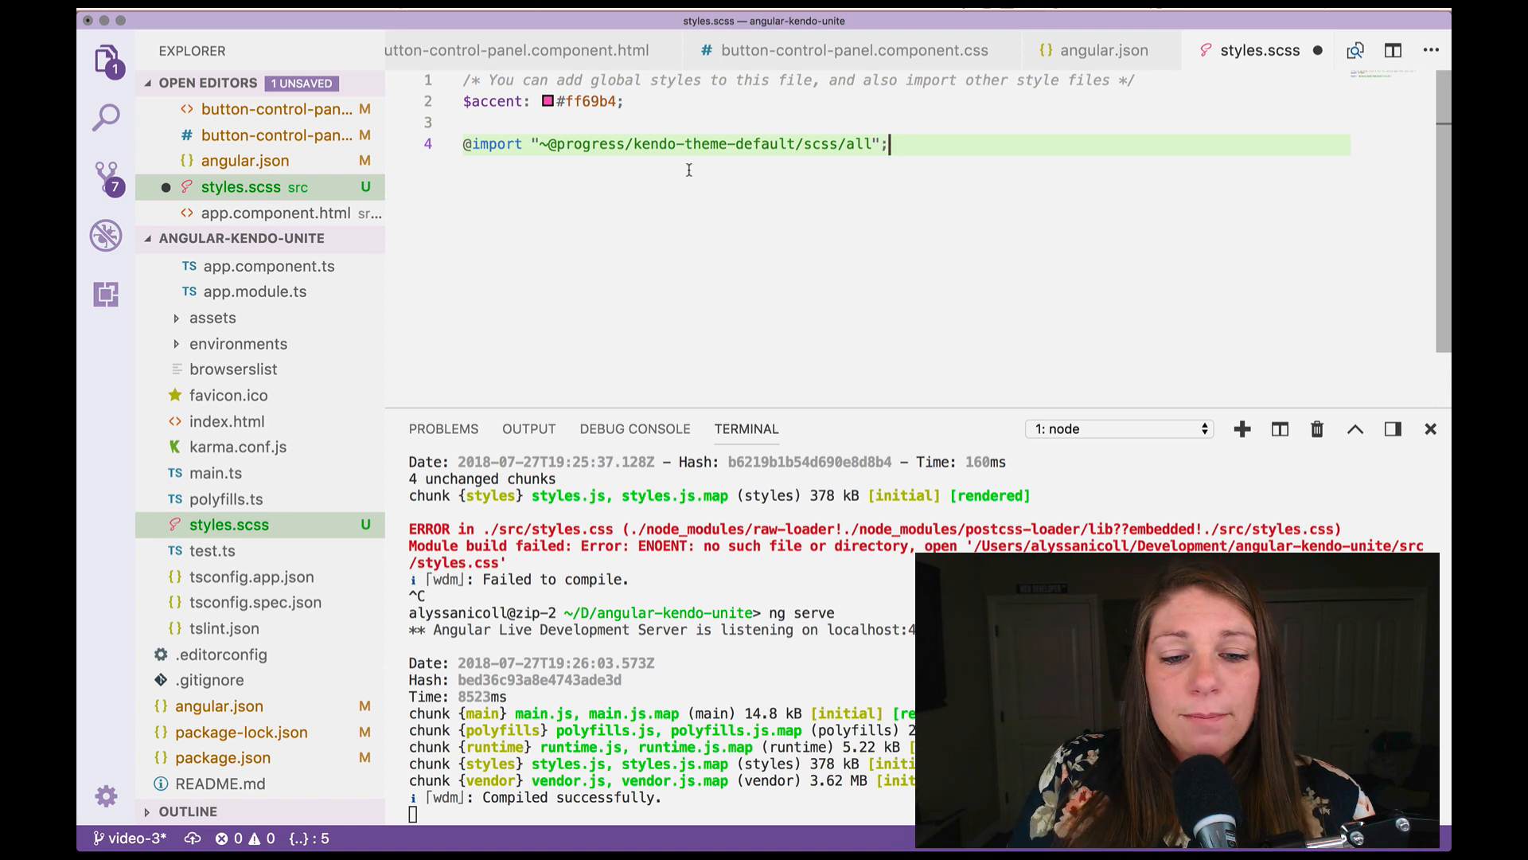
Rename $accent to $primary (#ff69b4) in styles.scss, save, and rerun ng serve.
left_click_drag(626, 144, 882, 145)
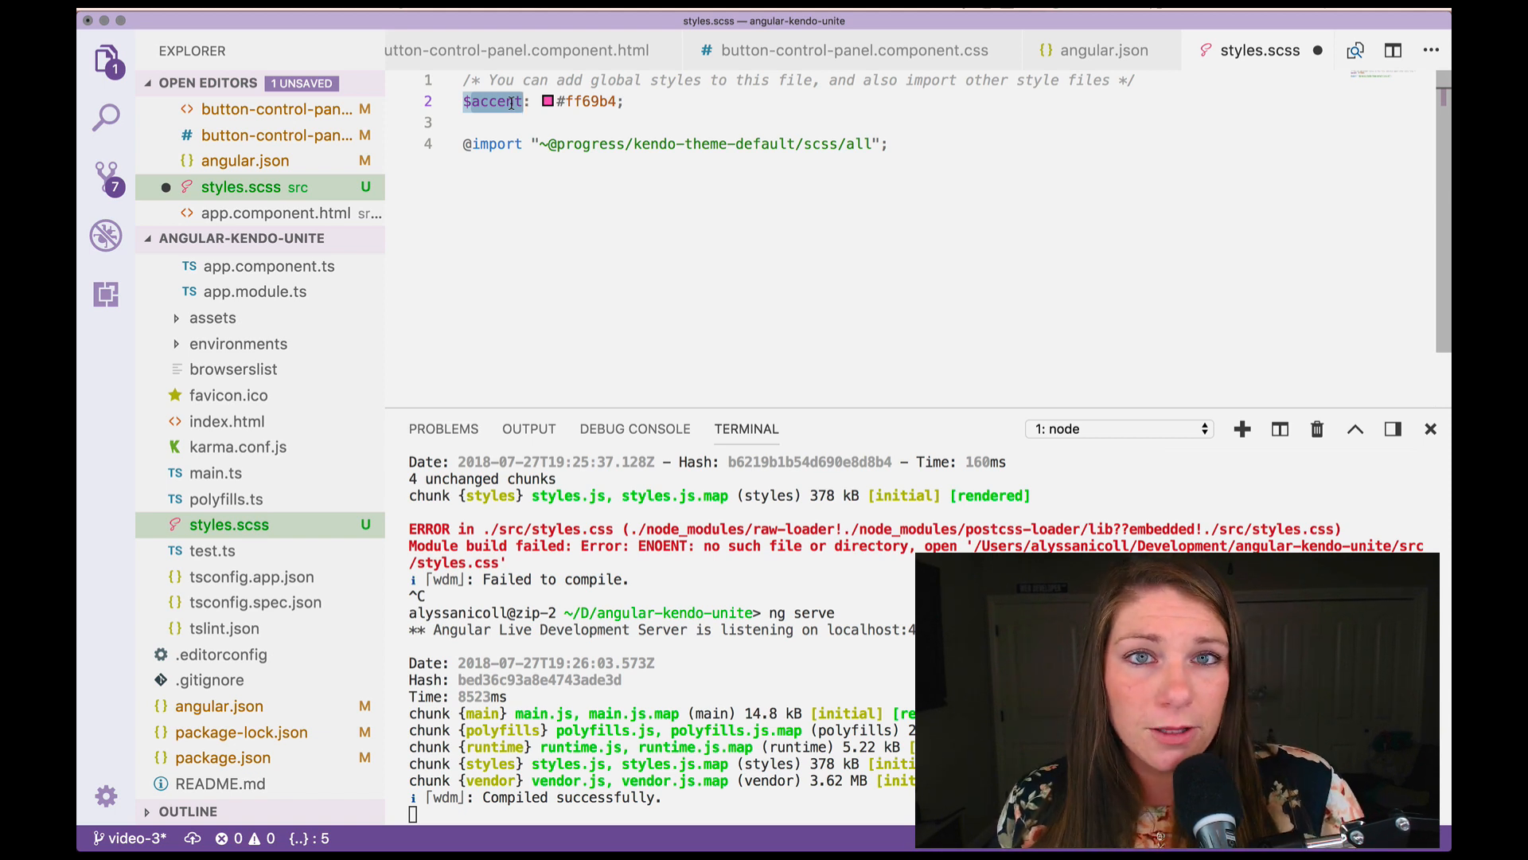
type("primary")
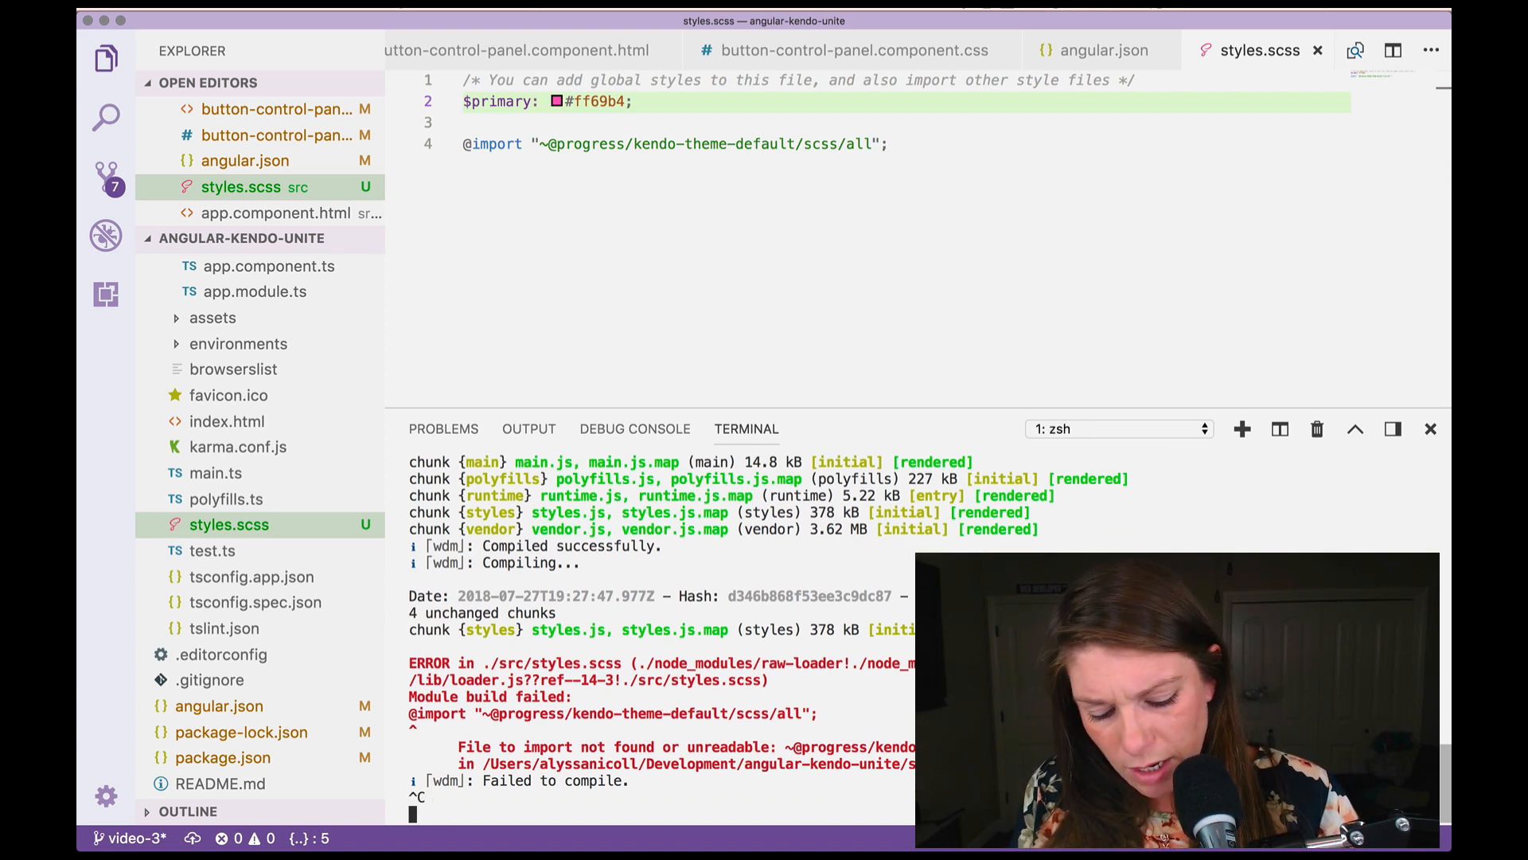
type("ng serve")
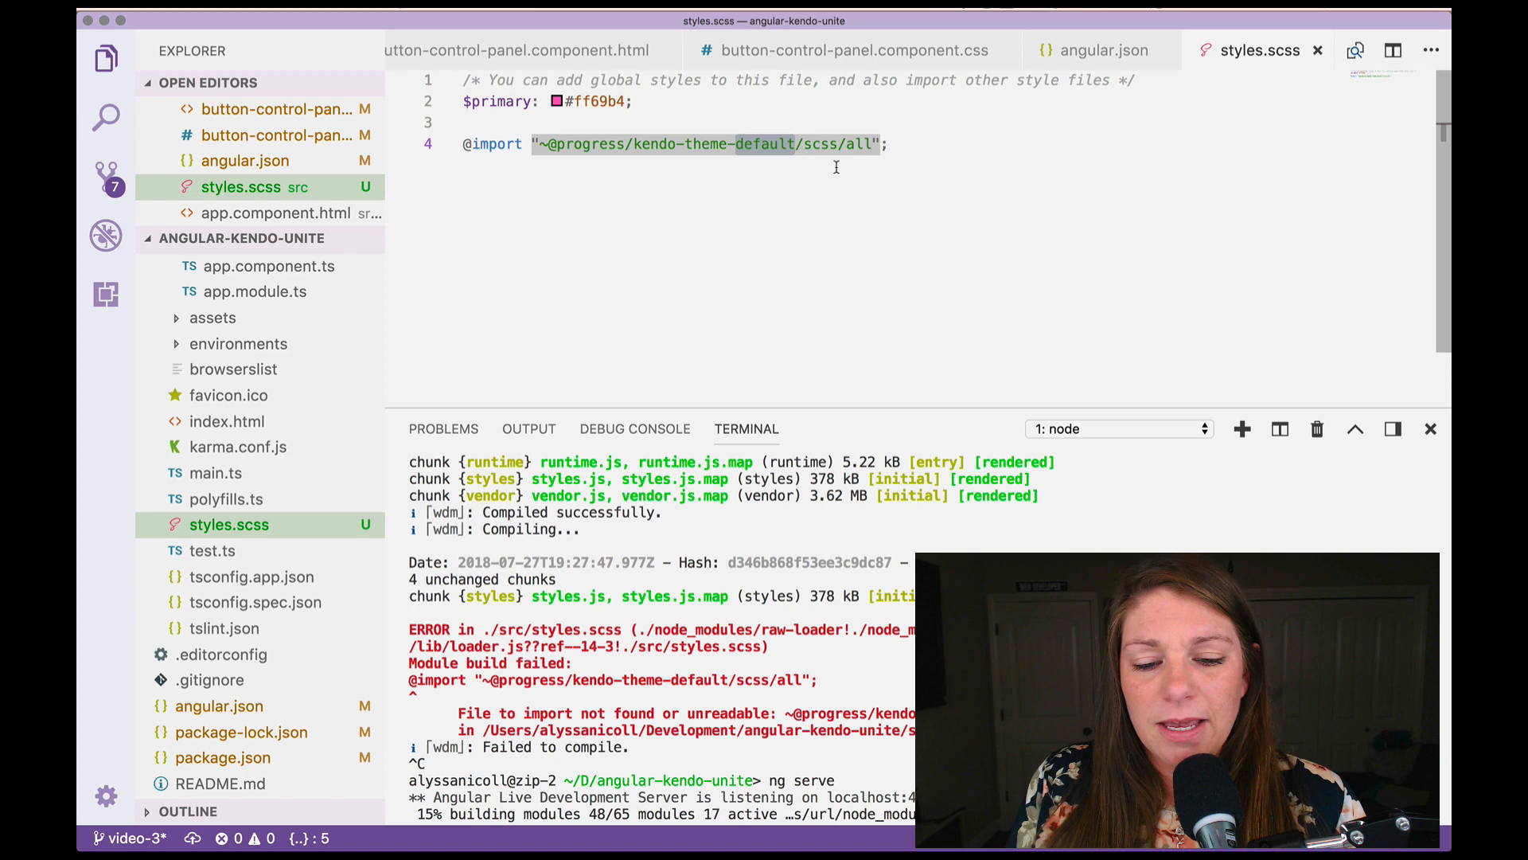
type("materi")
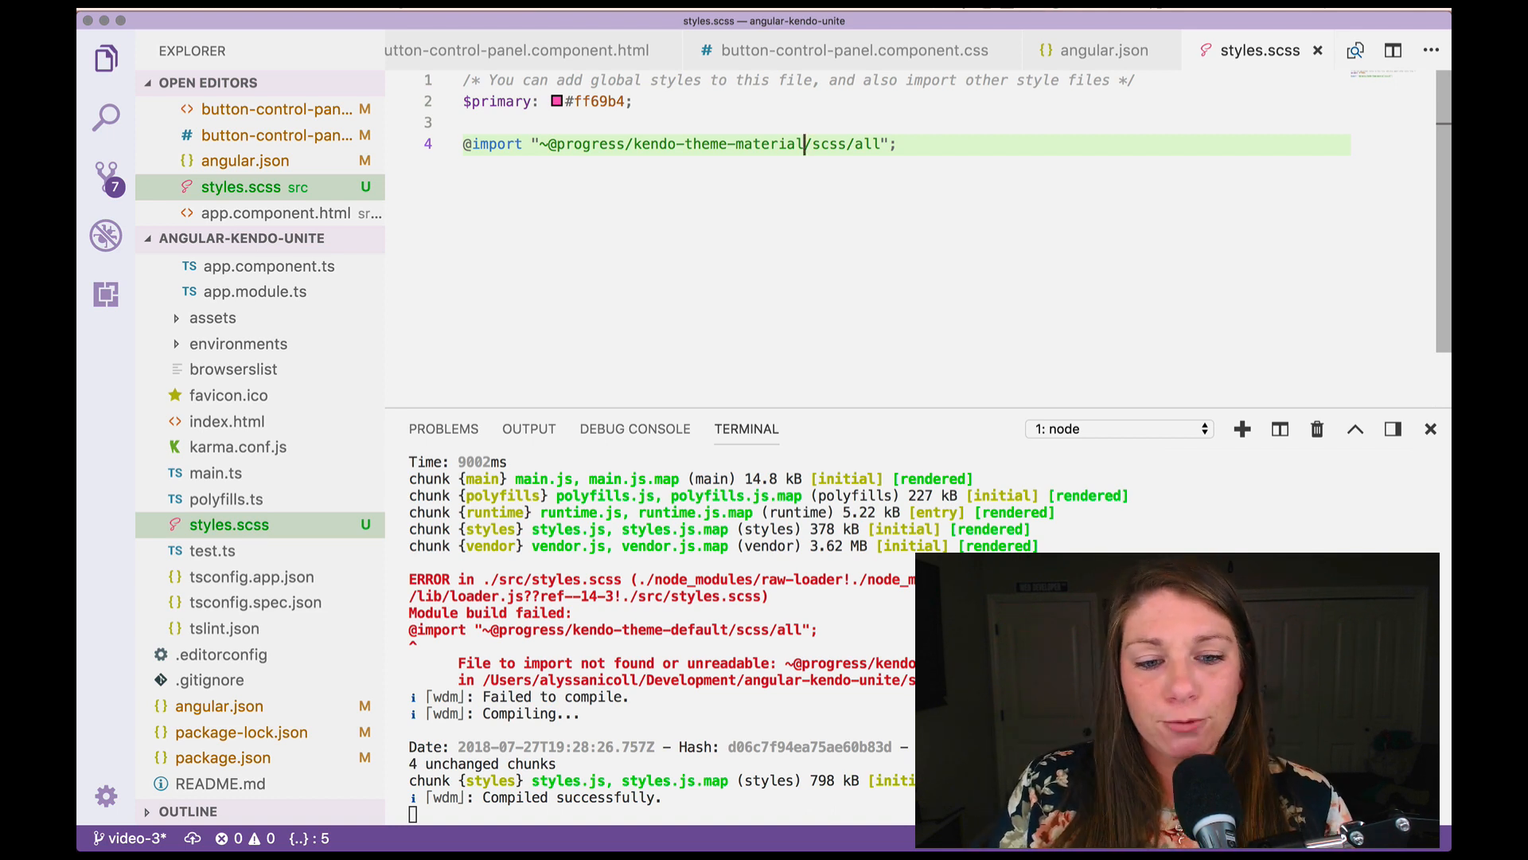
mouse_move(818, 398)
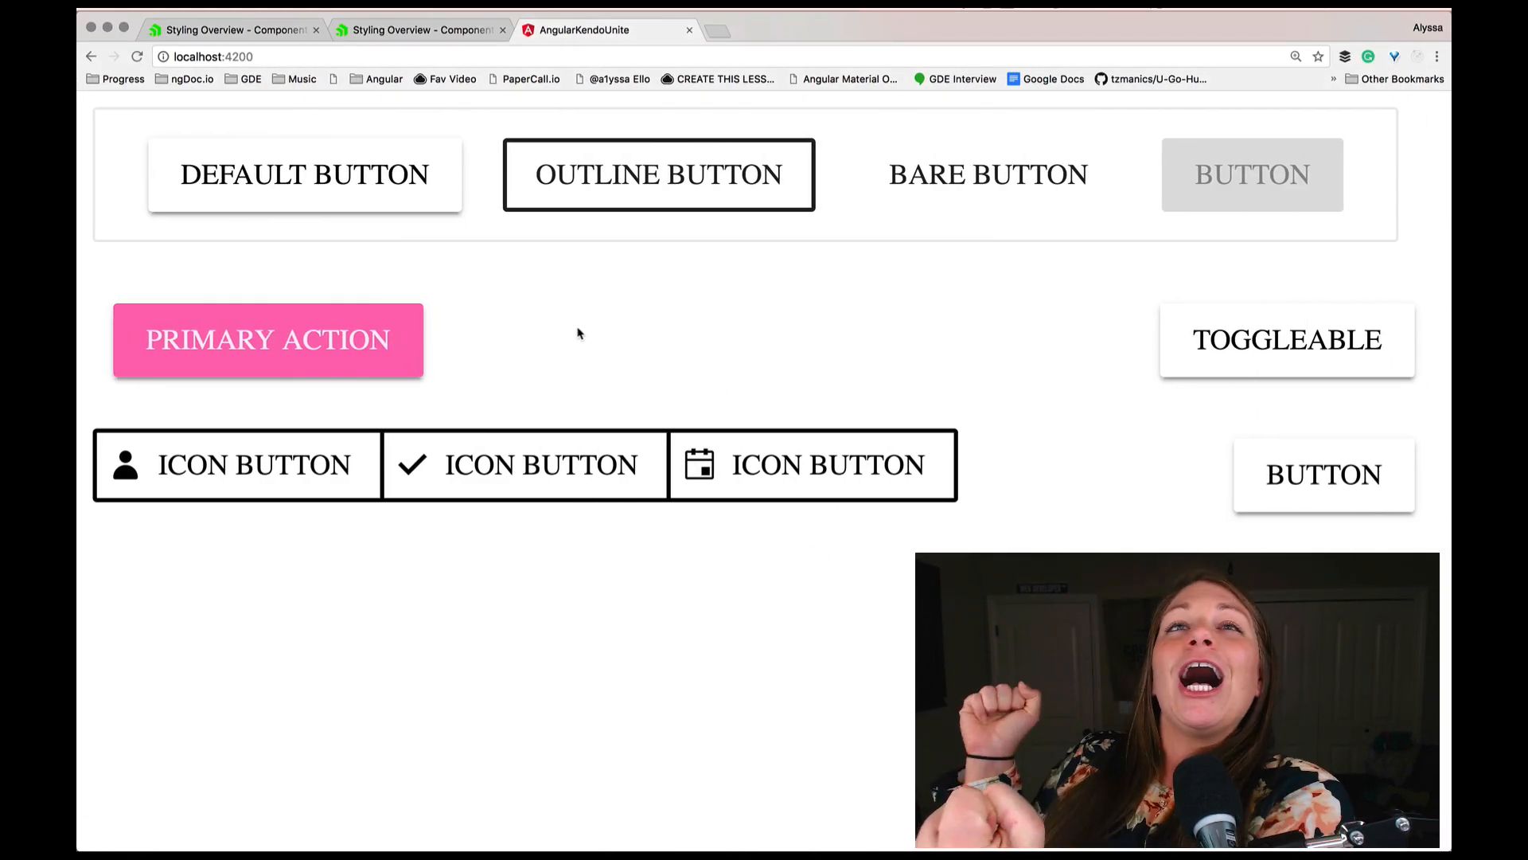
left_click(419, 29)
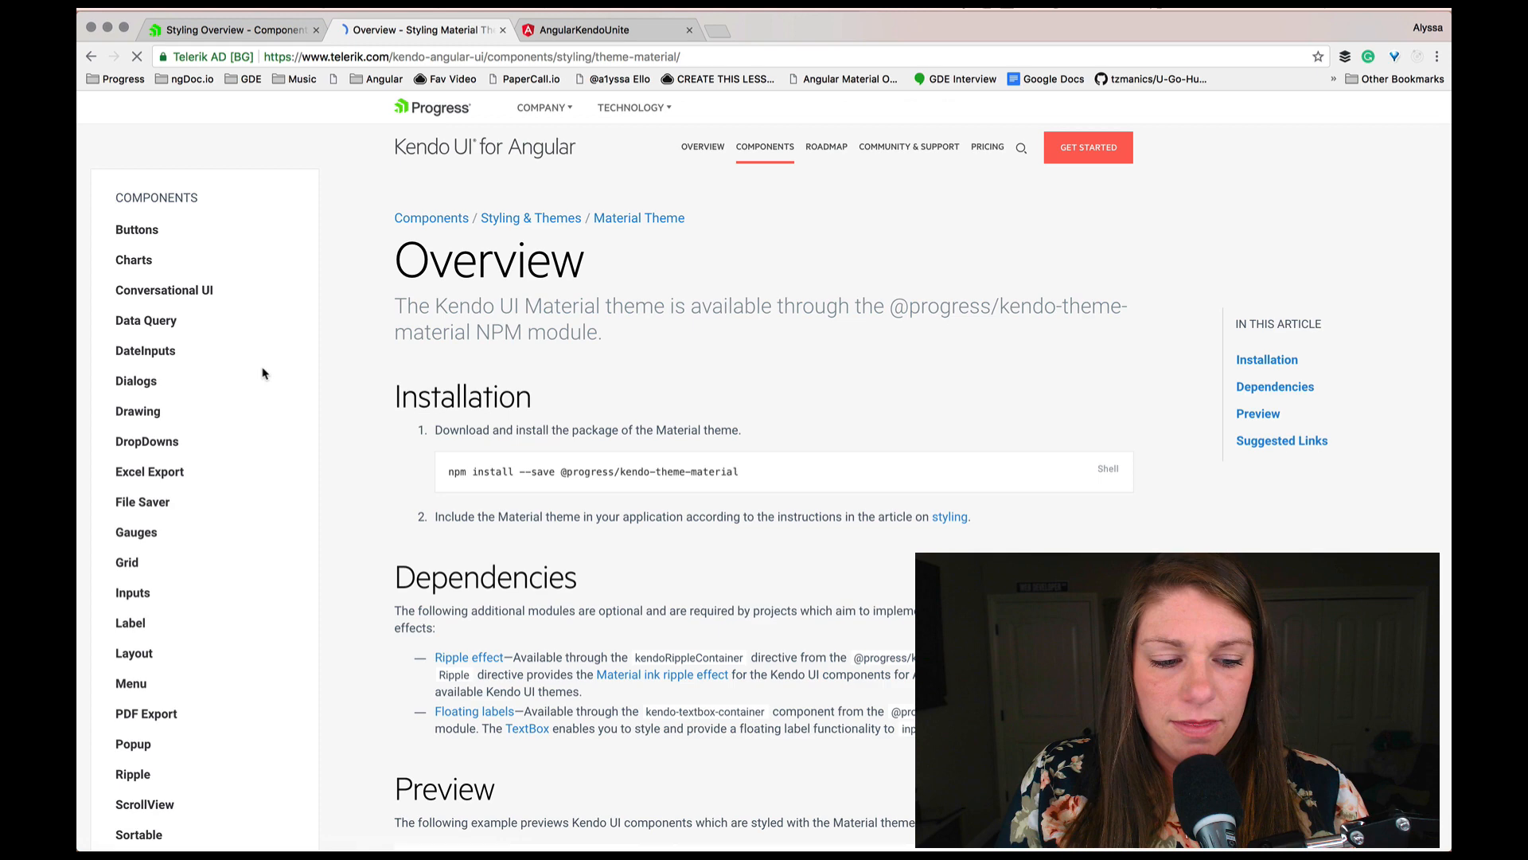
Bring up the Material Theme Customization page and read down to the Buttons variables table.
left_click(159, 190)
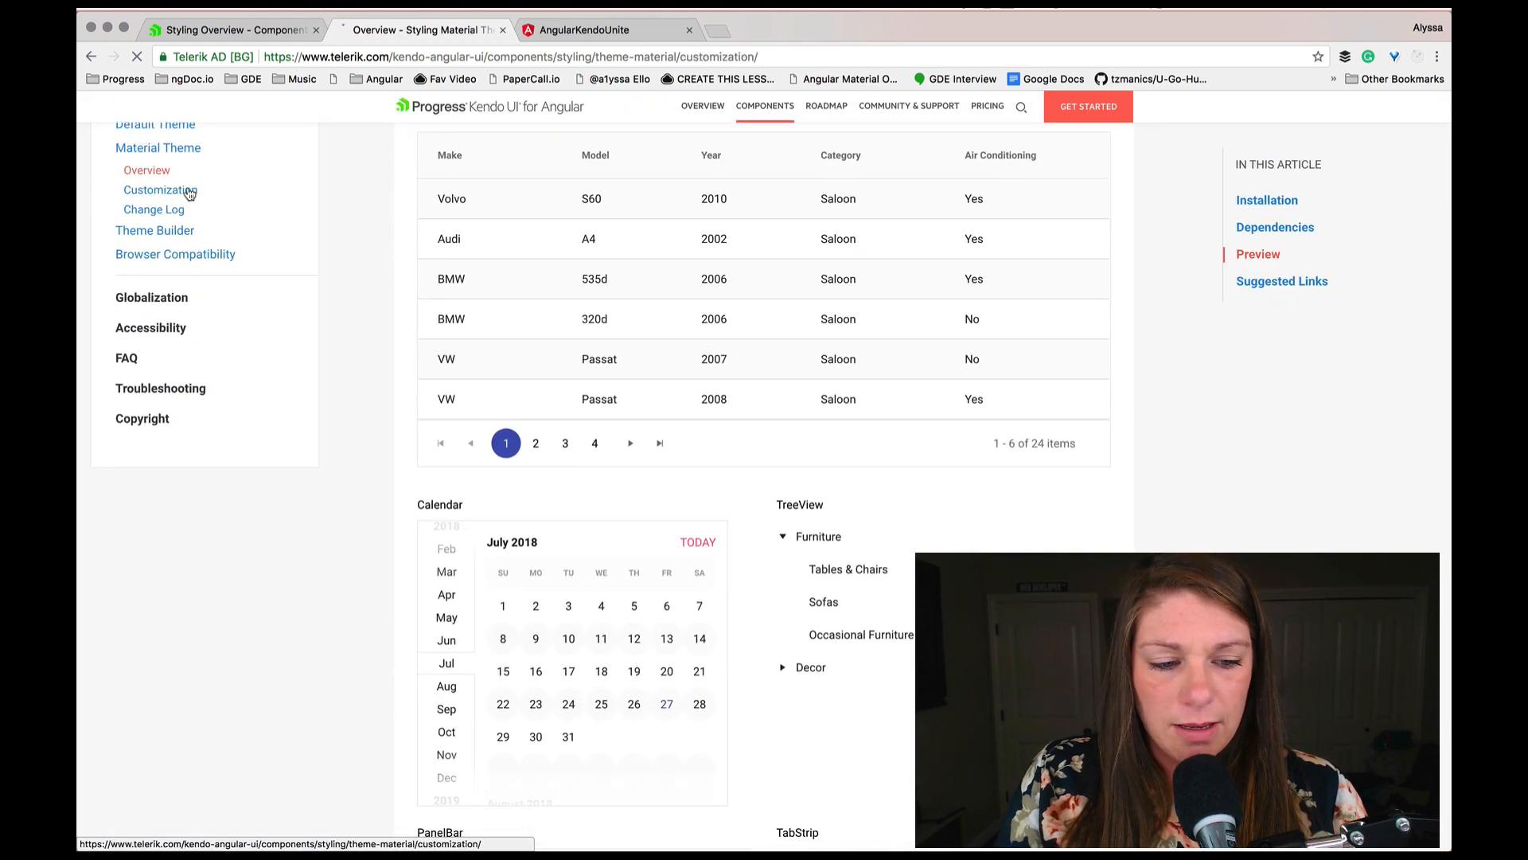
left_click(159, 189)
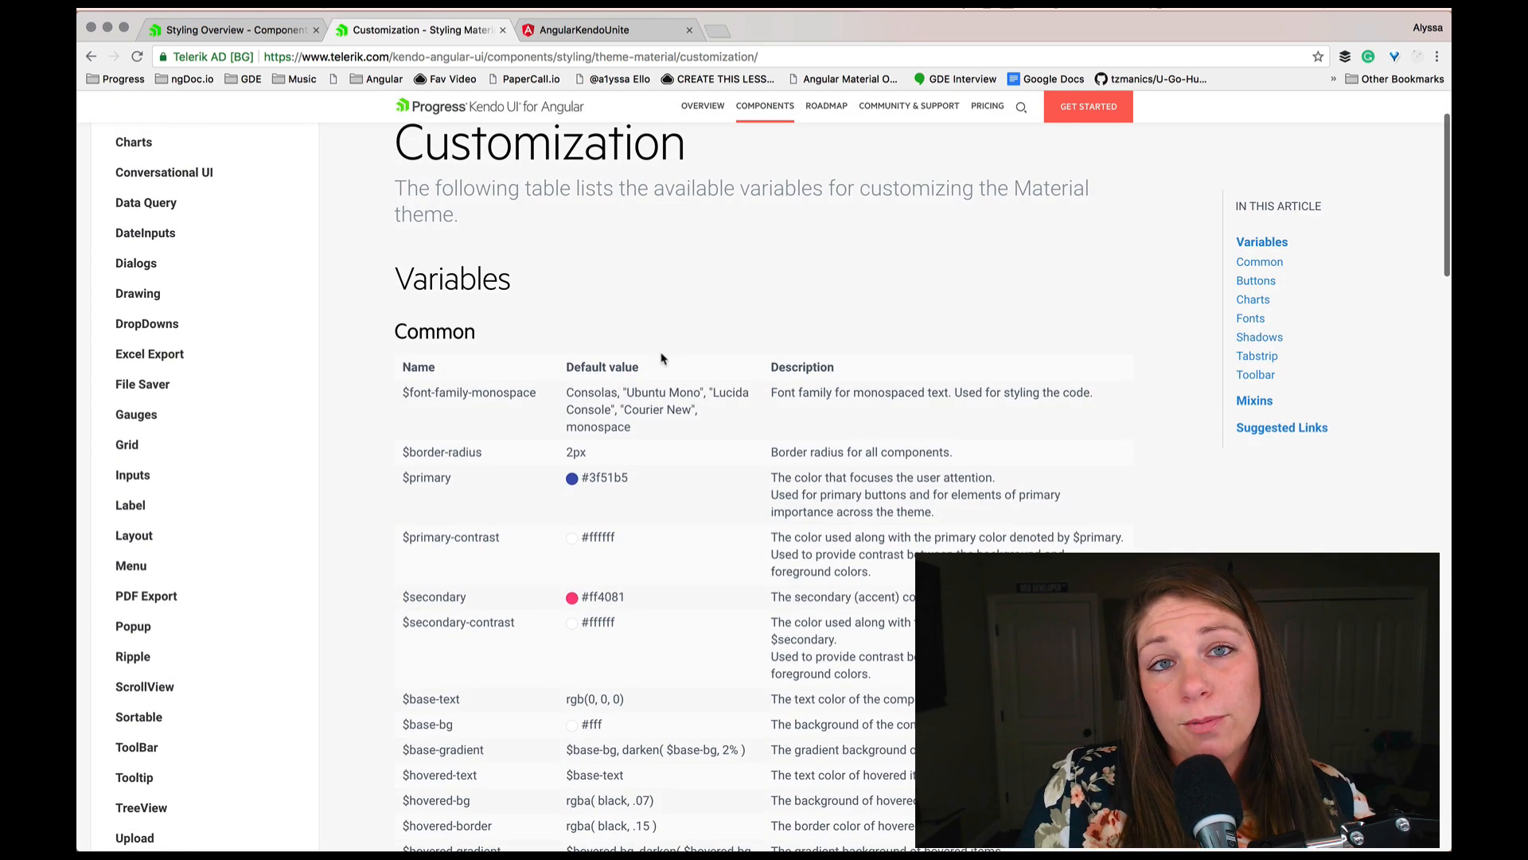
scroll("down", 3)
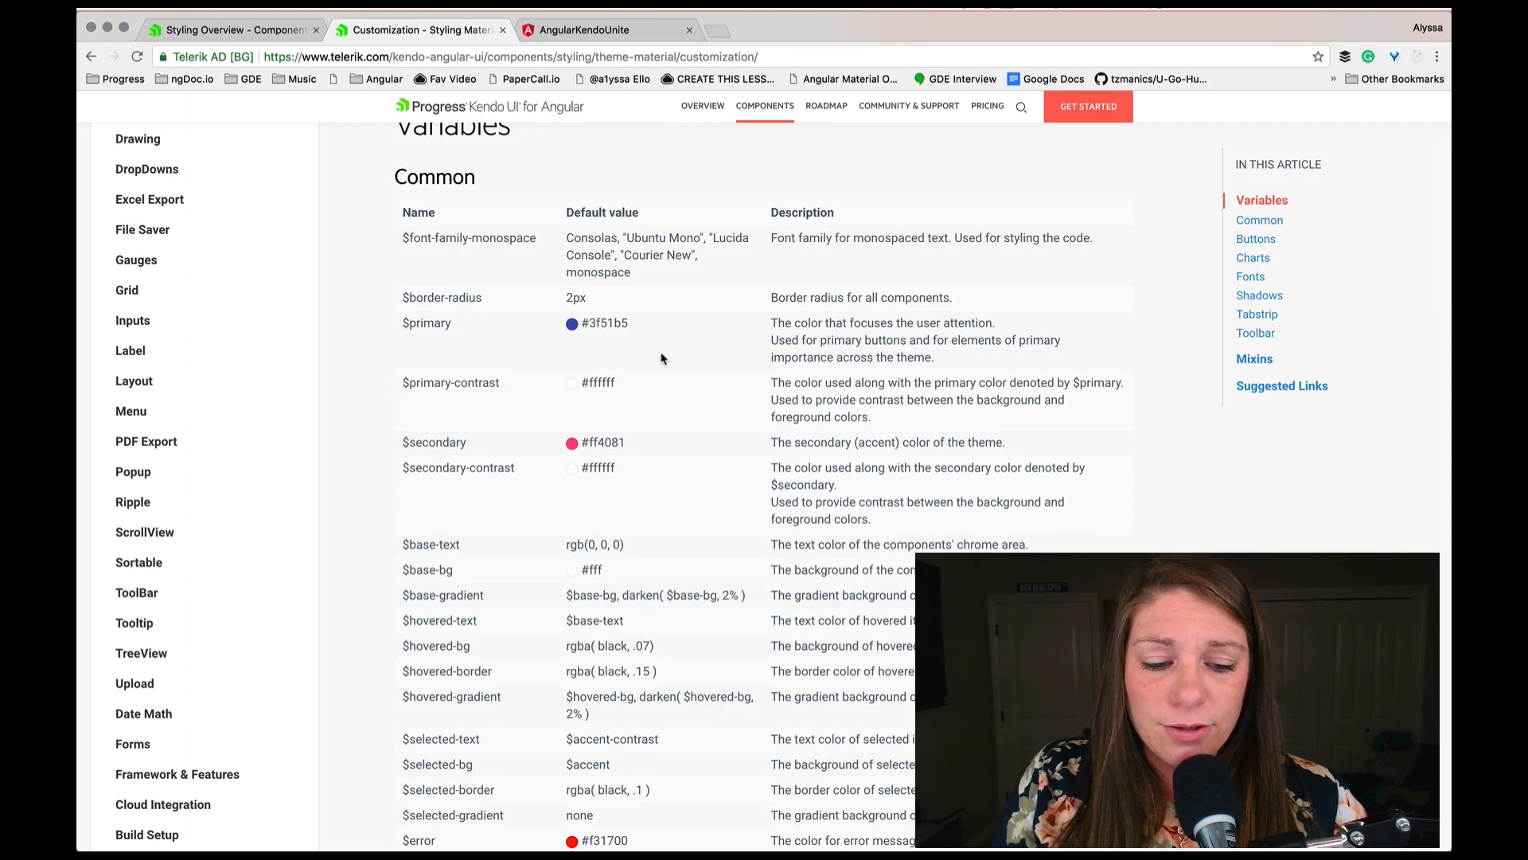
scroll("down", 3)
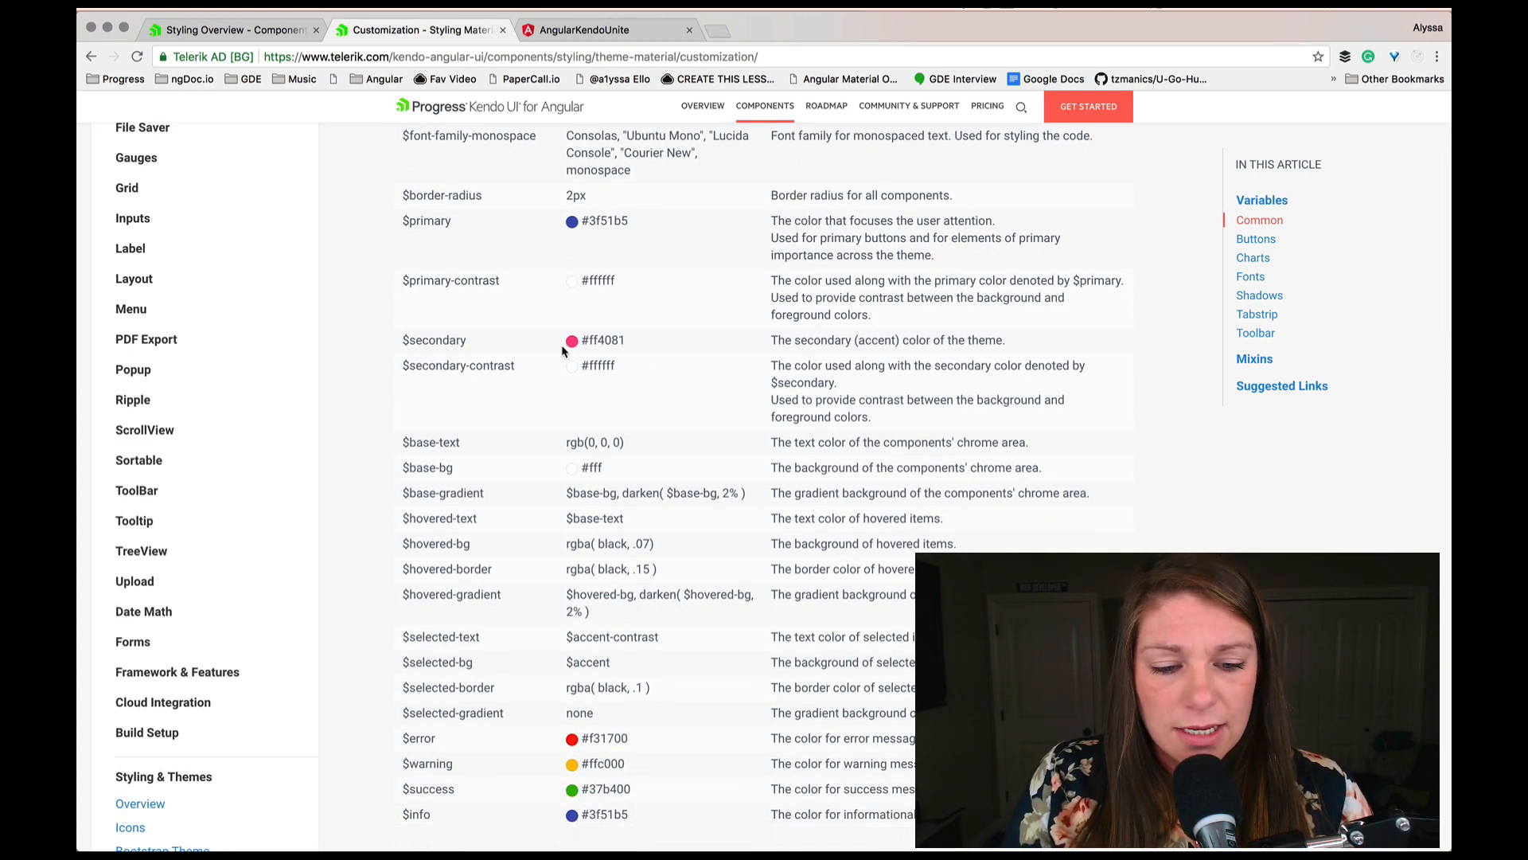
scroll("down", 3)
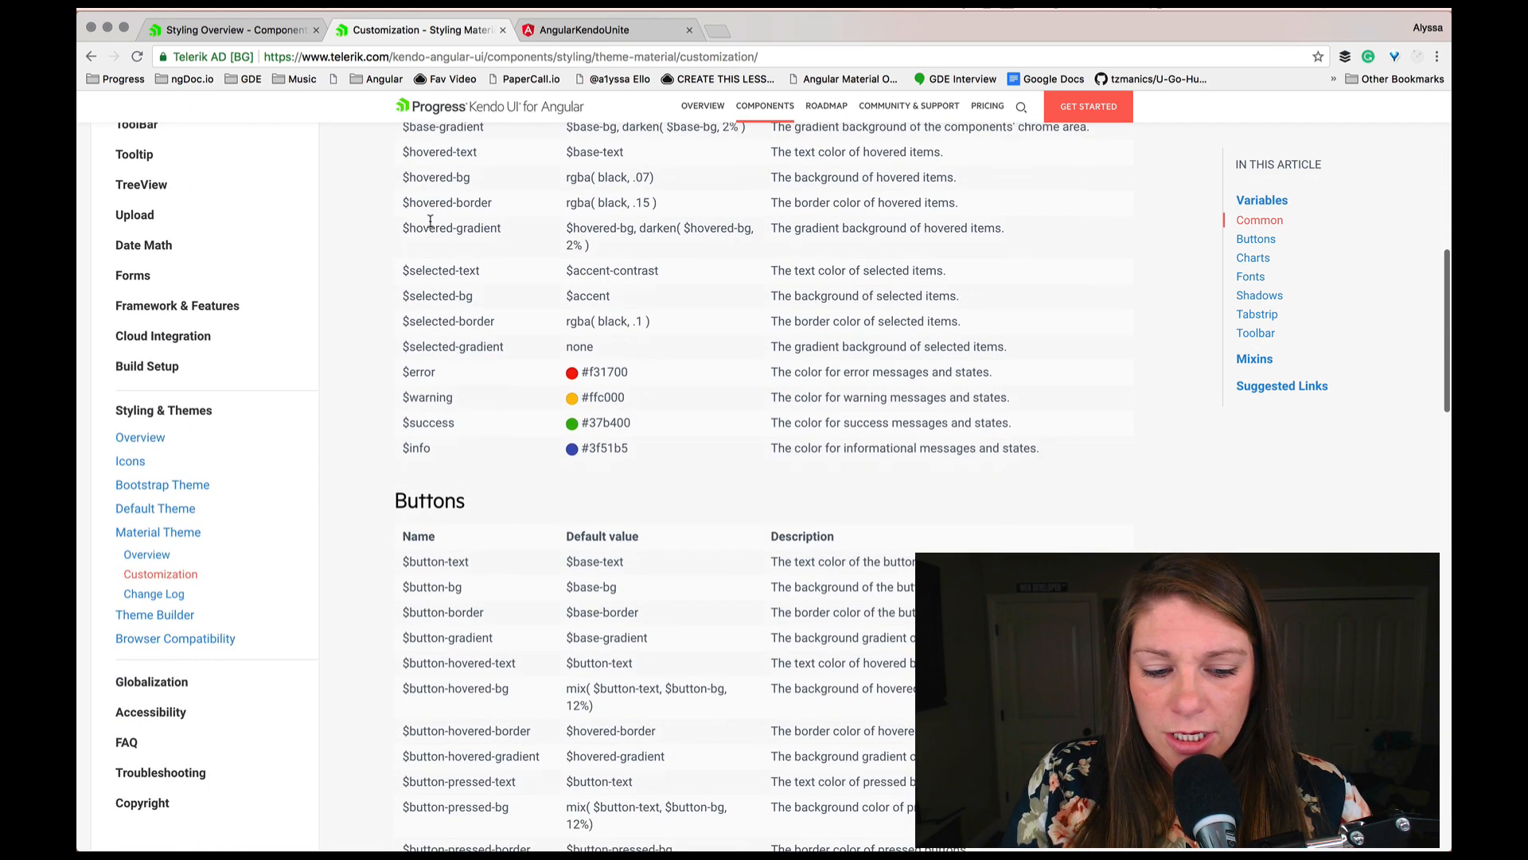
scroll("down", 3)
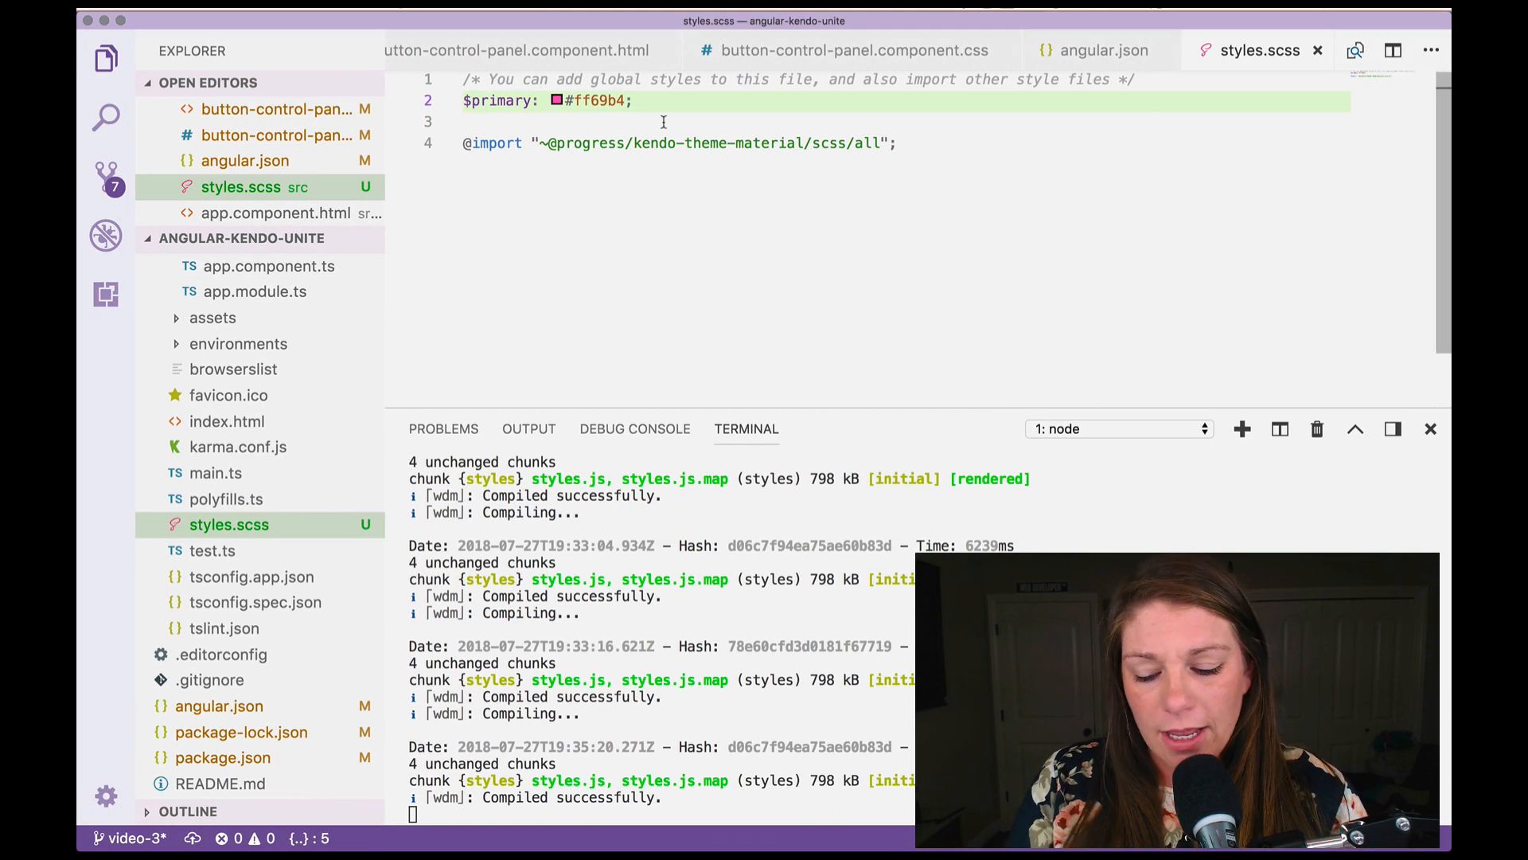
Add $button-text: #ff69b4; above the theme import in styles.scss and save.
type("$button-text: #ff69b4;")
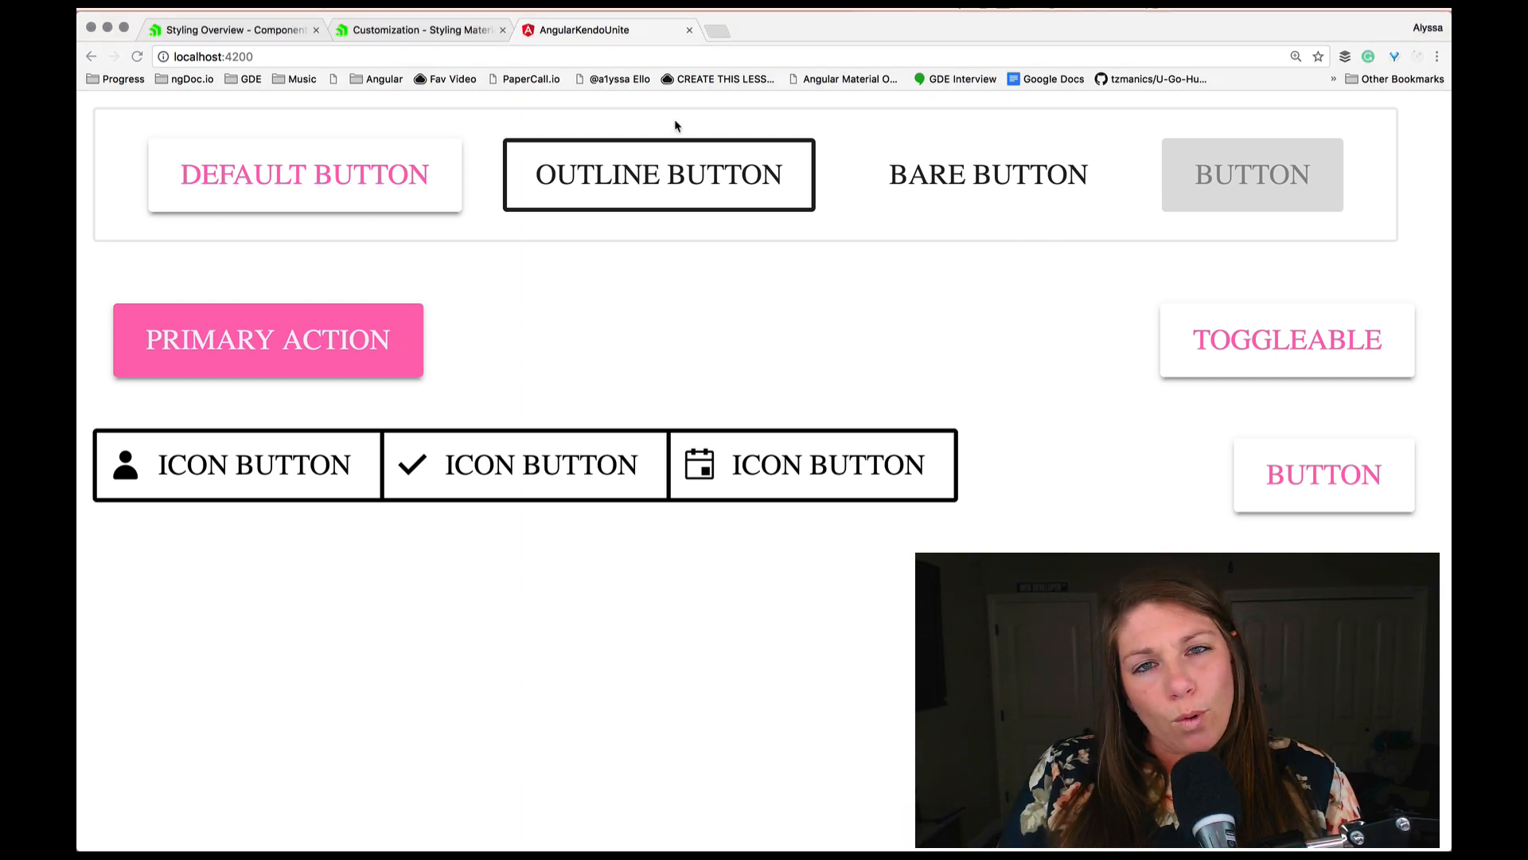
mouse_move(683, 146)
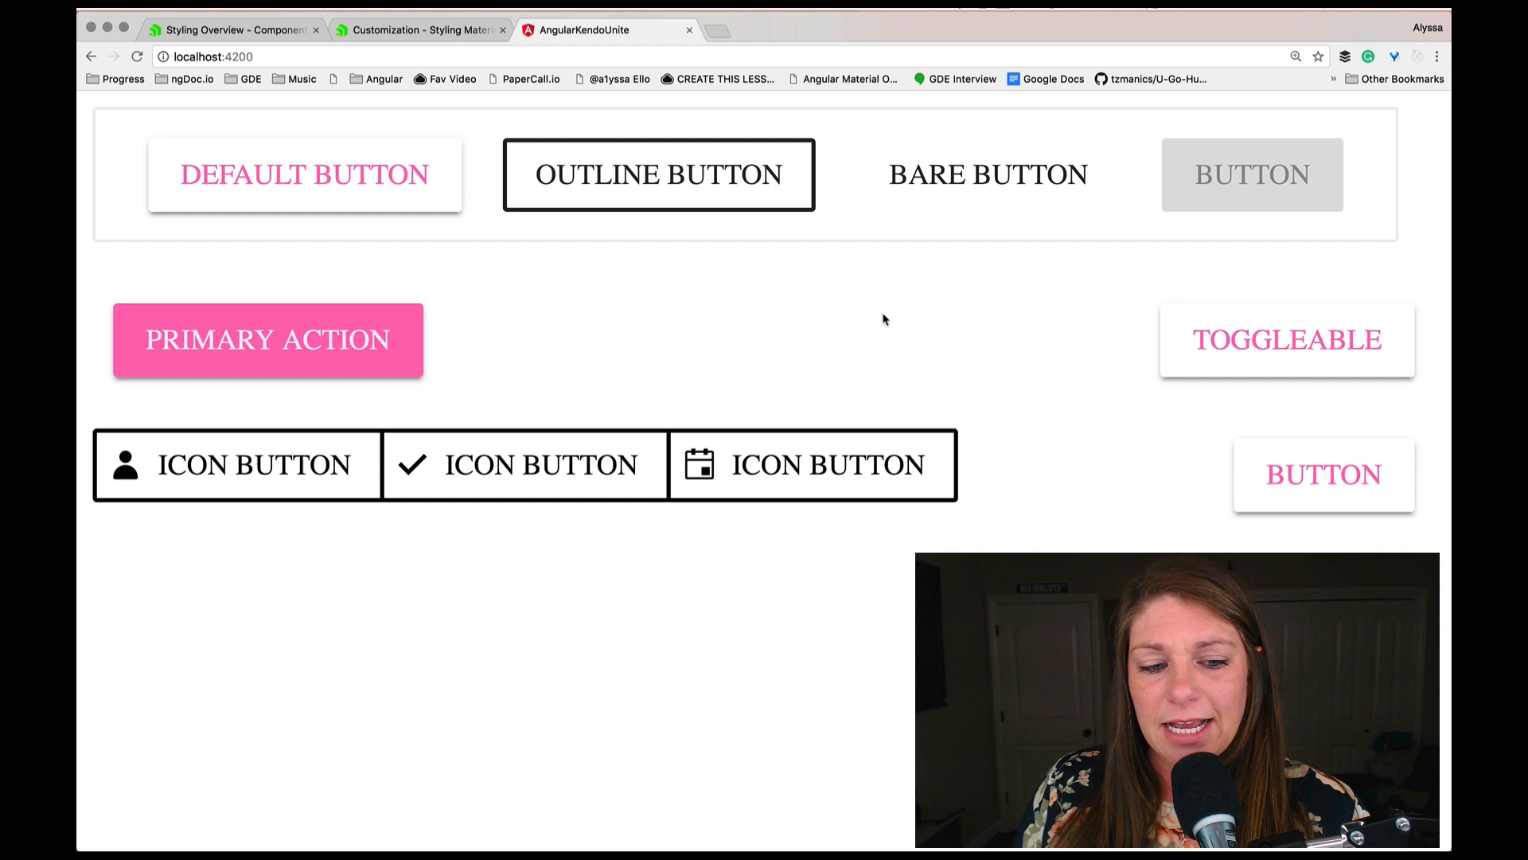
mouse_move(634, 315)
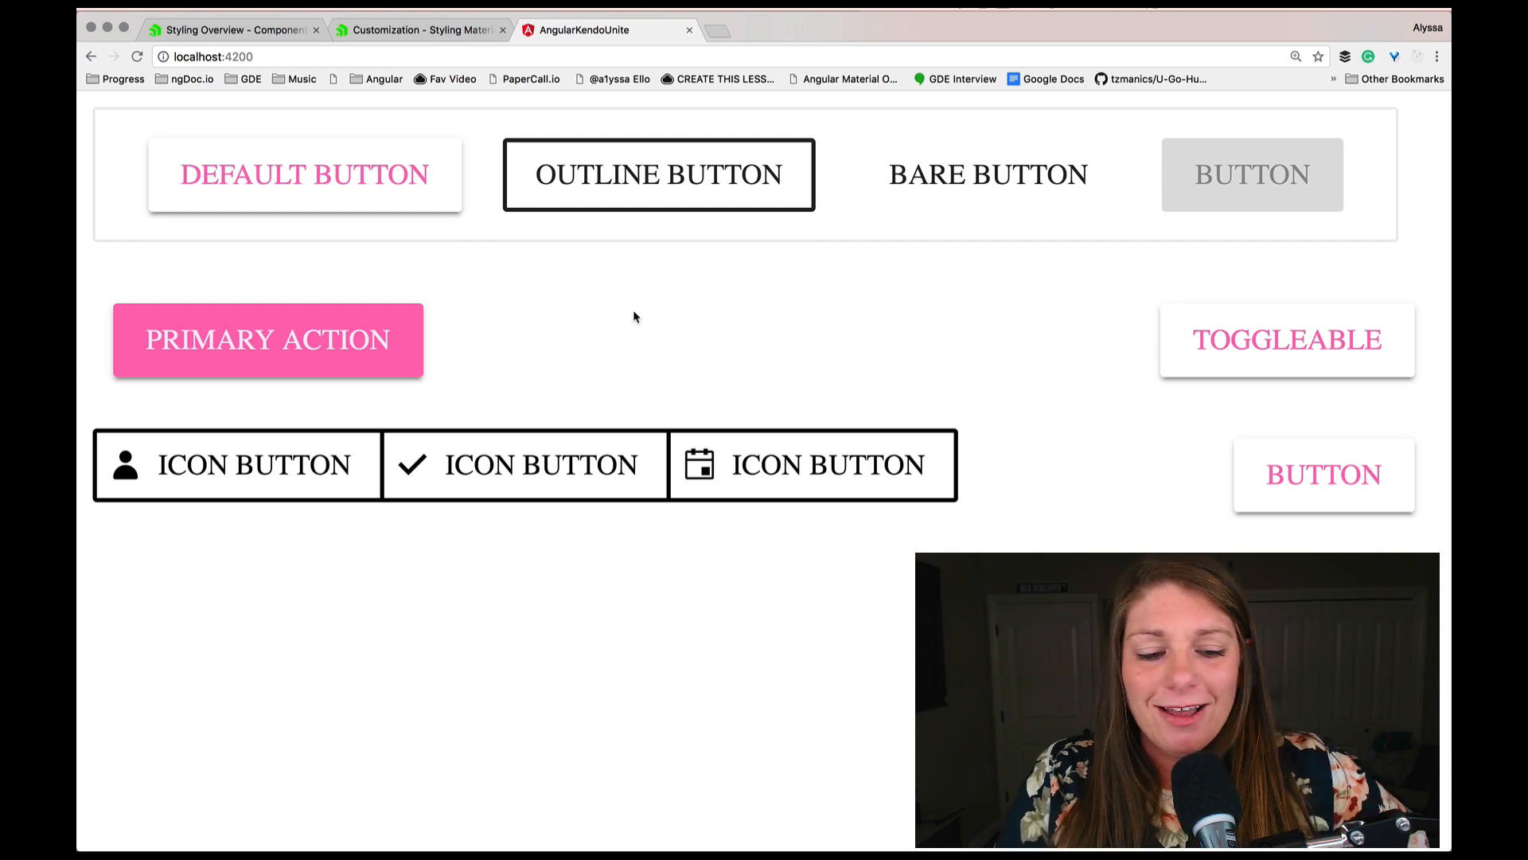
mouse_move(955, 297)
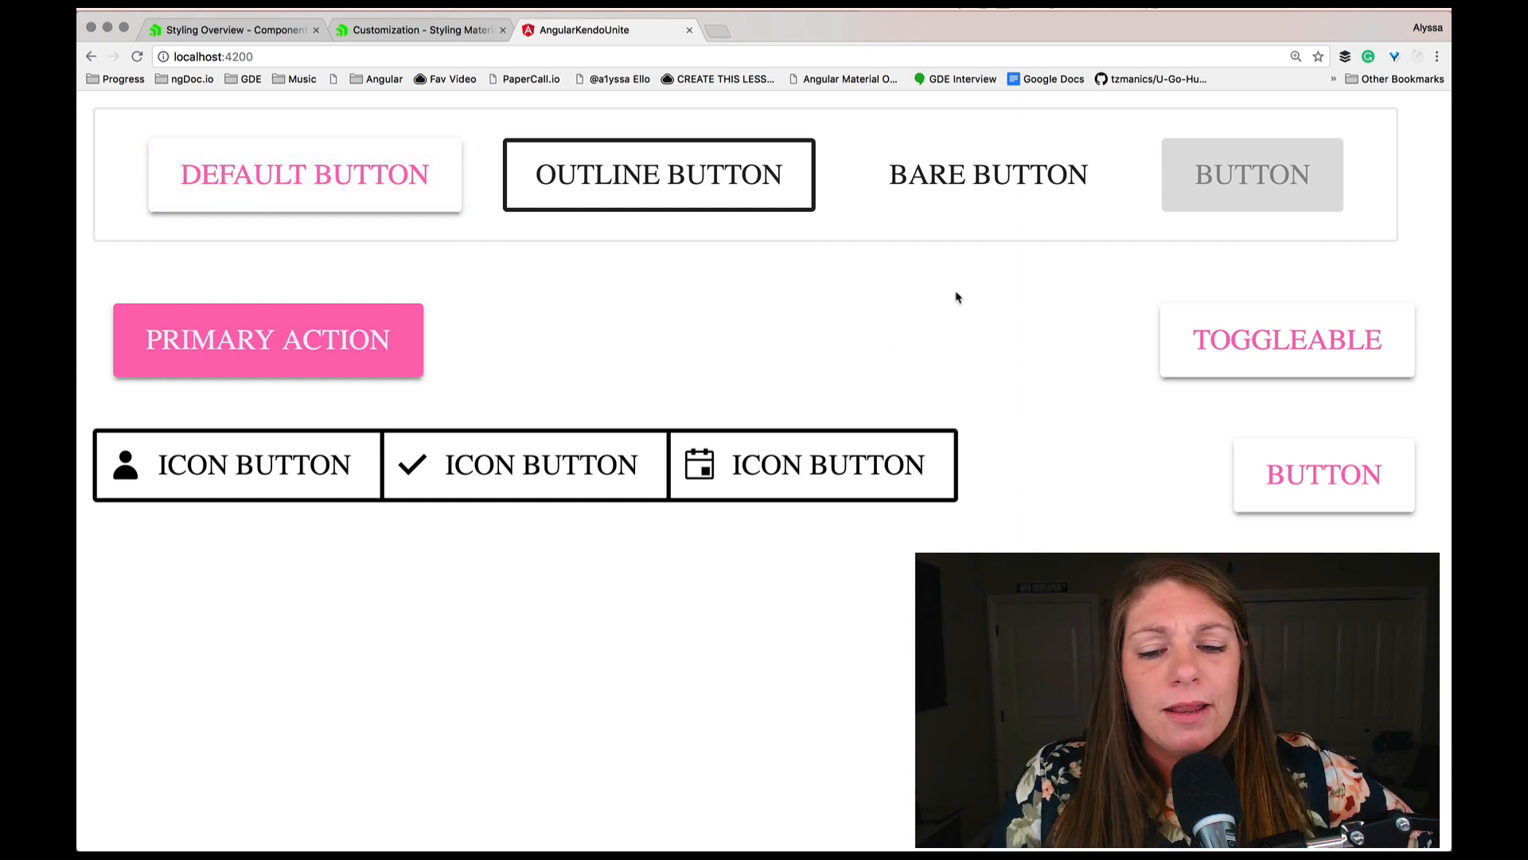
mouse_move(970, 219)
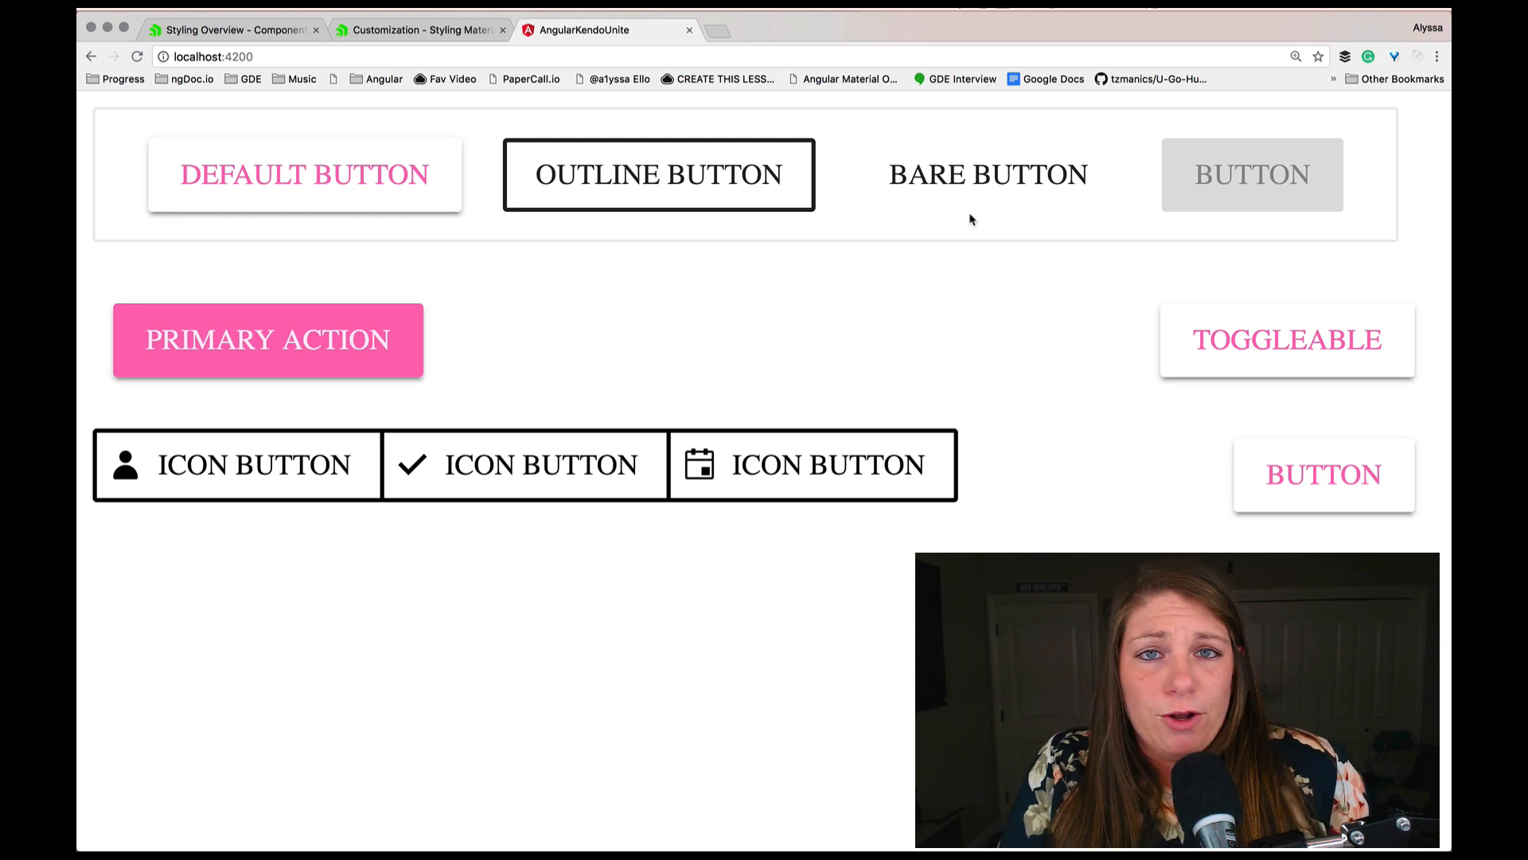
mouse_move(987, 189)
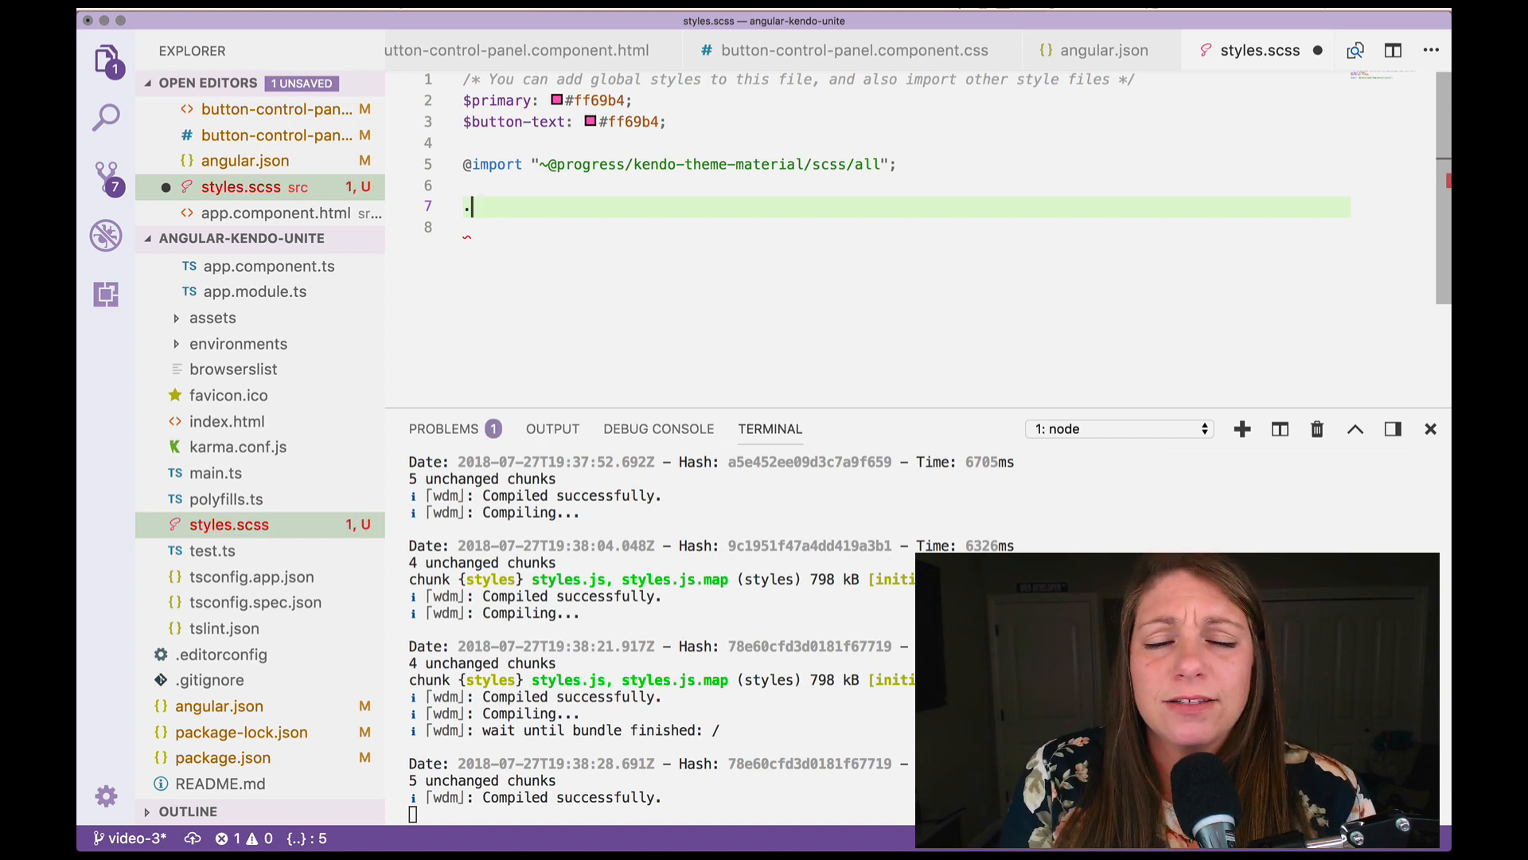
Add a .k-button.k-bare { color: $button-text; } rule after the theme import and save.
type("k")
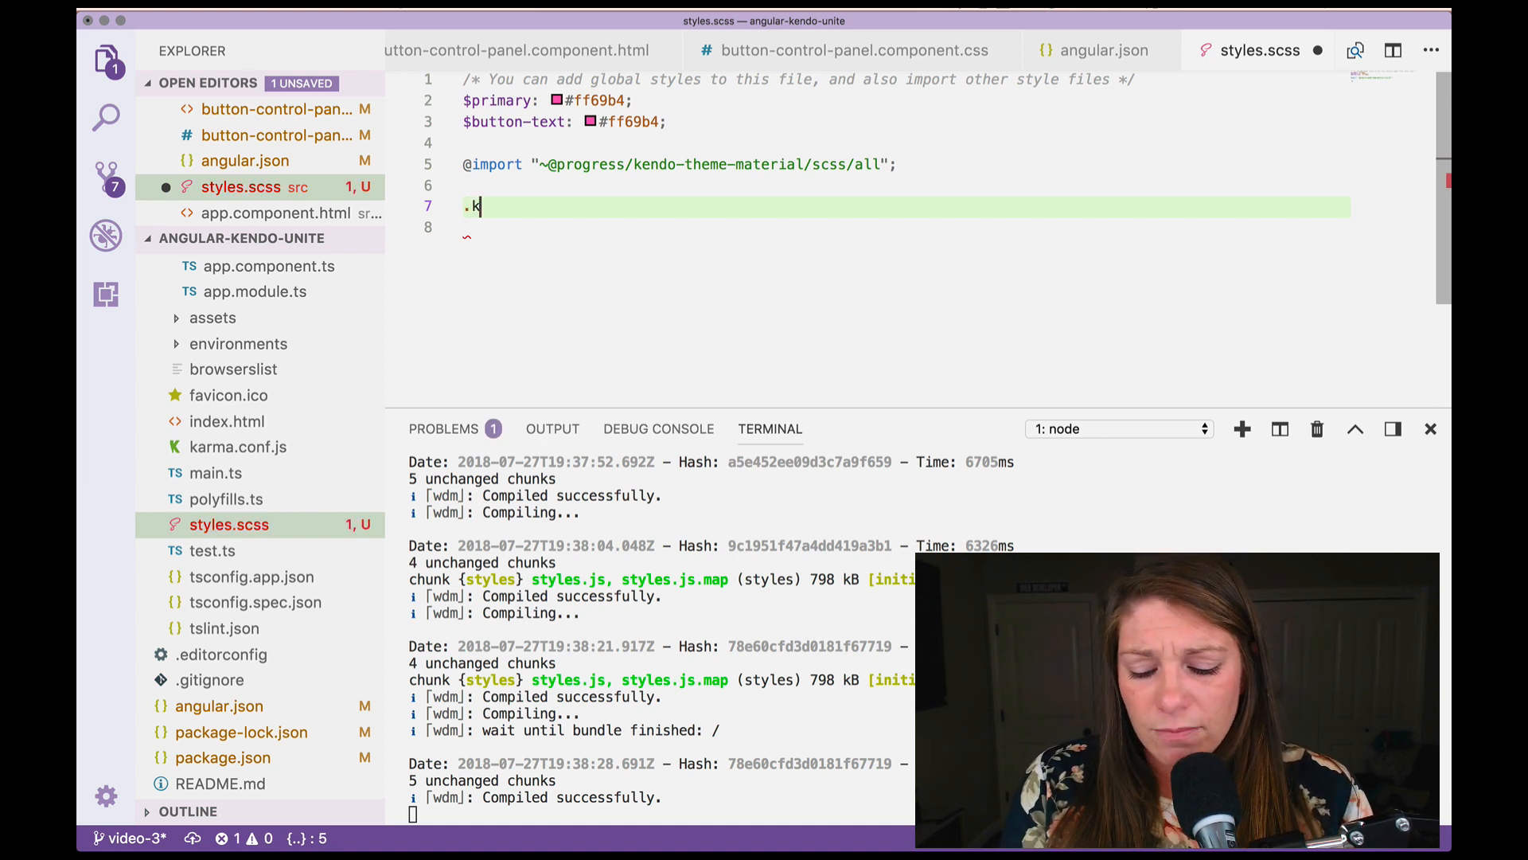
type("-button")
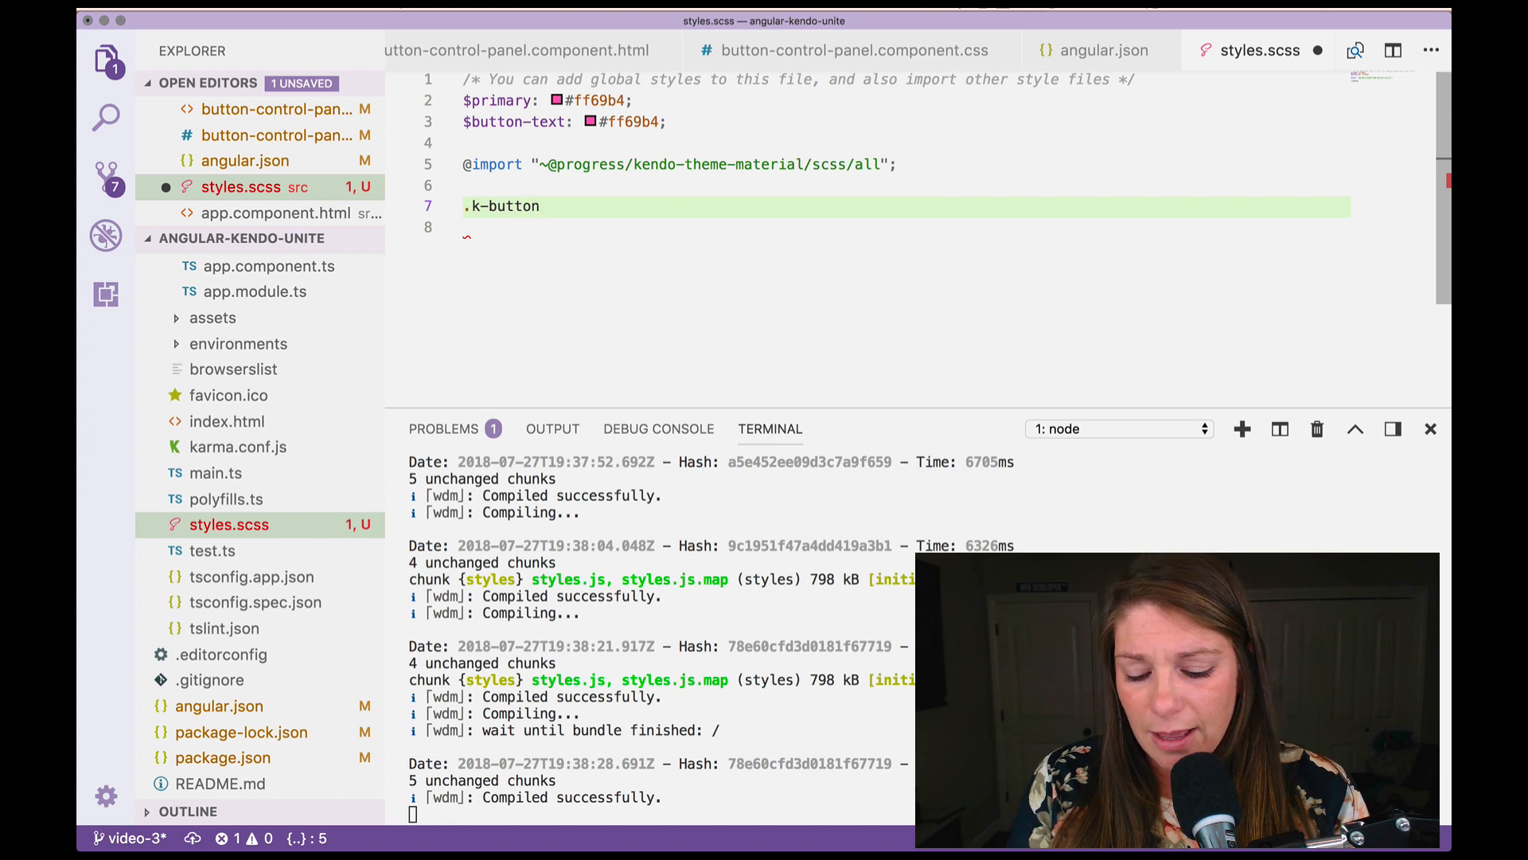
type(".k-bare {")
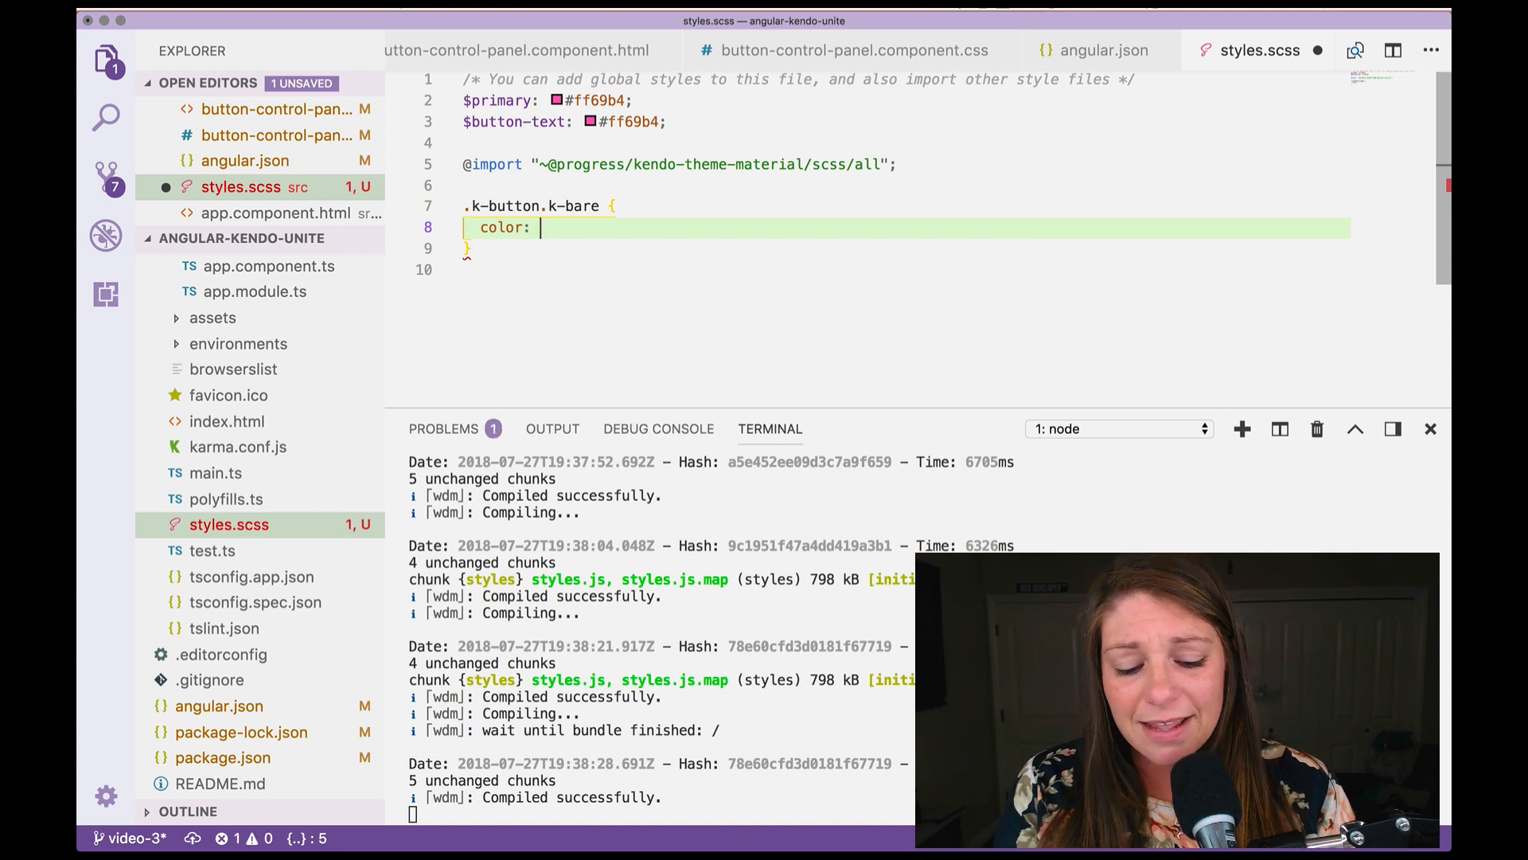
type("$button-text;")
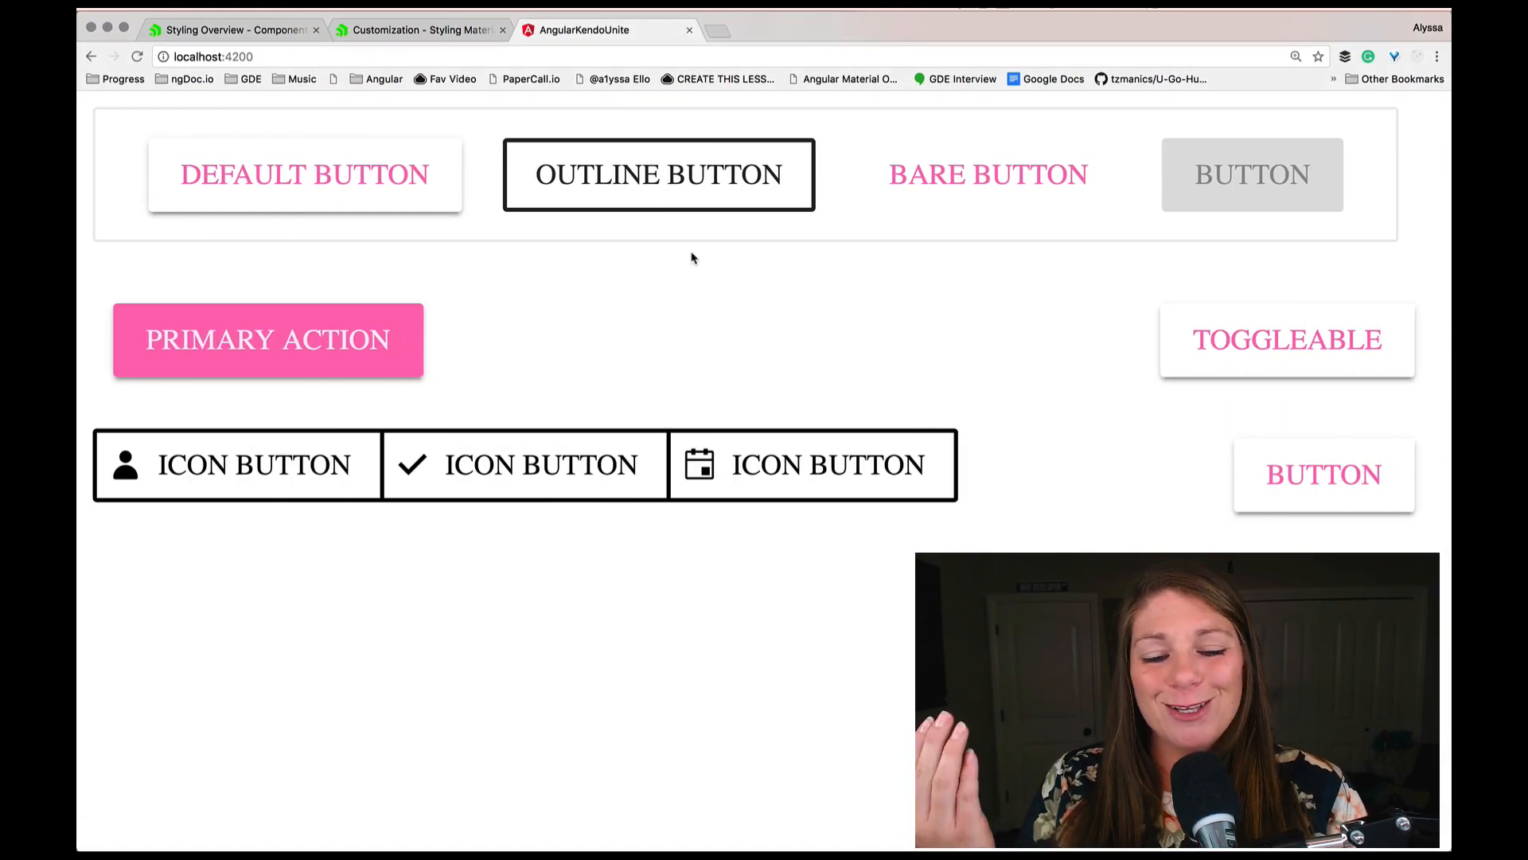
mouse_move(862, 250)
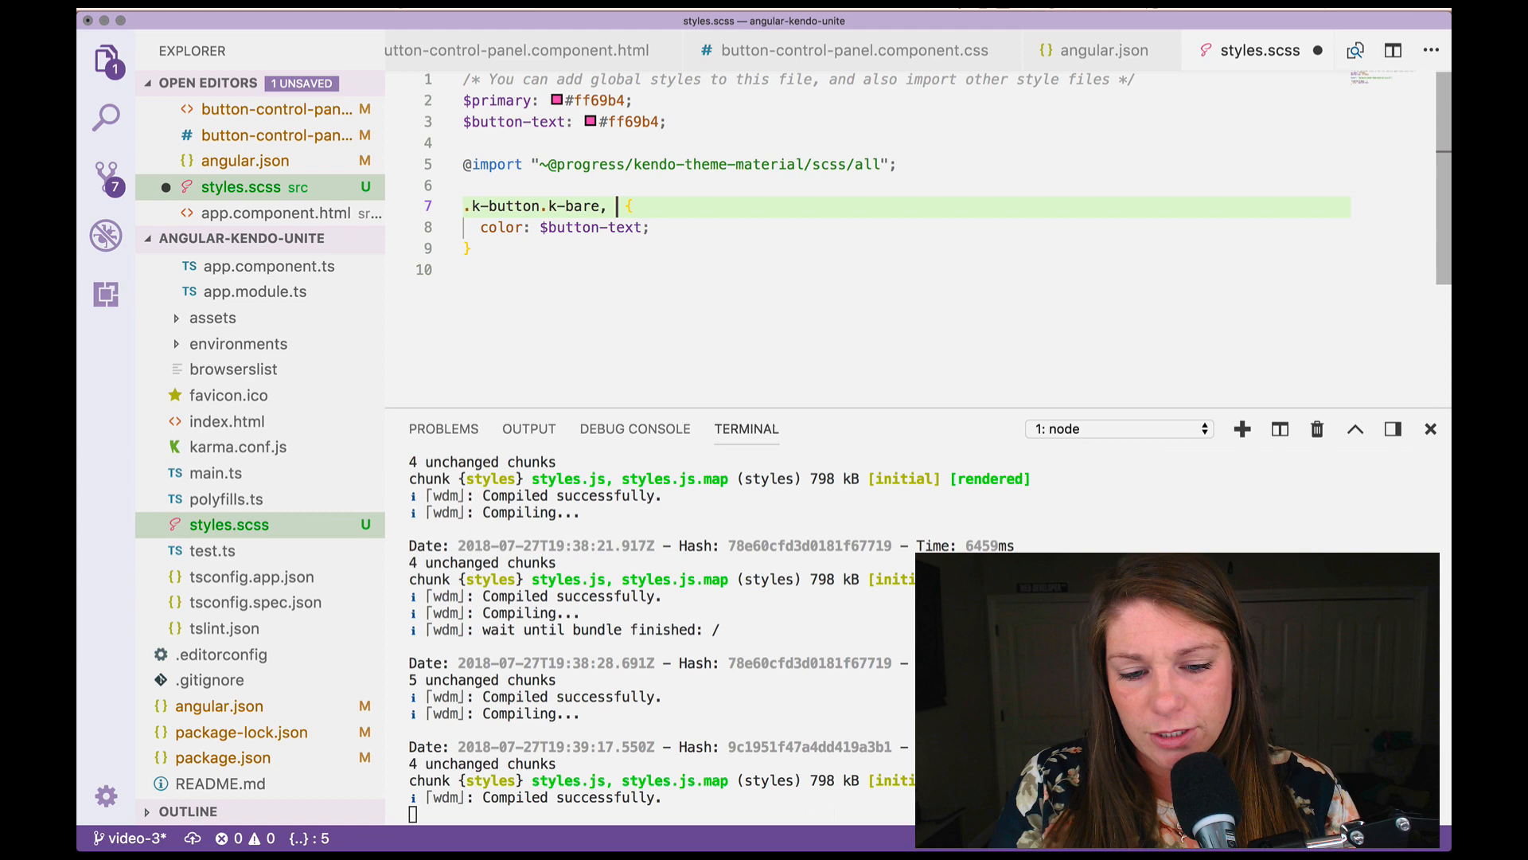
Extend the rule's selector with .k-button.k-bare:hover, save, and return to the running app.
type(".k-button.k-bare")
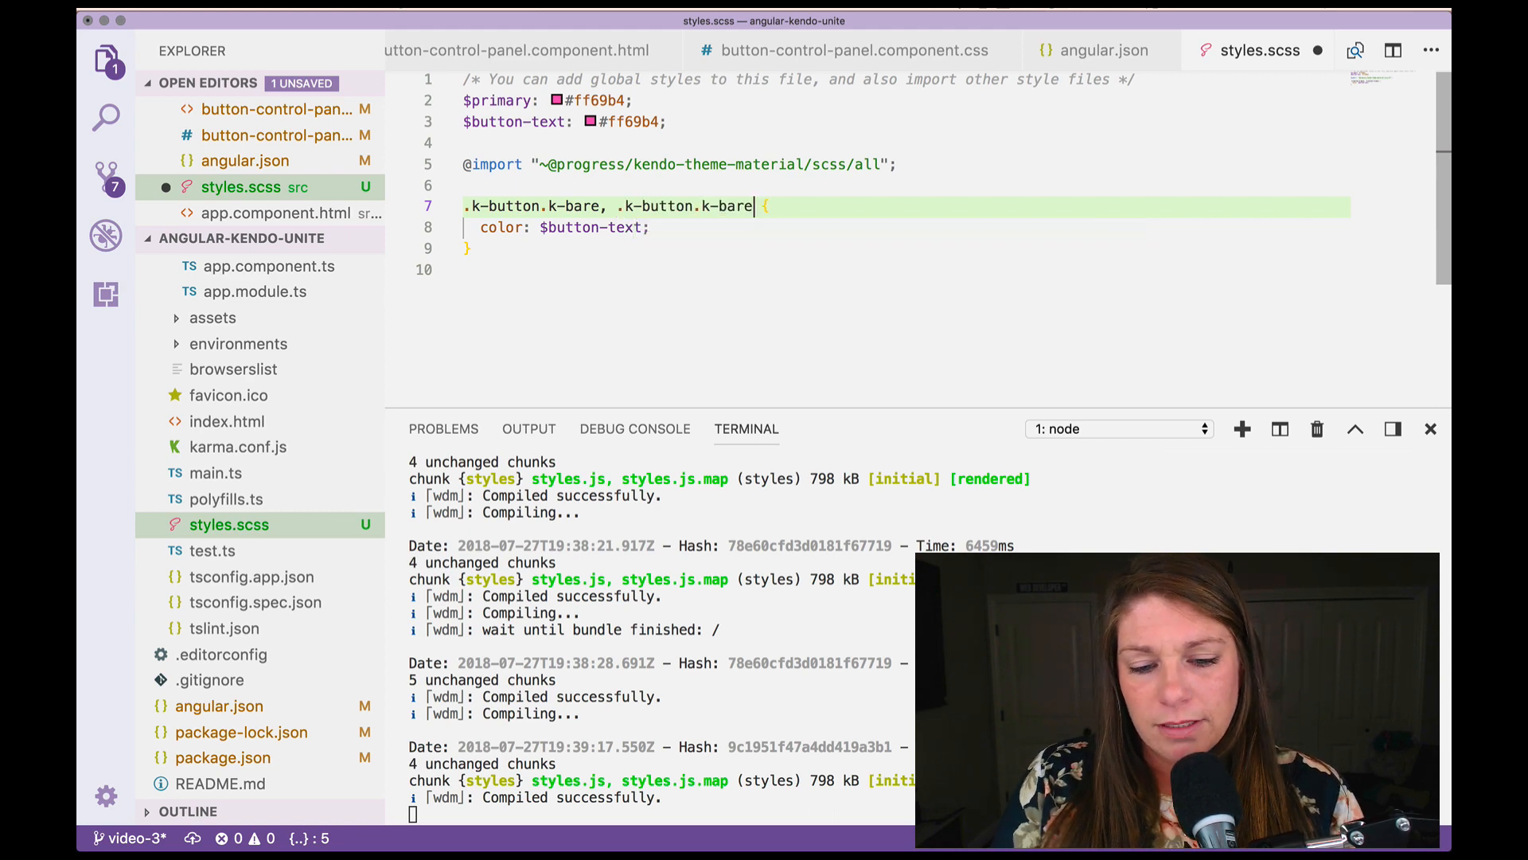
type(":hover")
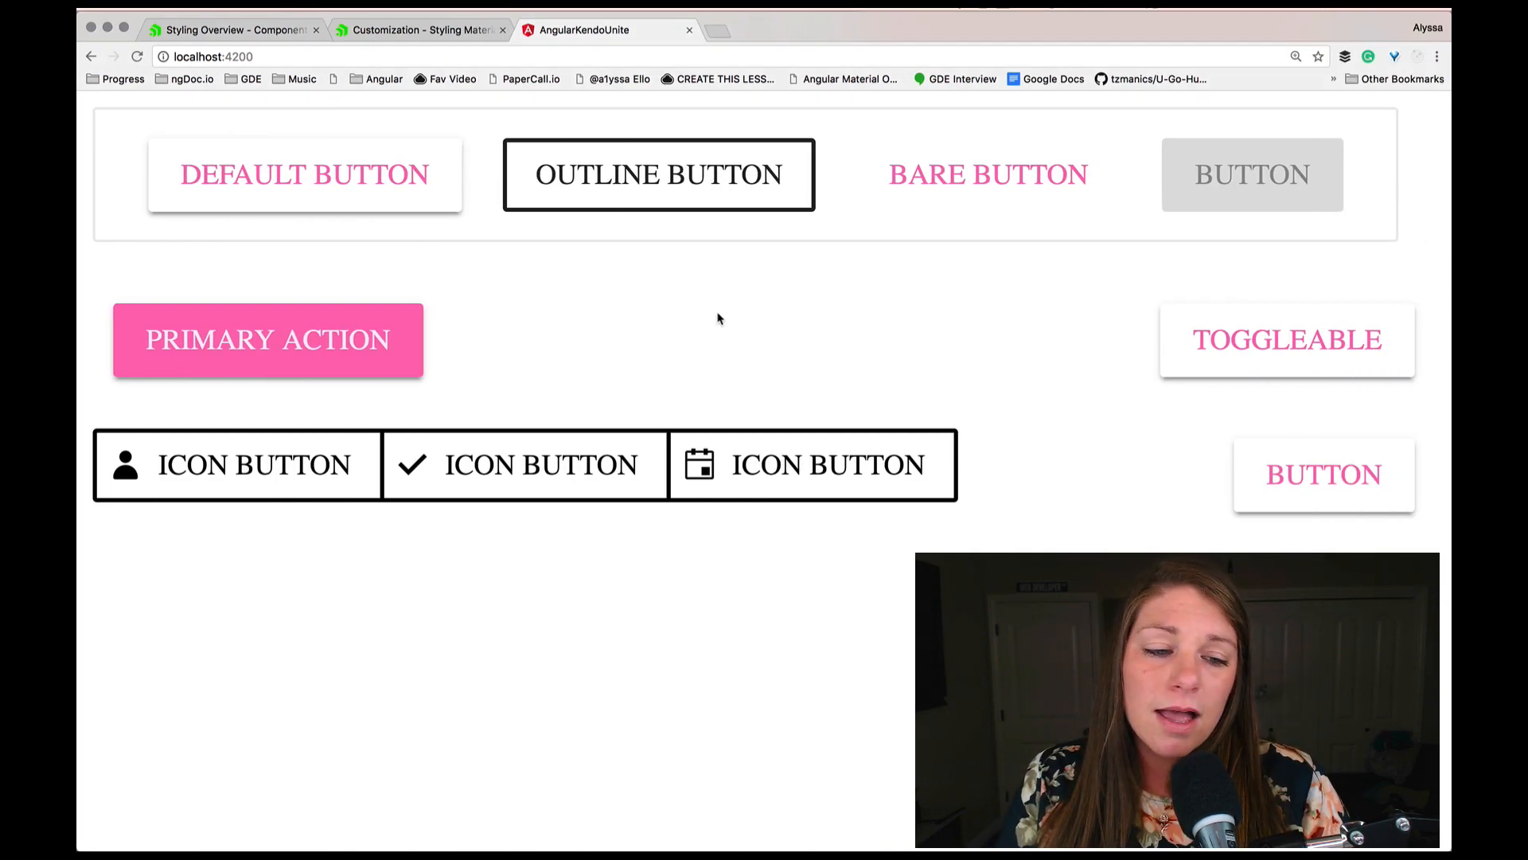
mouse_move(876, 272)
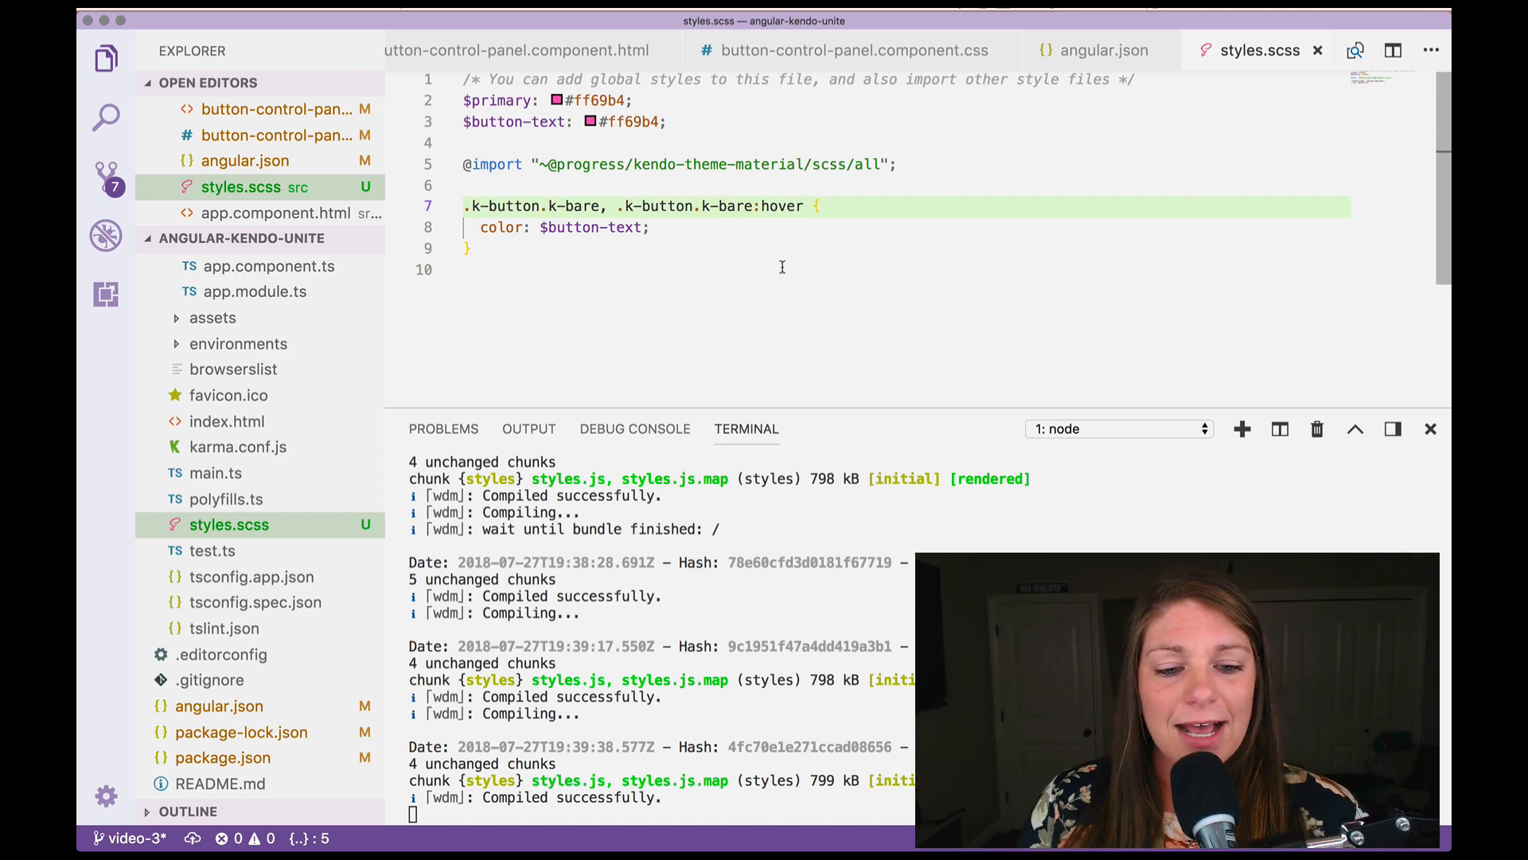
left_click(604, 29)
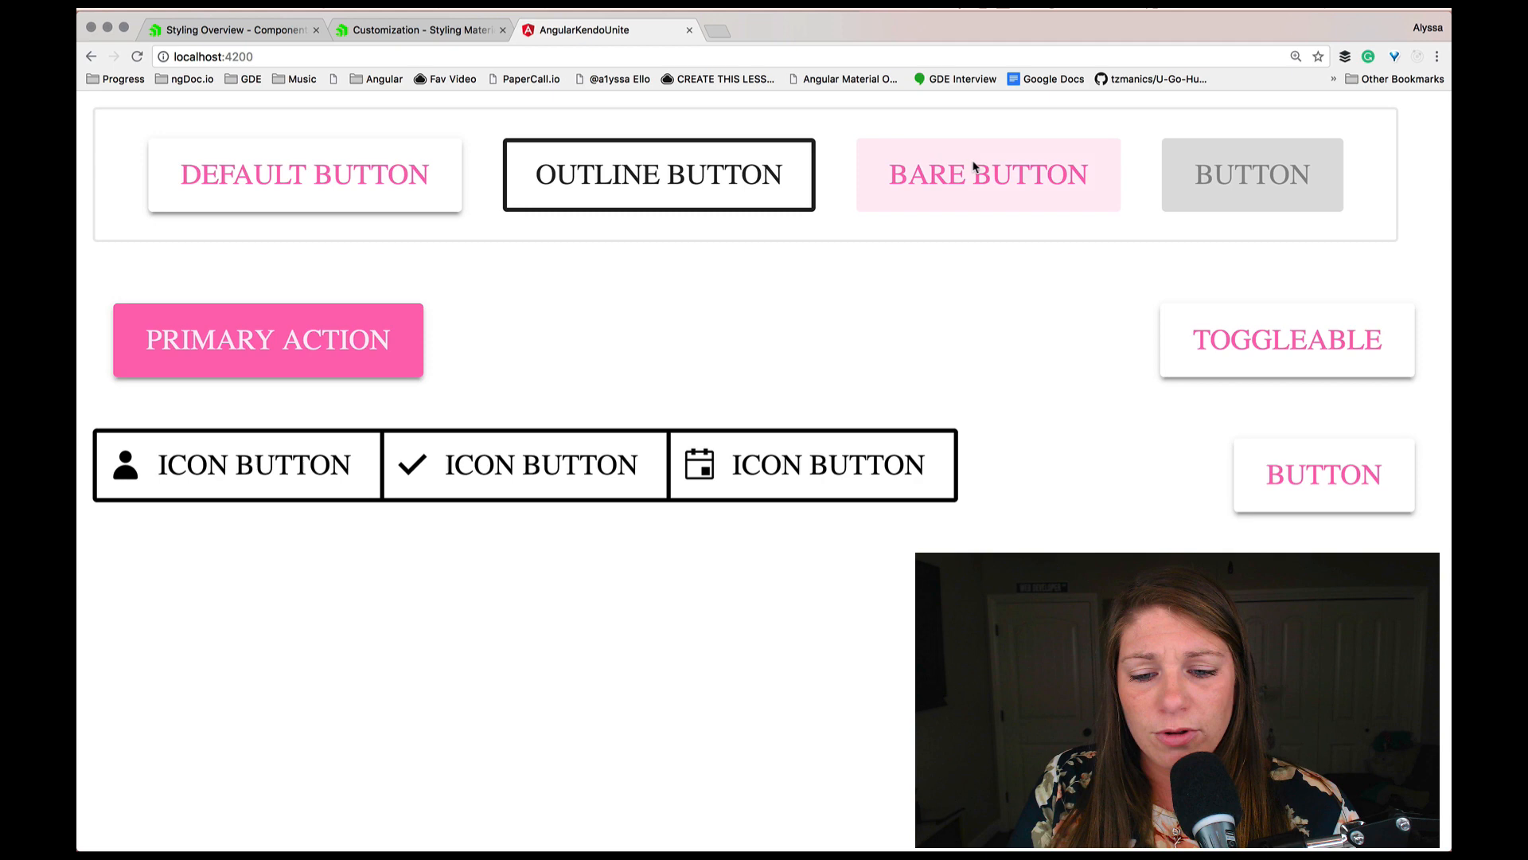
Inspect the Bare Button in DevTools and toggle its color: #ff69b4 declaration off and back on.
key("F12")
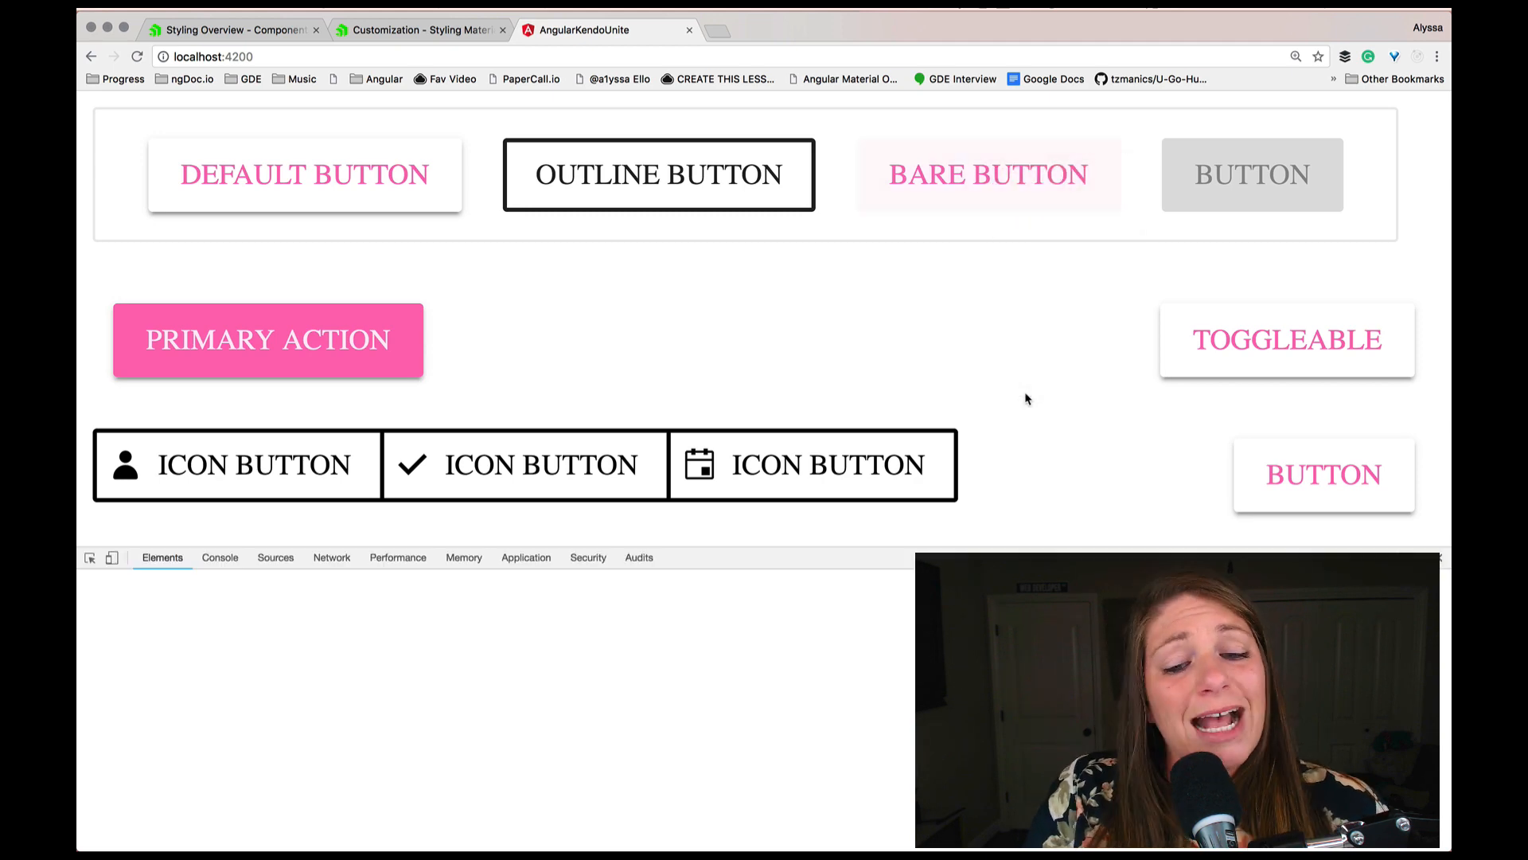
left_click(985, 175)
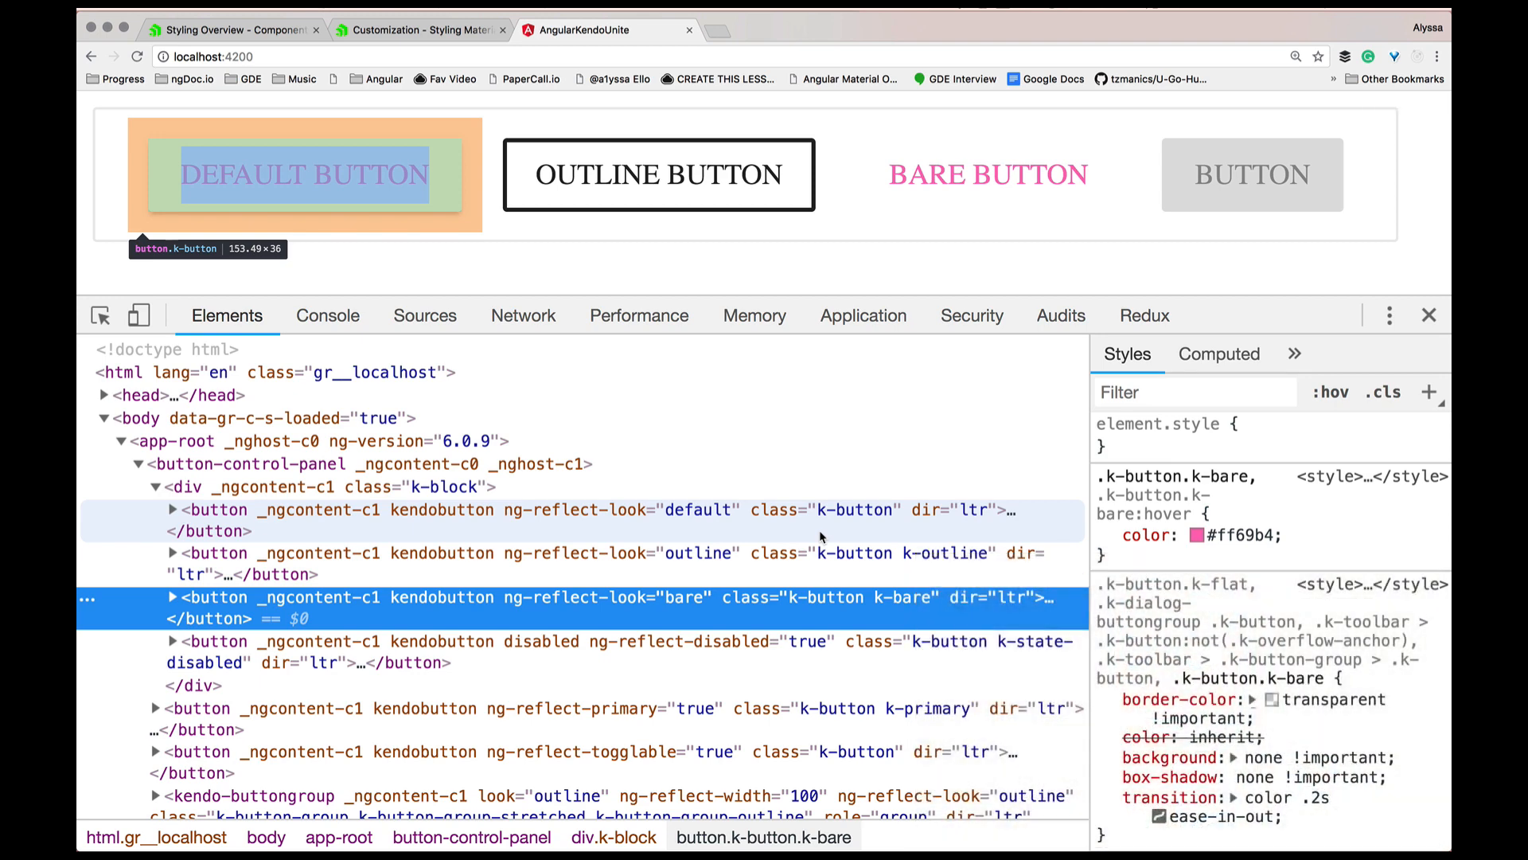
left_click(1105, 535)
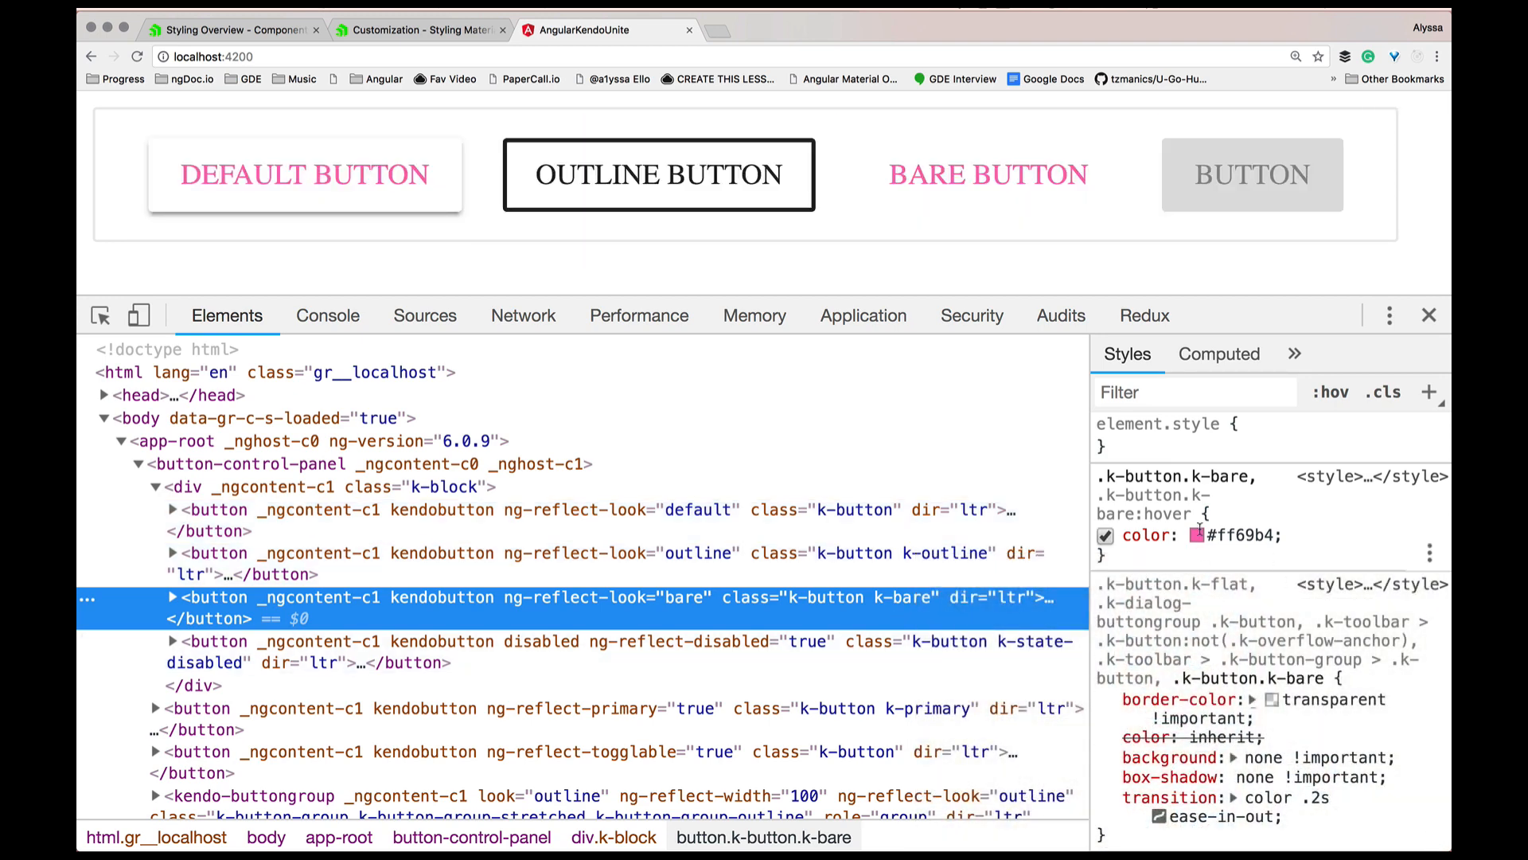
left_click(1105, 535)
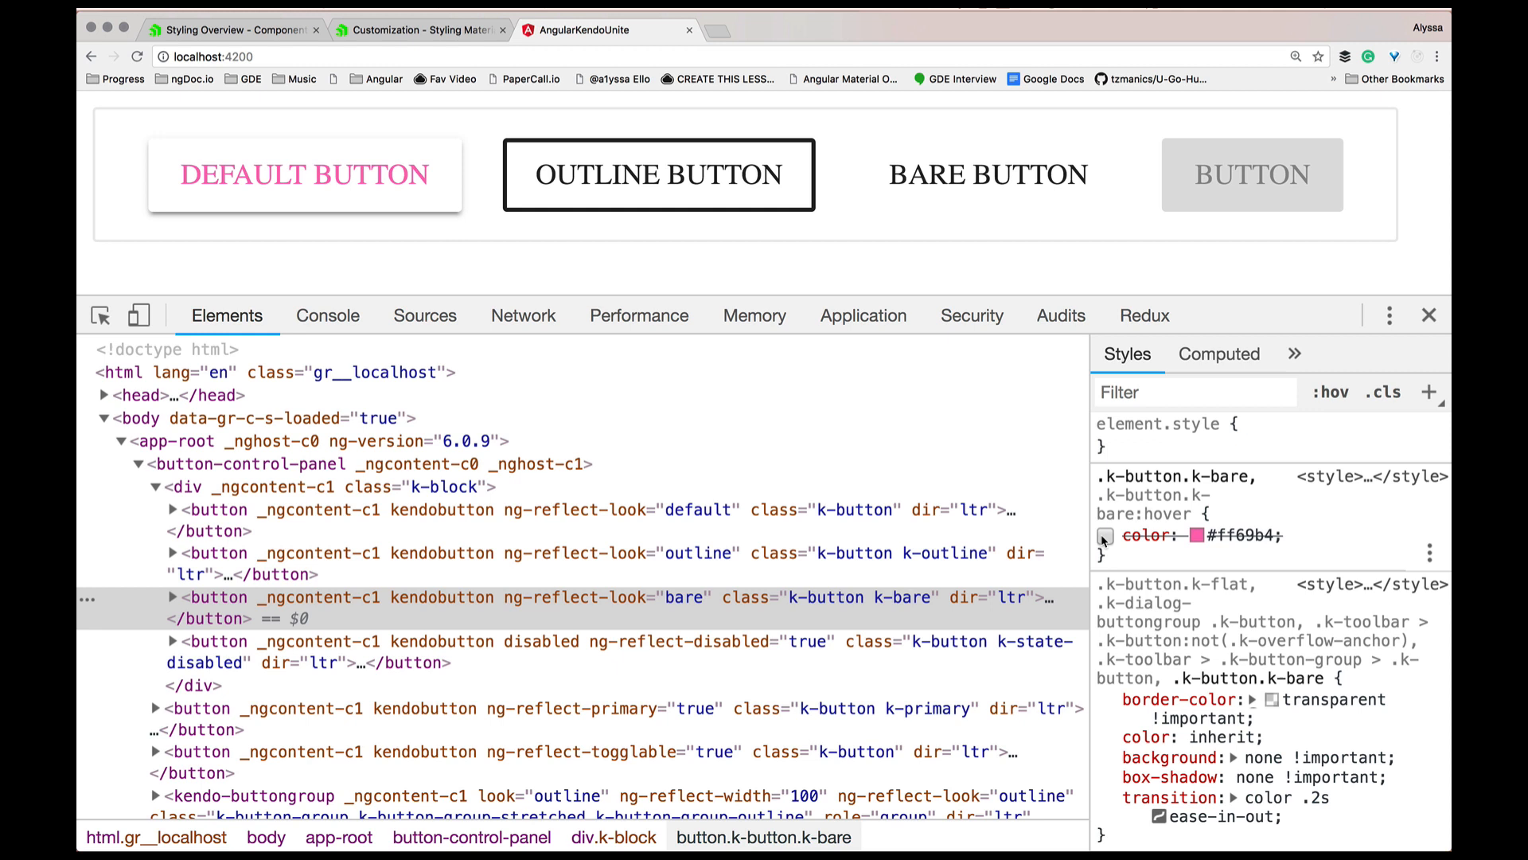
left_click(1104, 535)
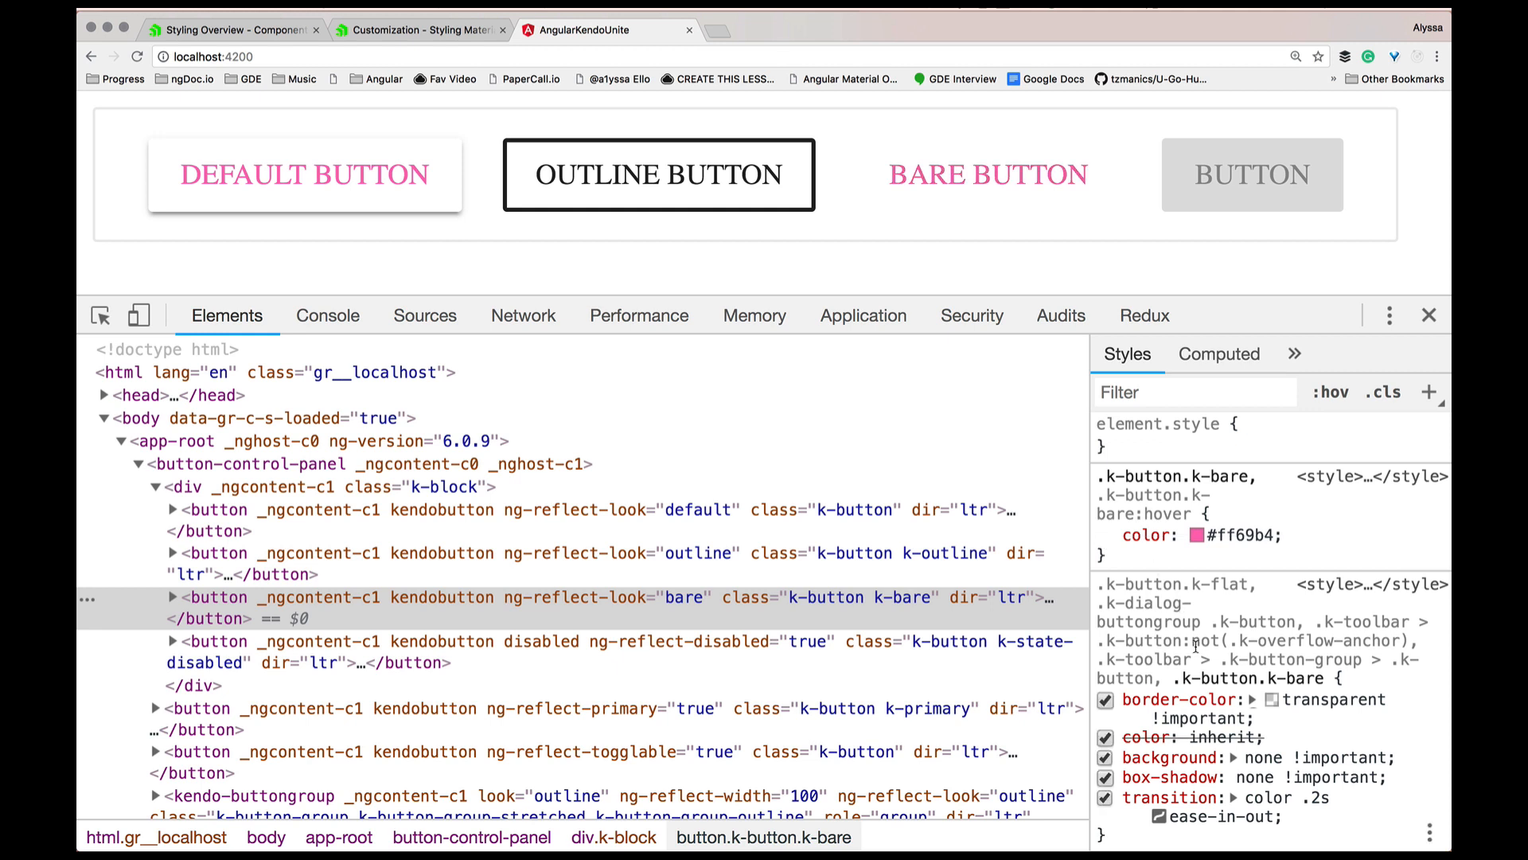
mouse_move(987, 175)
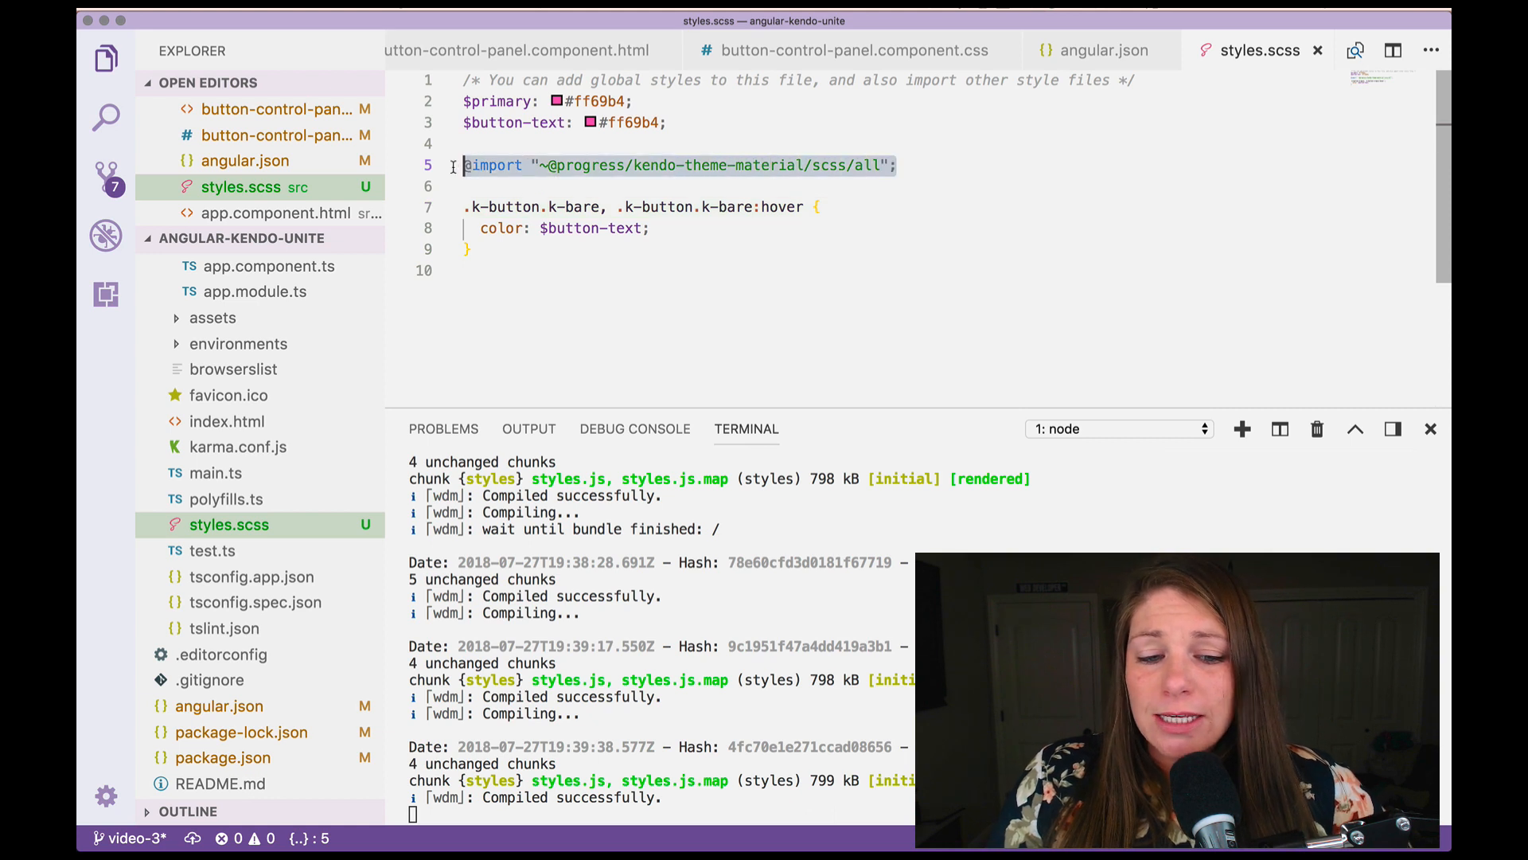
Duplicate the import, comment out the scss/all copy, make the active one scss/button, and save.
type("@import \"~@progress/kendo-theme-material/scss/all\";")
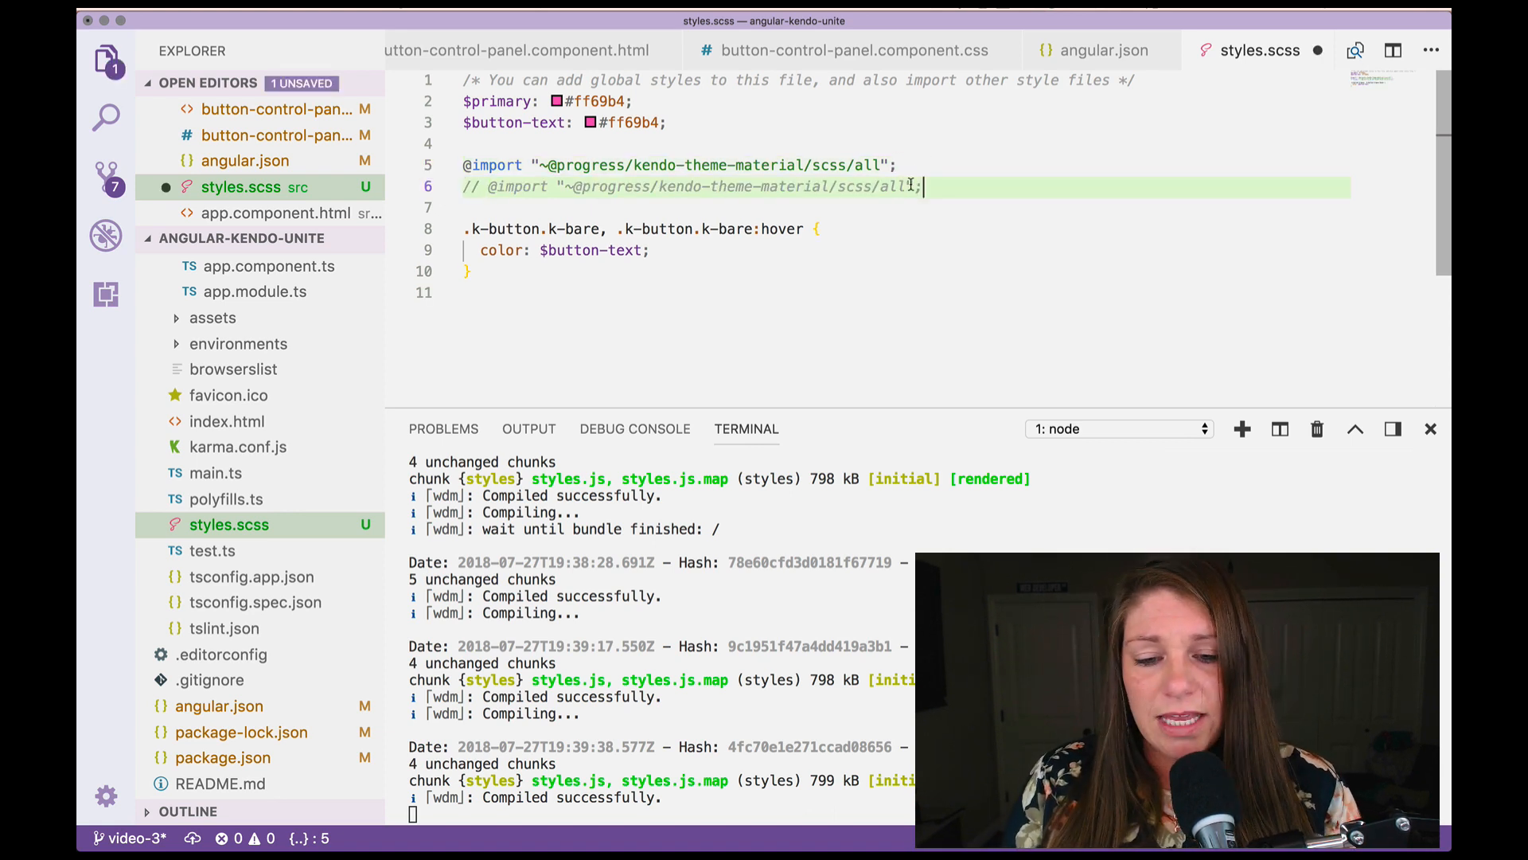
type("b")
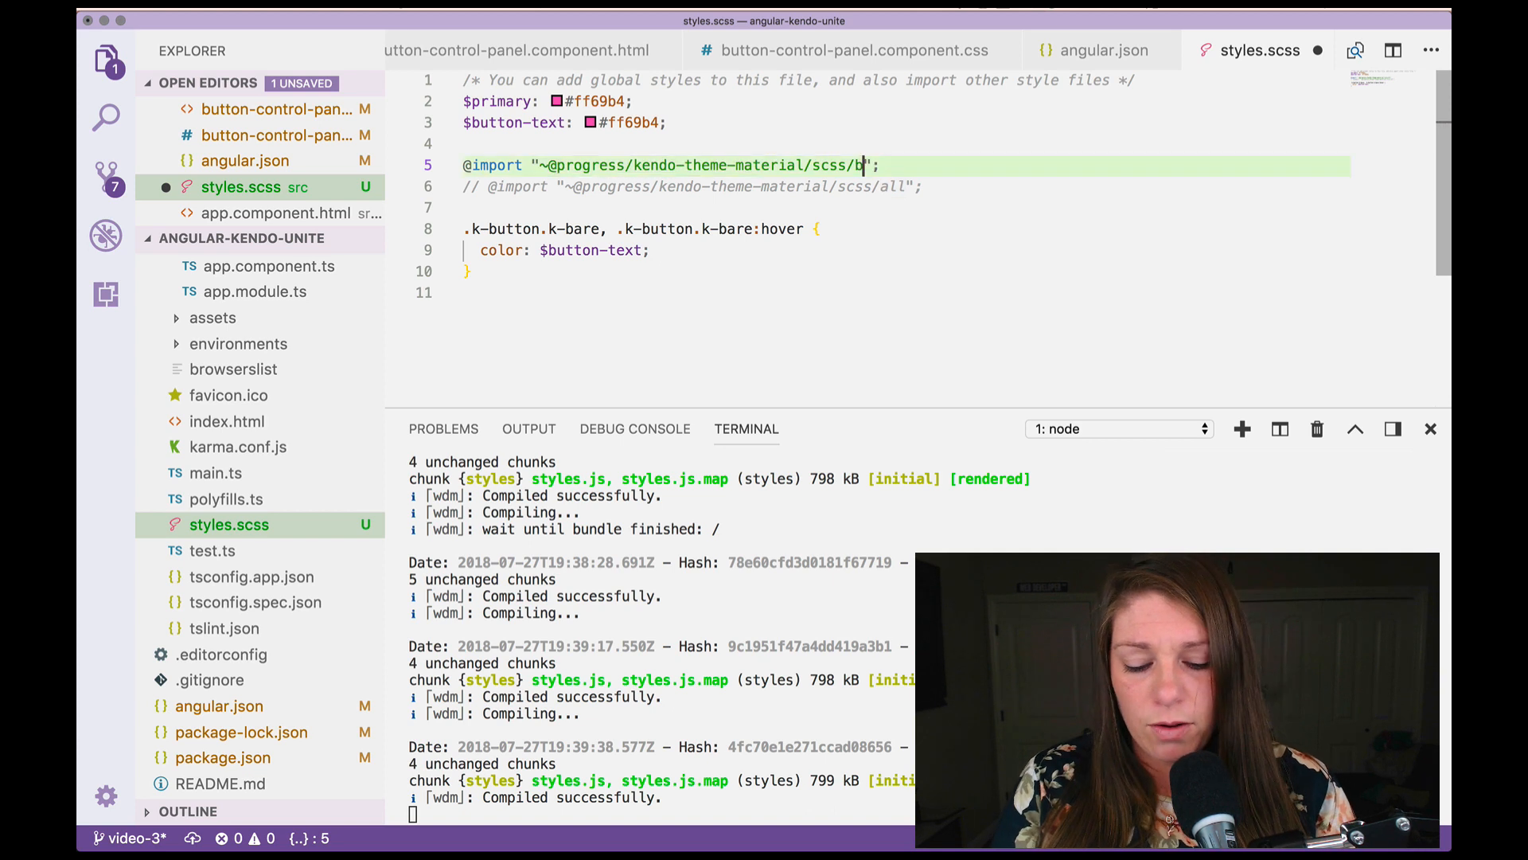
type("utton")
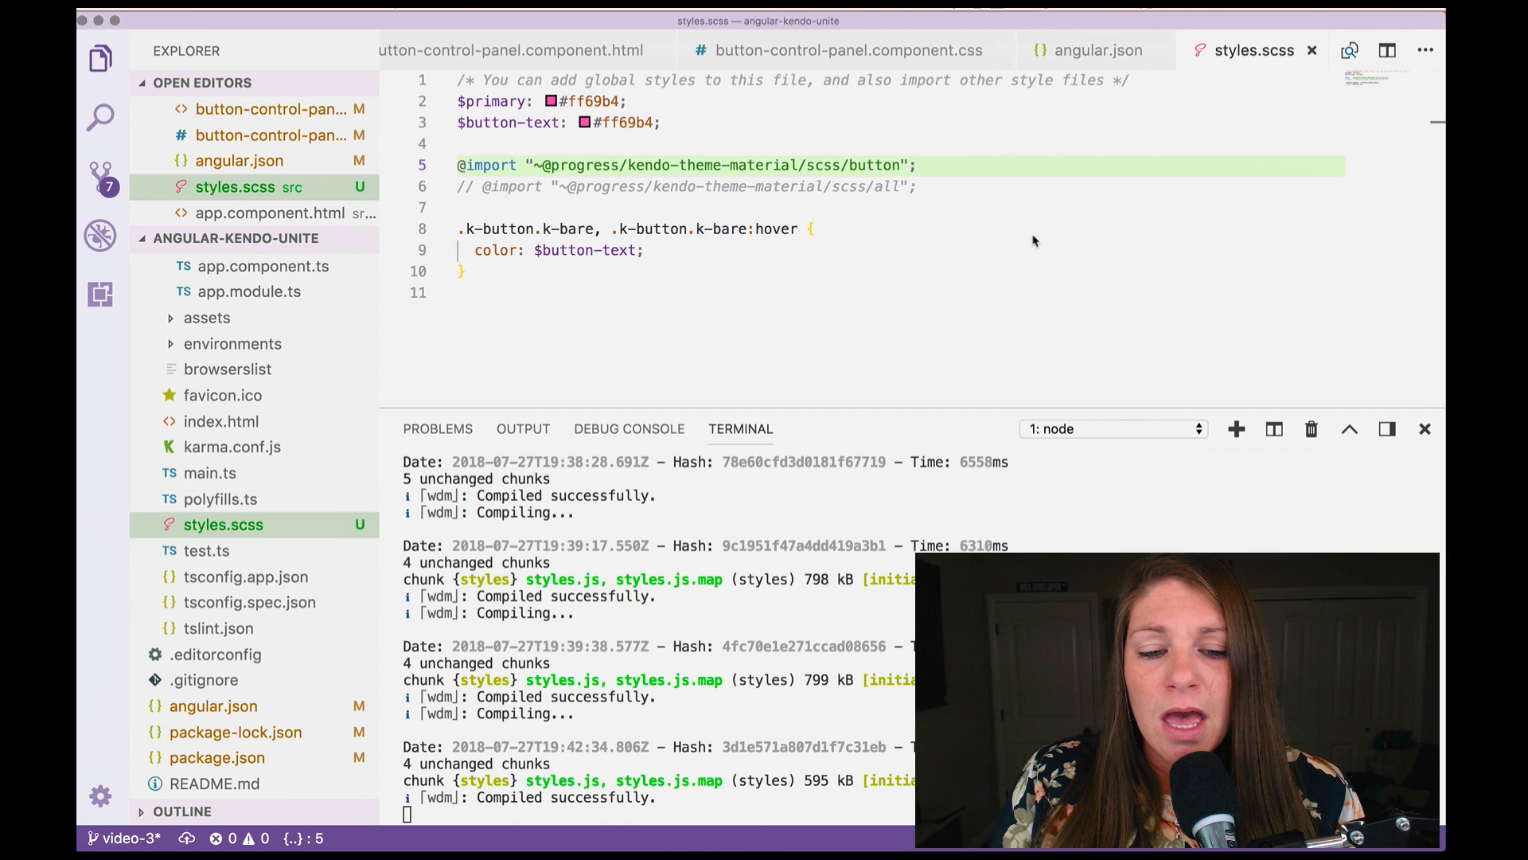
left_click(922, 164)
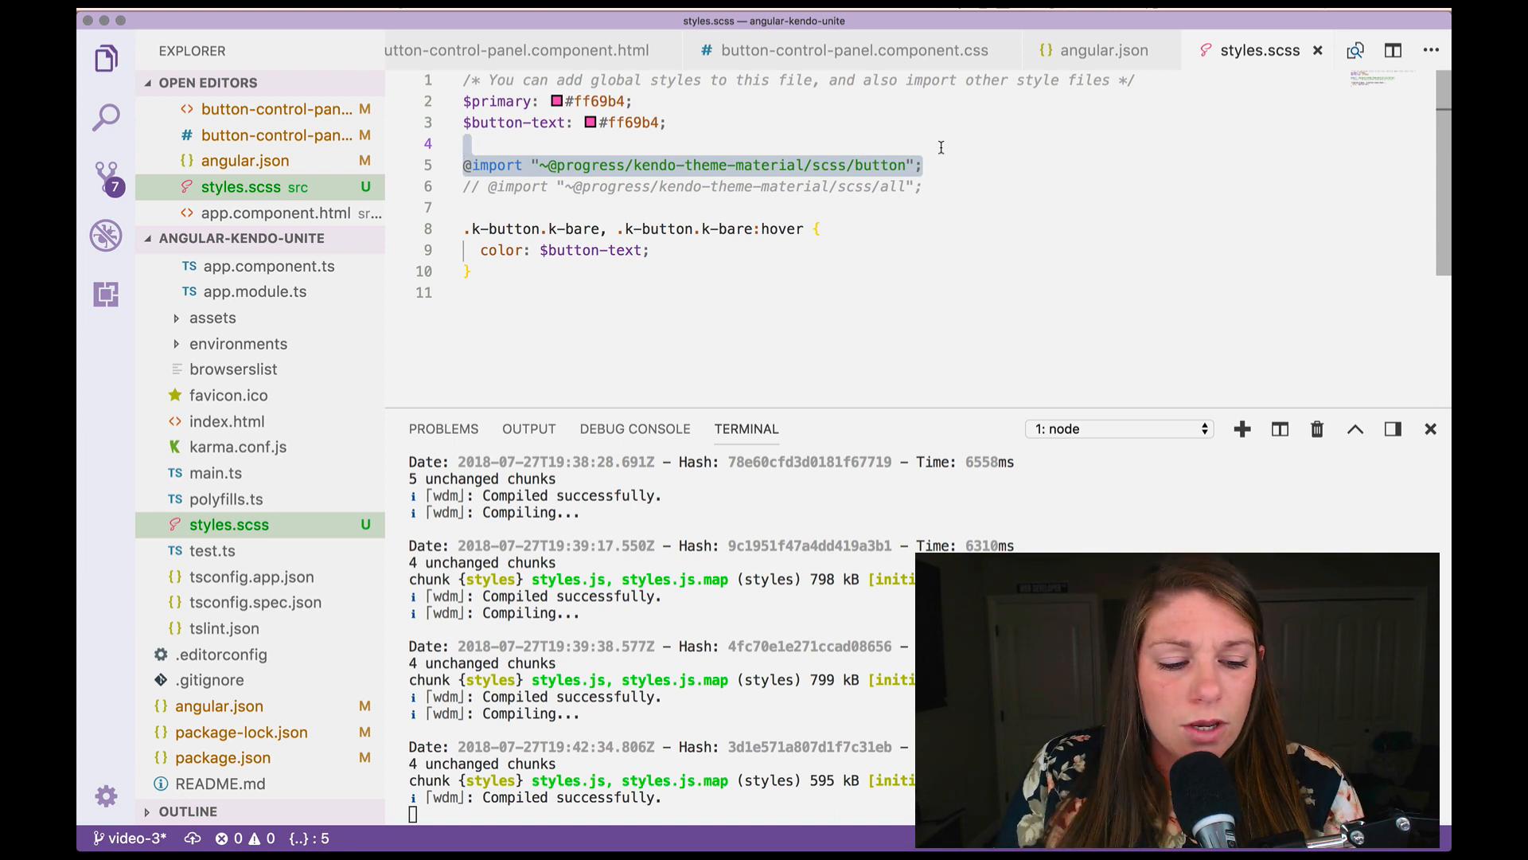
double_click(878, 164)
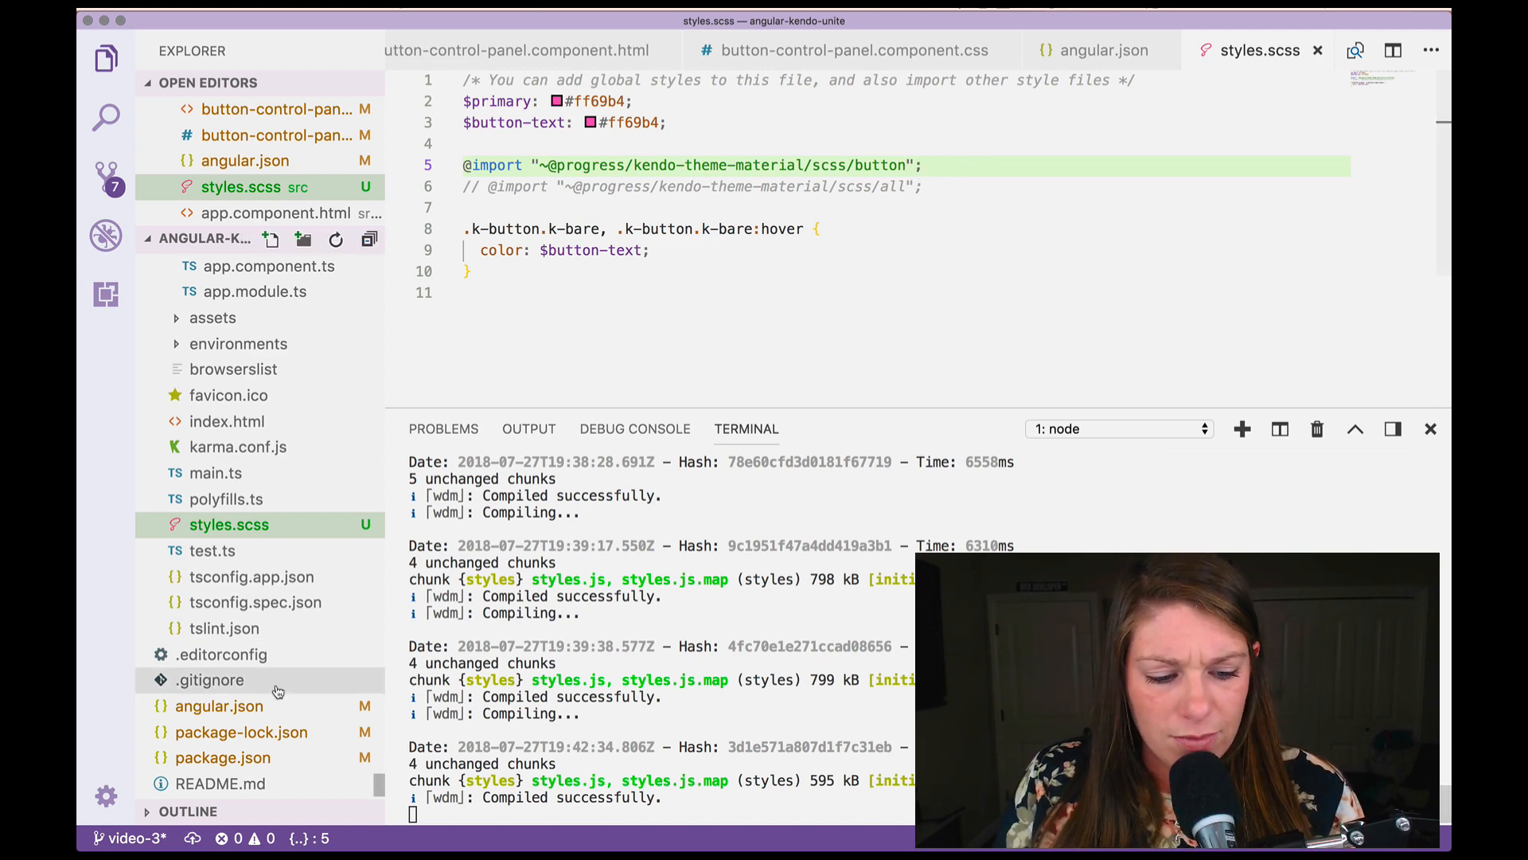
left_click(1100, 49)
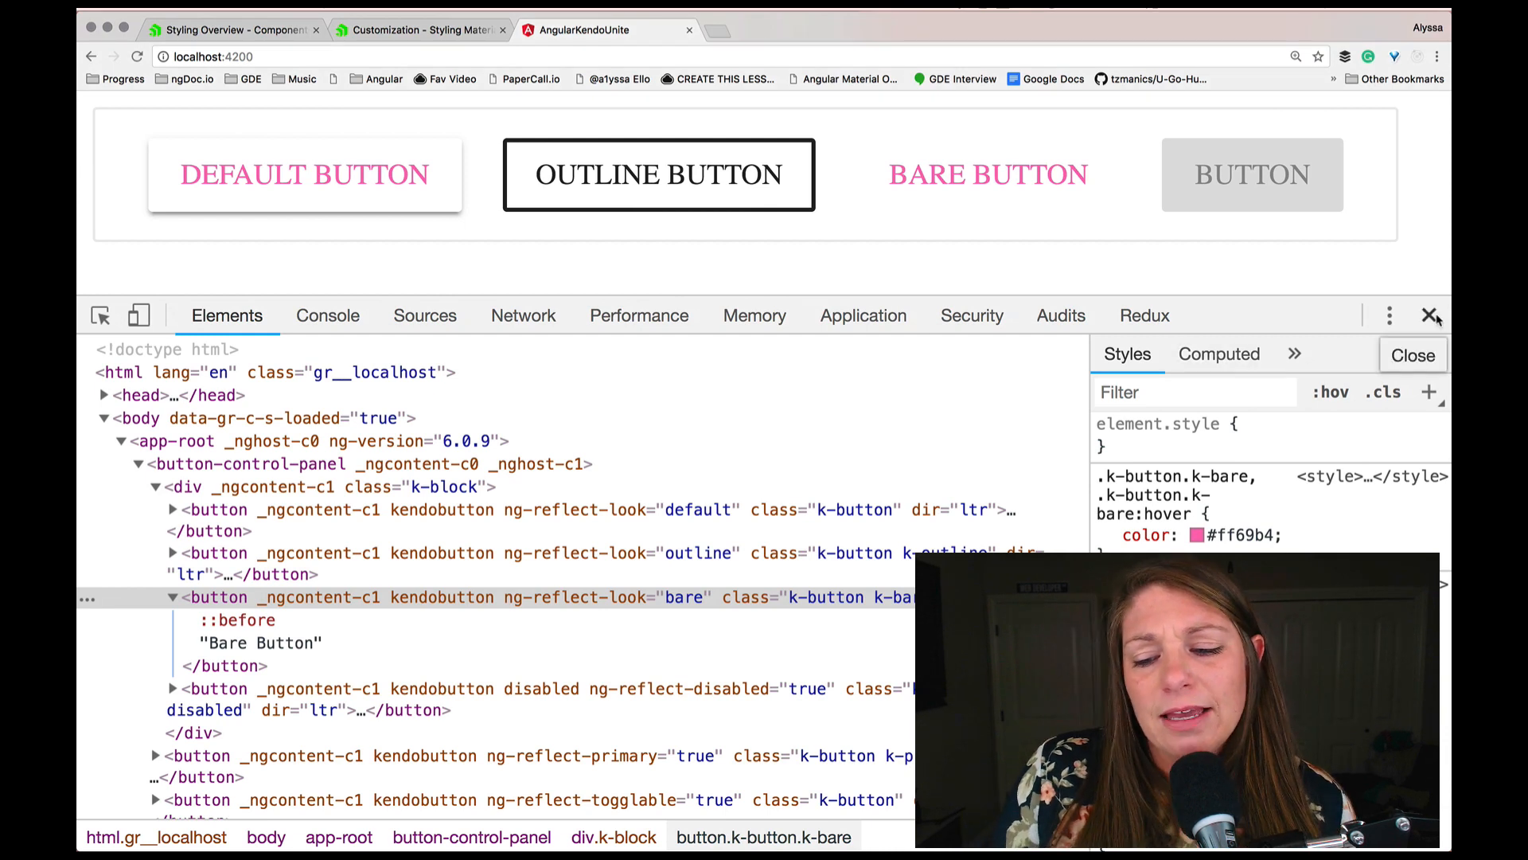
Close DevTools so the pink-buttoned app page fills the browser again.
left_click(1411, 355)
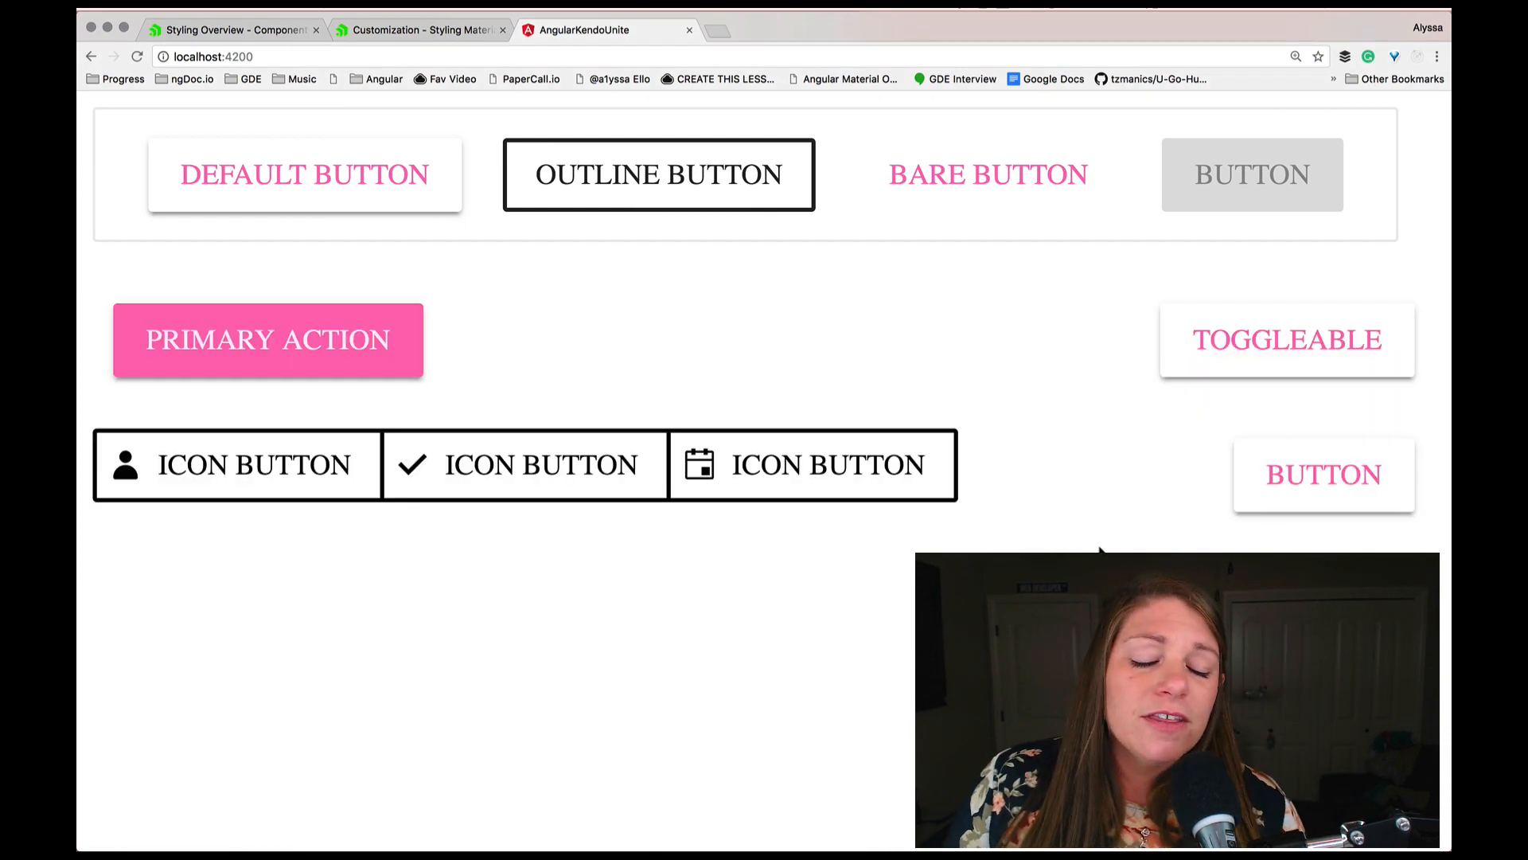